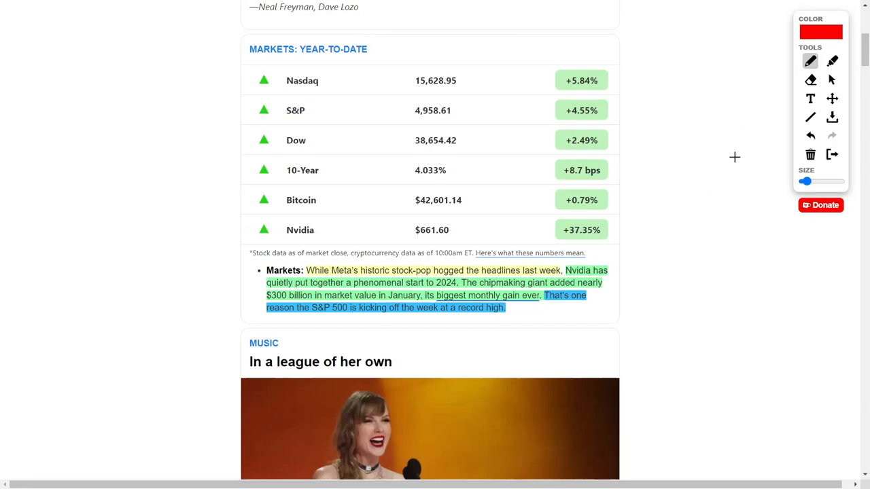
mouse_move(704, 158)
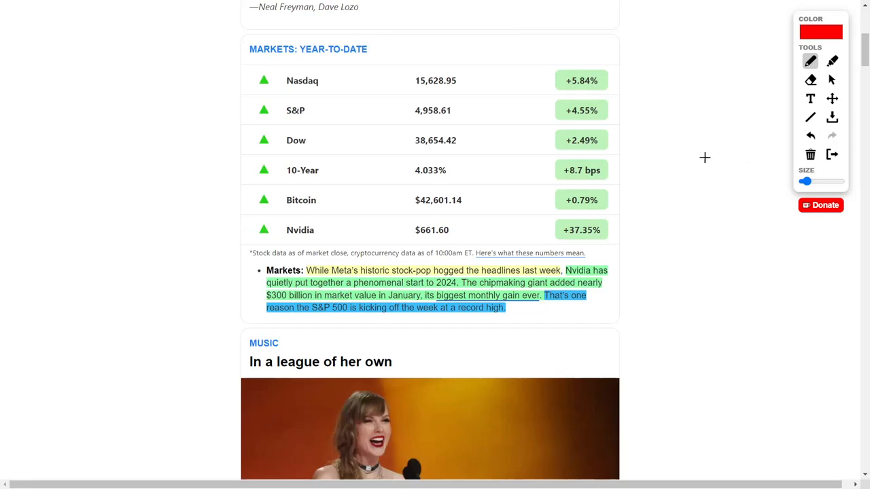
mouse_move(686, 112)
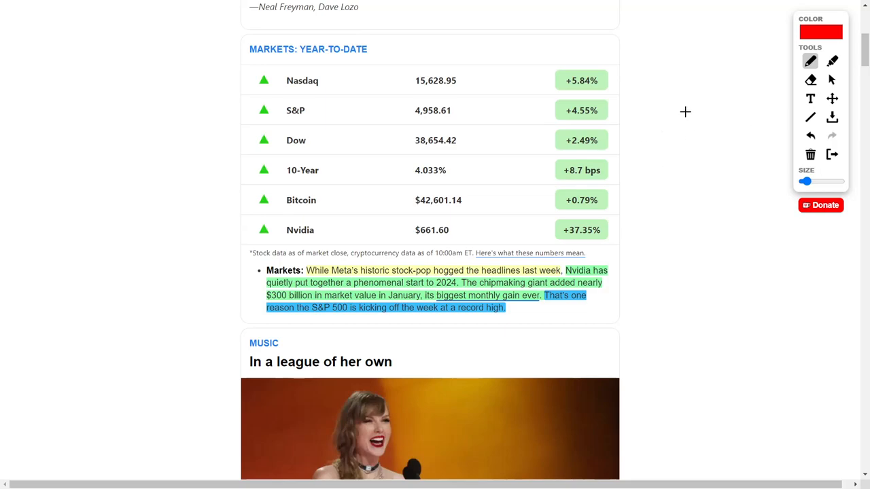
mouse_move(702, 122)
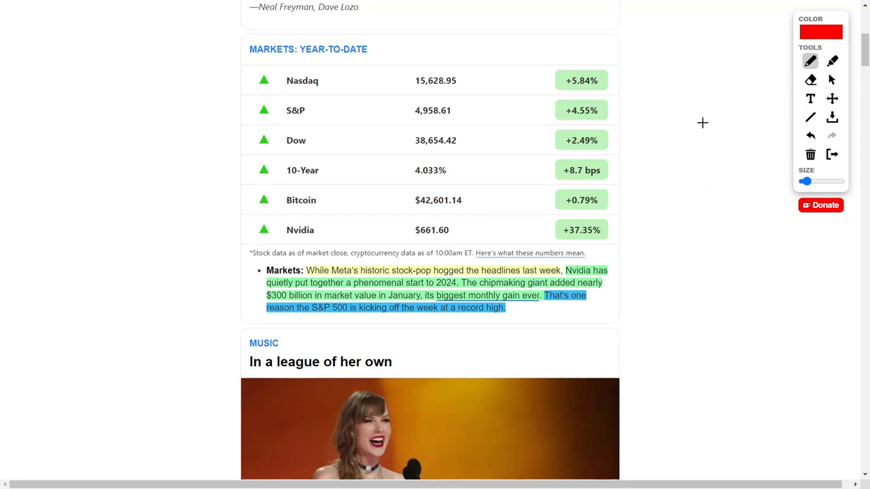
Draw a red freehand check mark in the blank space beside the Markets: Year-to-Date table.
left_click_drag(695, 87, 748, 62)
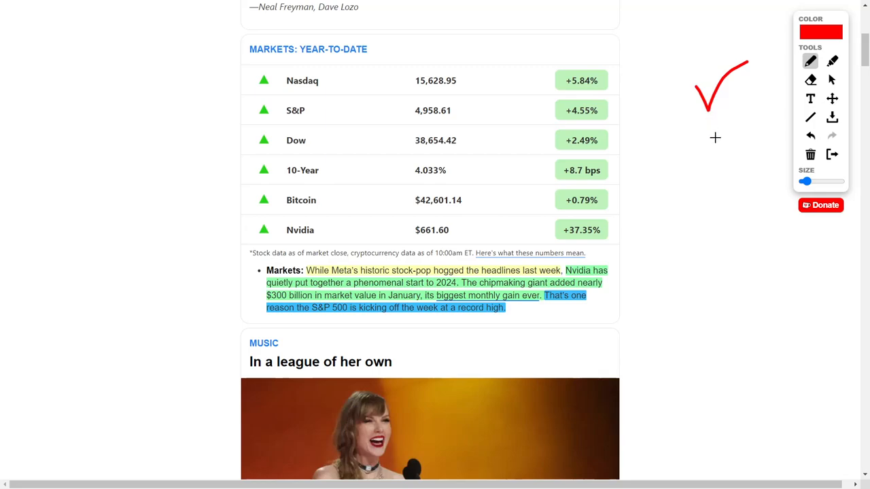
mouse_move(362, 108)
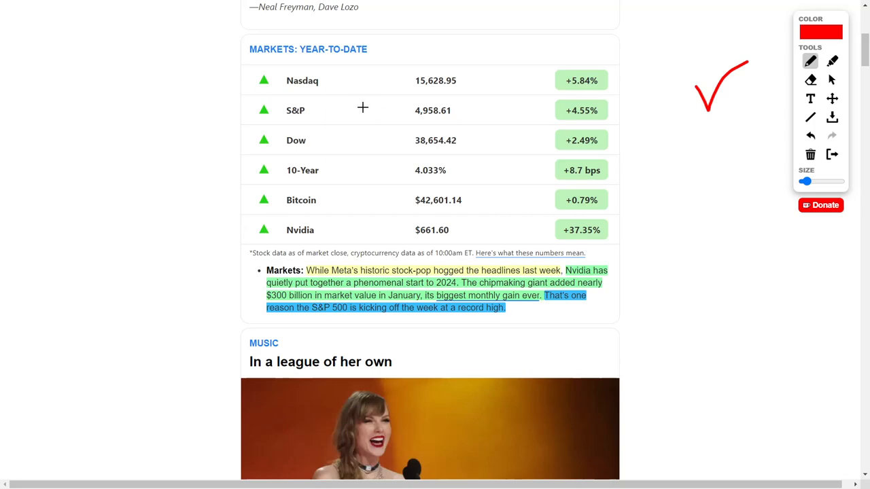
Underline the Nasdaq label and '$300 billion' in the markets paragraph in red.
left_click_drag(319, 80, 340, 80)
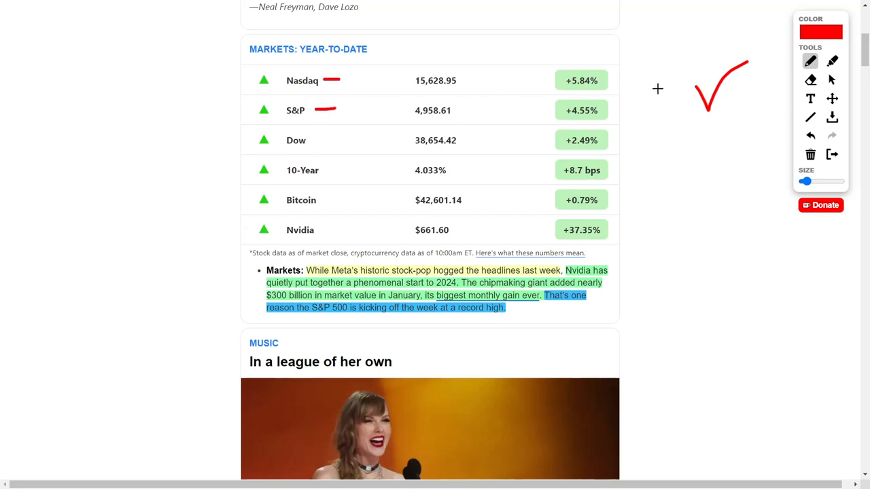
mouse_move(637, 123)
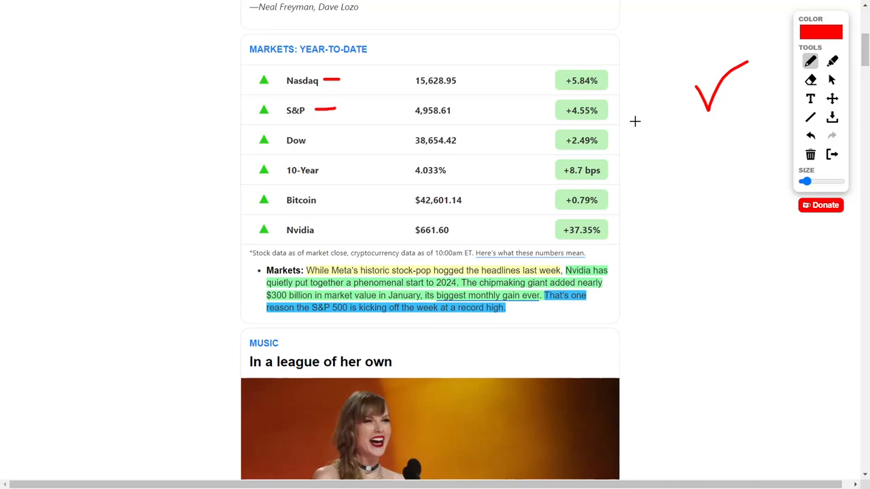
mouse_move(376, 276)
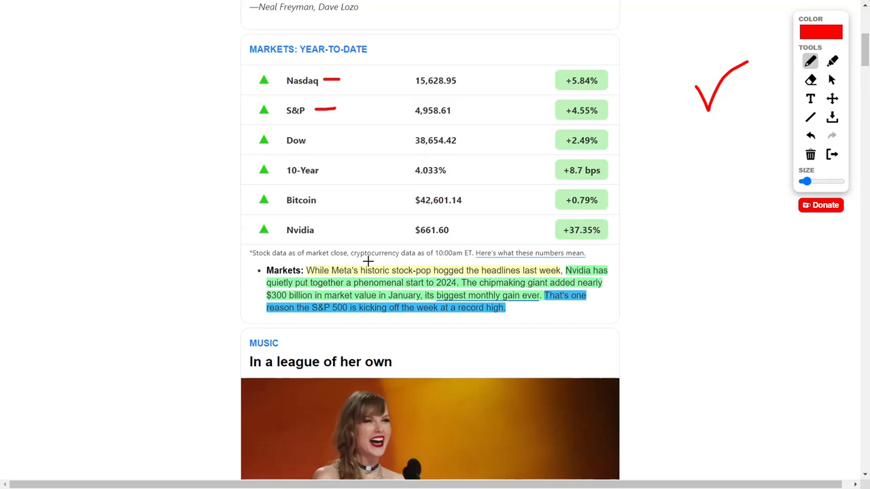
mouse_move(560, 260)
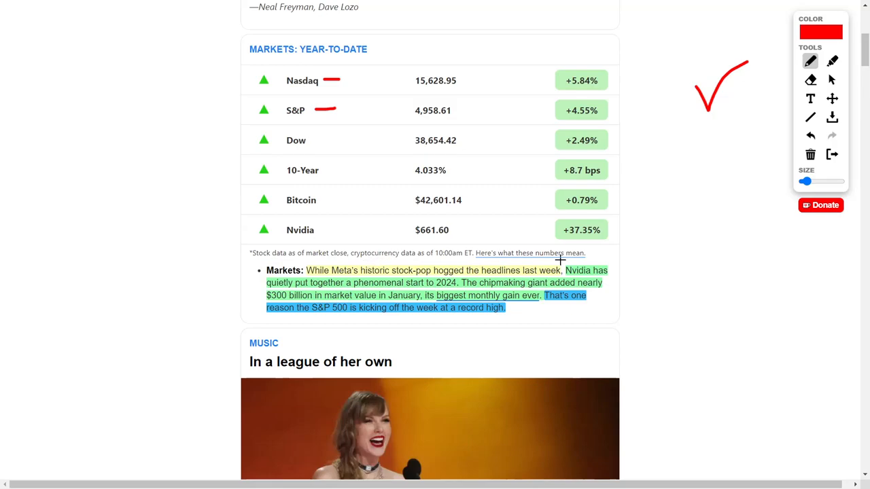
mouse_move(620, 256)
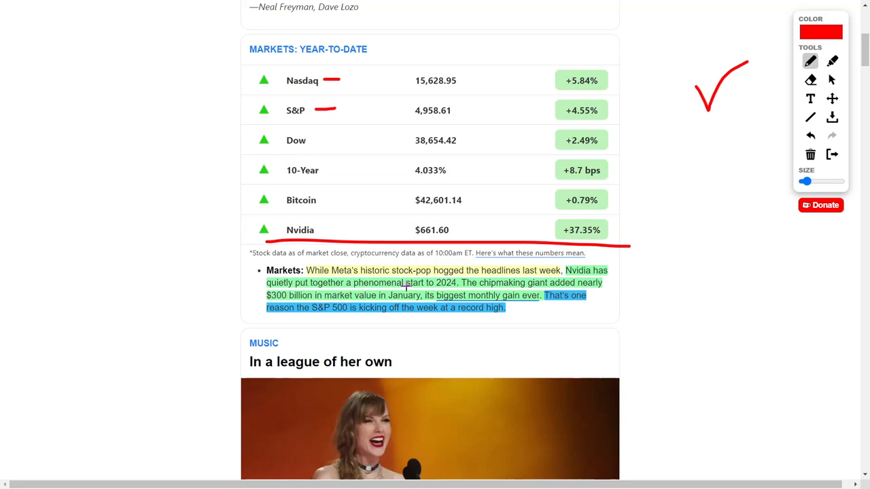
mouse_move(644, 261)
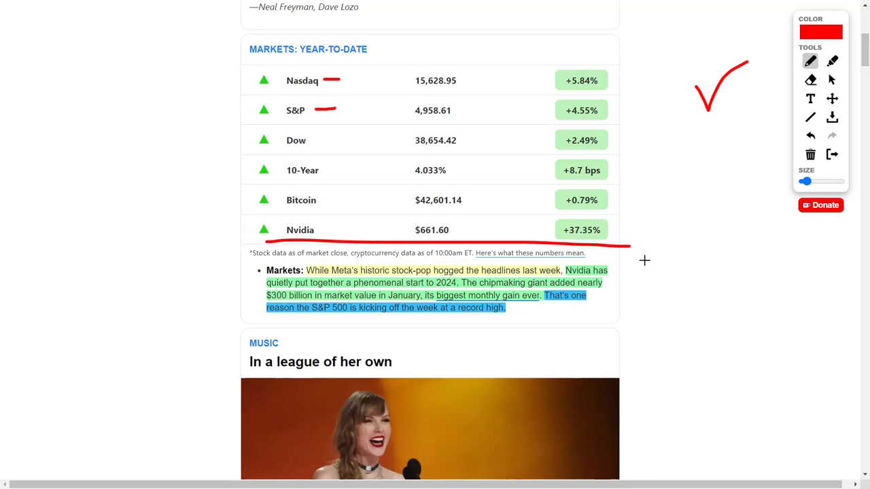
mouse_move(255, 295)
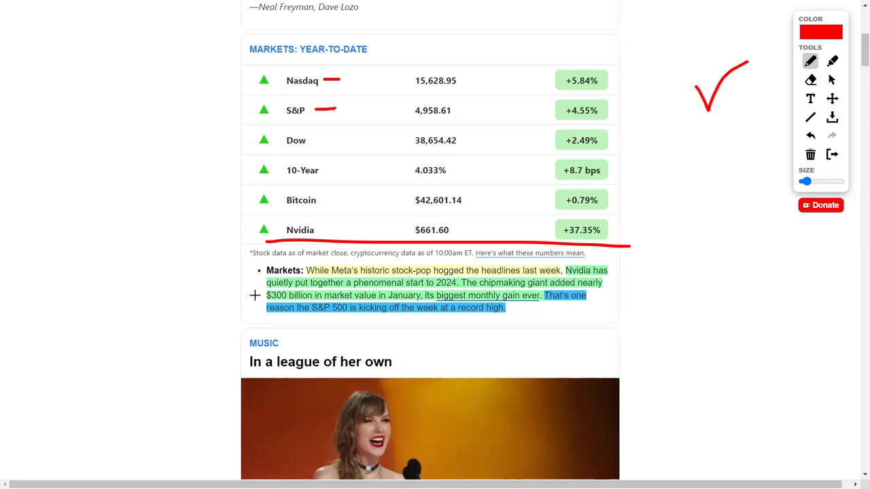
left_click_drag(265, 299, 329, 299)
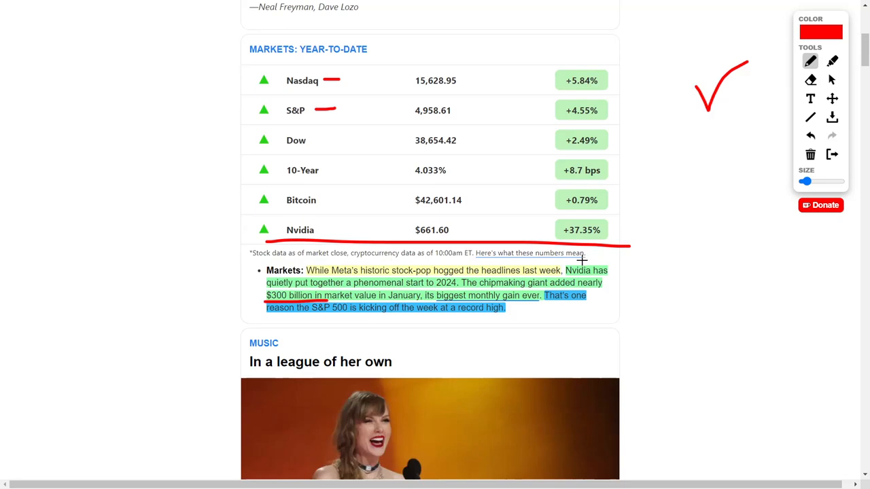
mouse_move(620, 269)
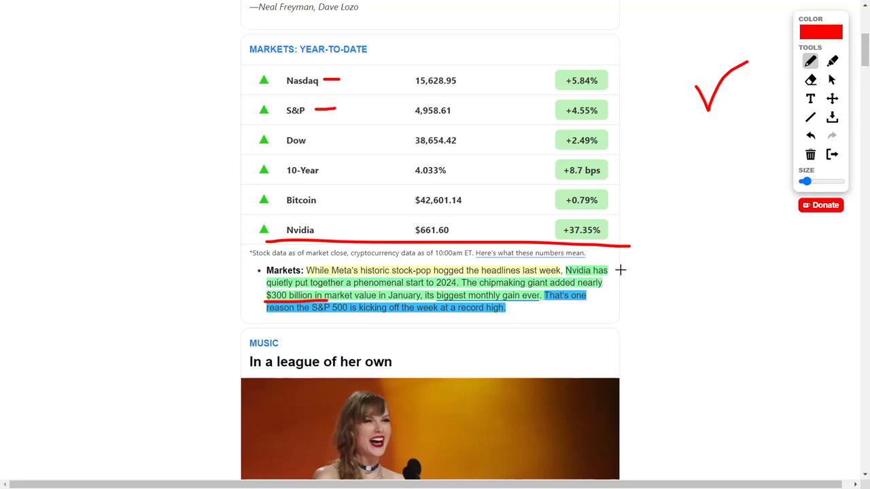
mouse_move(639, 264)
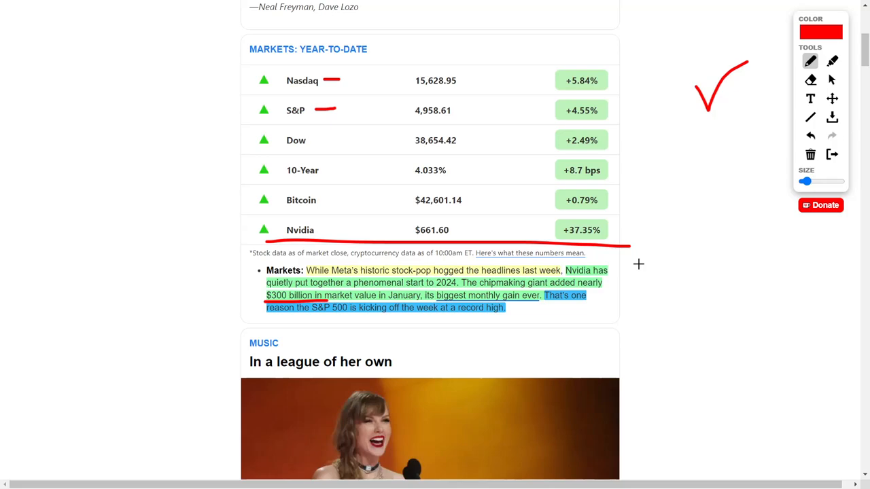
mouse_move(642, 263)
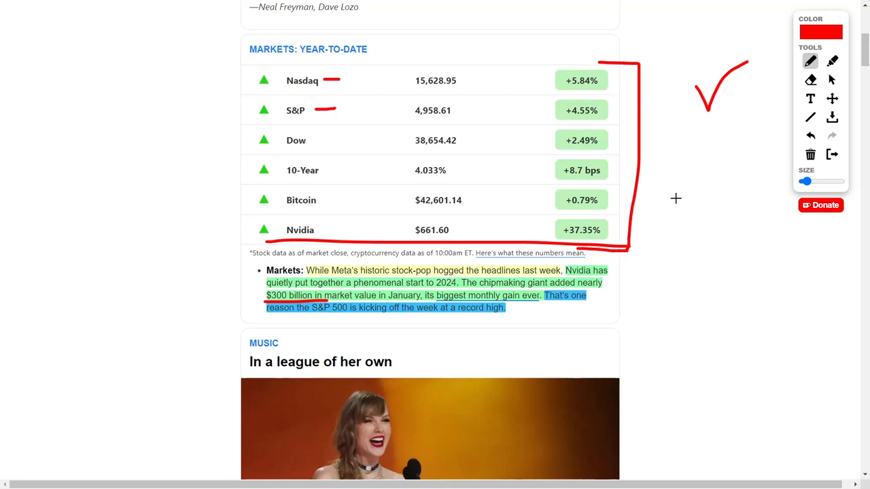
mouse_move(674, 196)
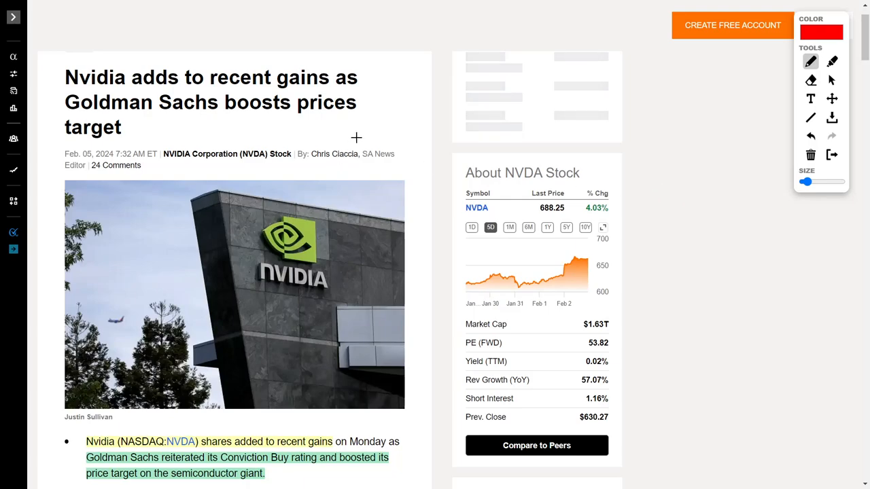
Underline the Buy rating and price-target phrases, circle 'semiconductor giant' and the price target with an arrow.
scroll("down", 3)
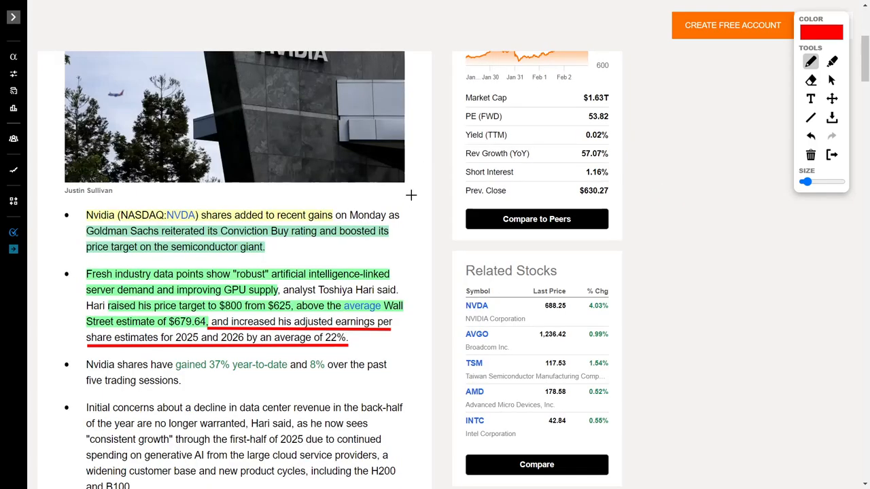
mouse_move(420, 198)
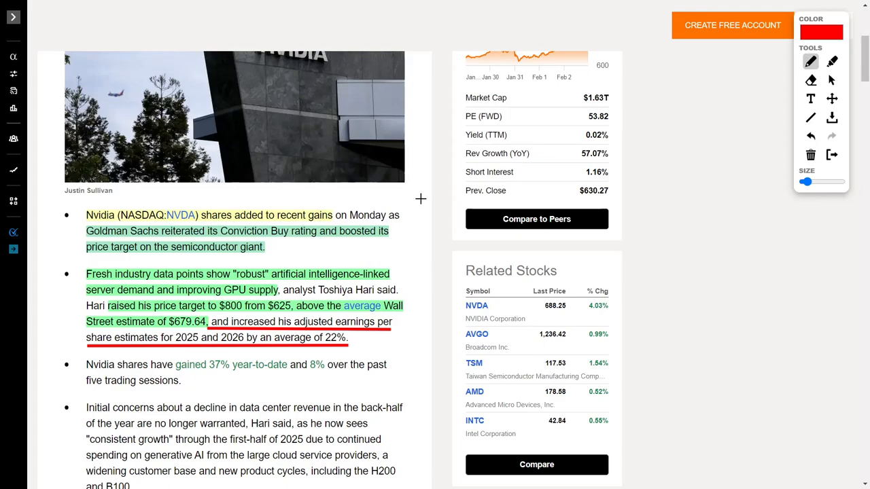
mouse_move(410, 234)
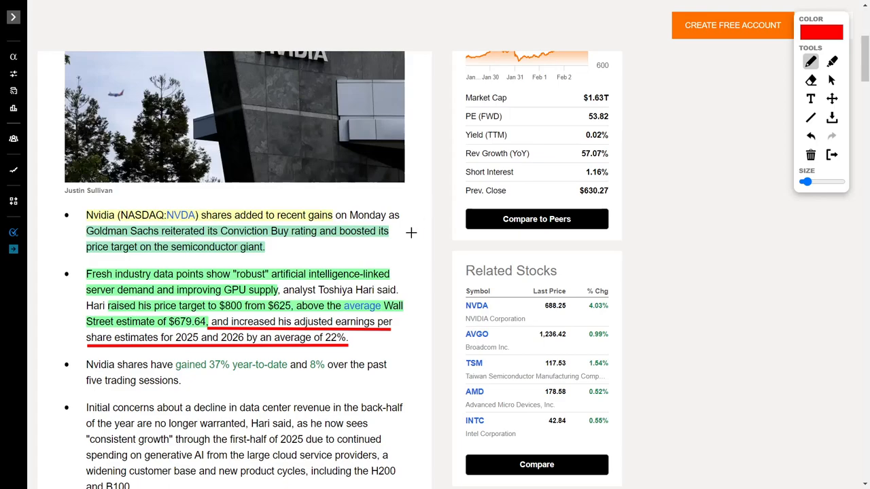
mouse_move(270, 239)
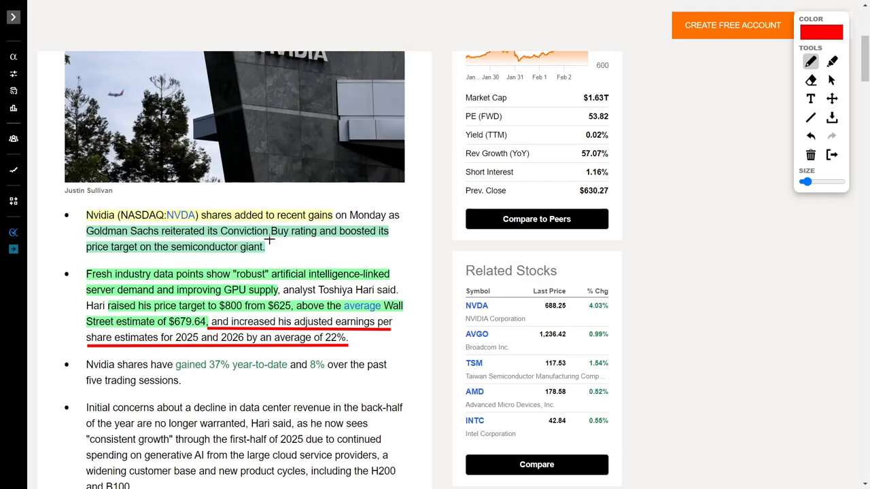
left_click_drag(272, 239, 323, 240)
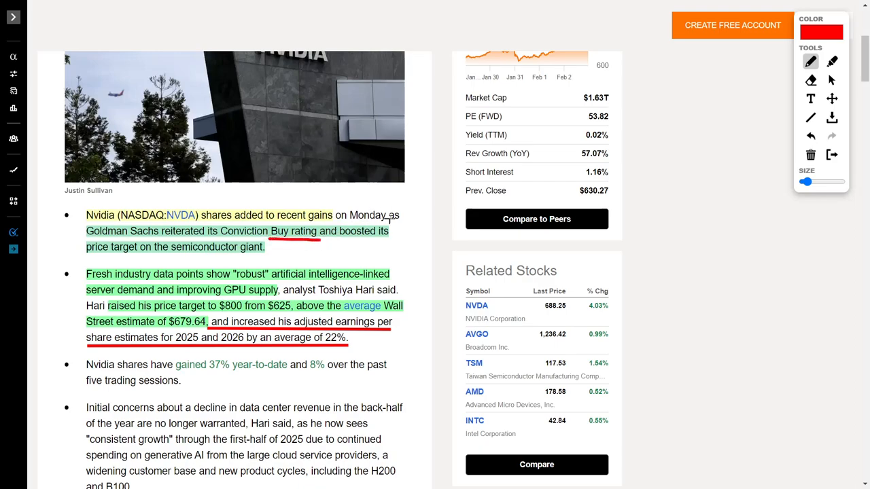
left_click_drag(87, 255, 269, 256)
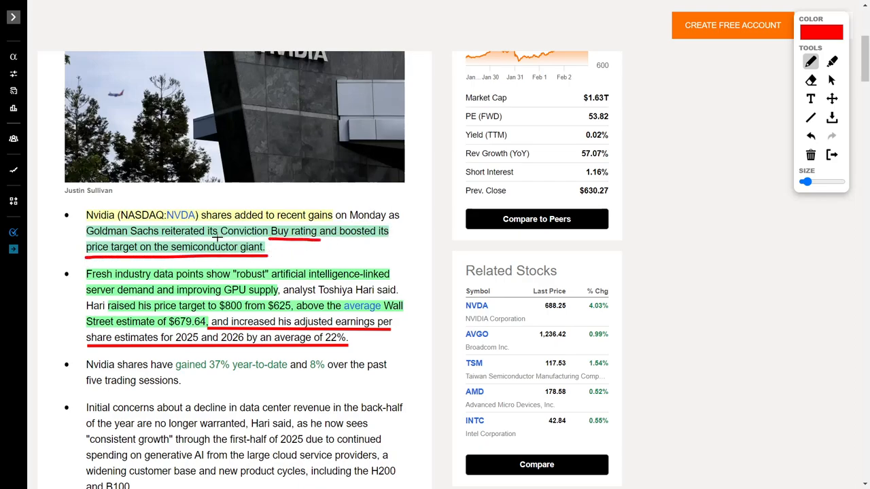
left_click_drag(156, 247, 286, 247)
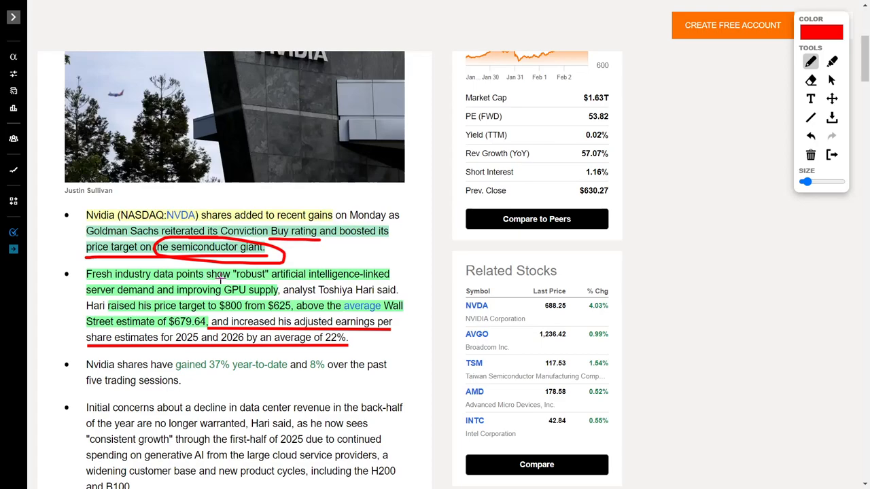
mouse_move(203, 291)
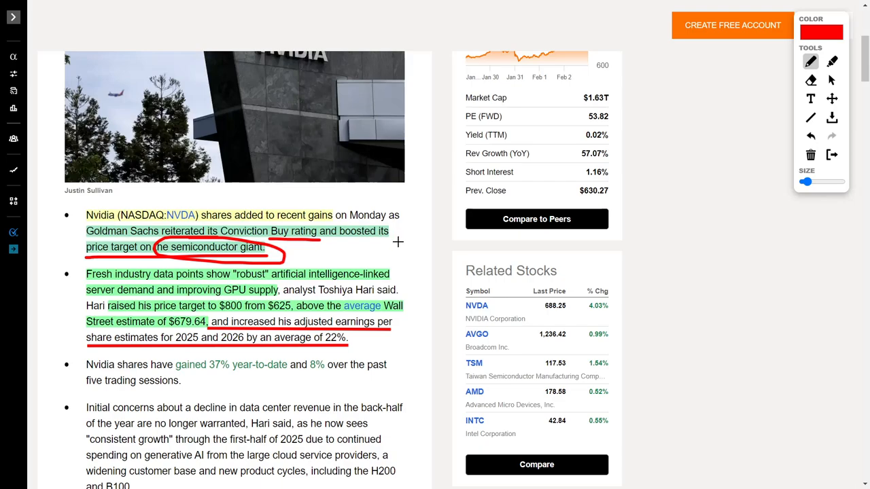
mouse_move(281, 296)
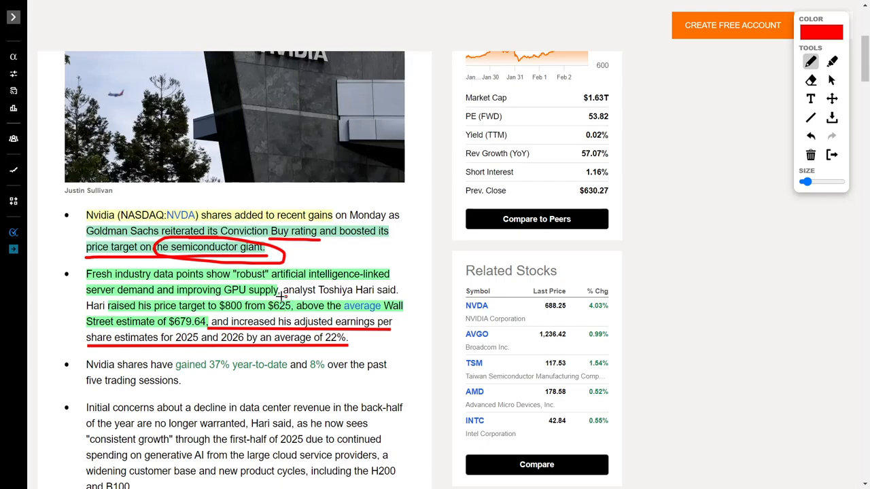
left_click_drag(233, 301, 289, 309)
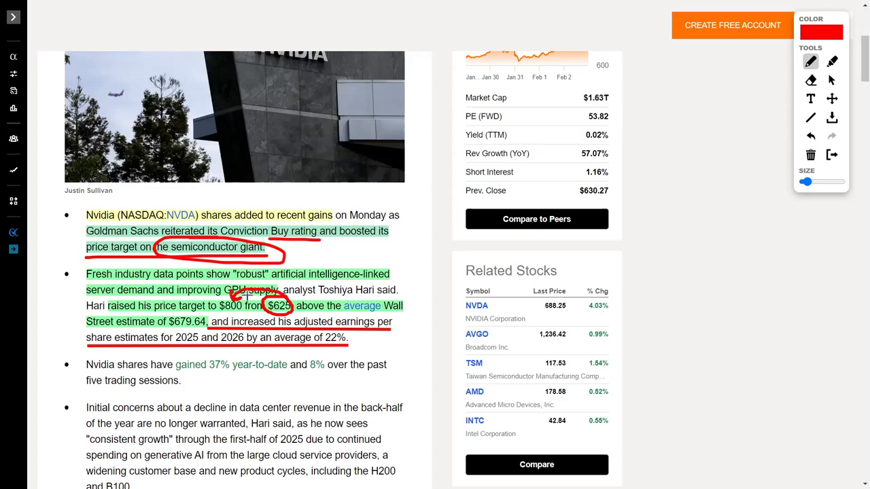
mouse_move(410, 252)
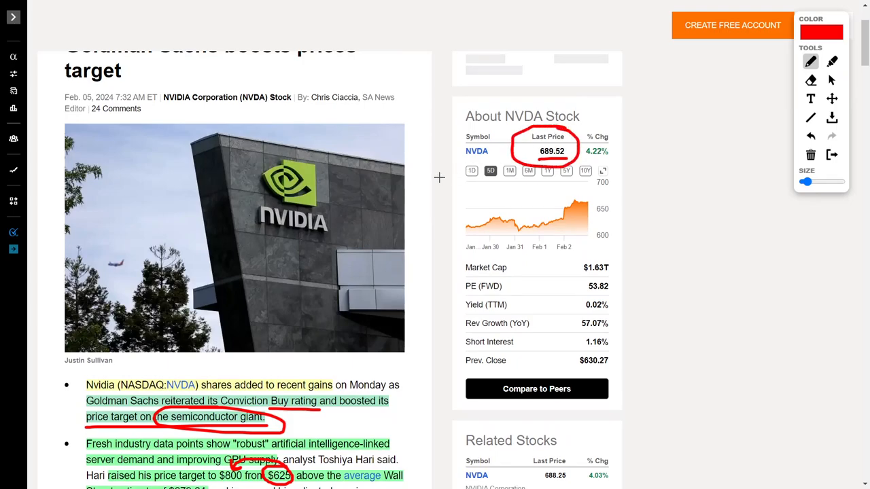
Underline the 22% earnings estimate further down the Nvidia article in red.
scroll("down", 3)
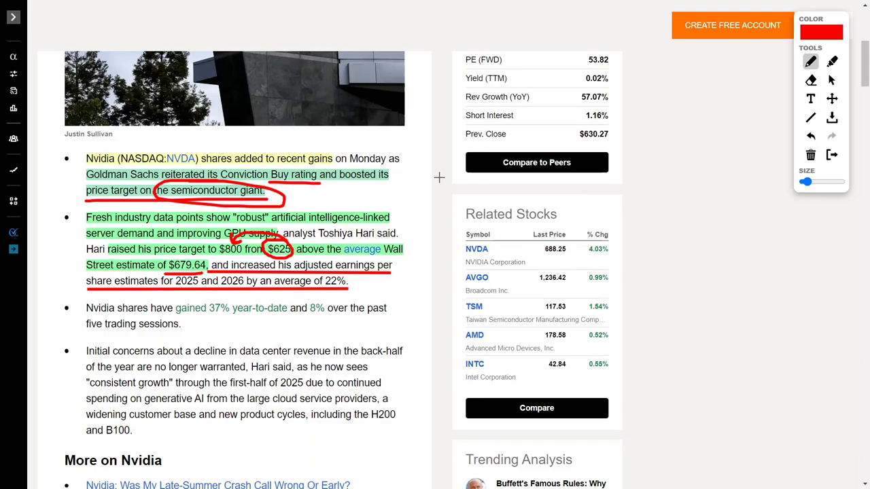
mouse_move(334, 250)
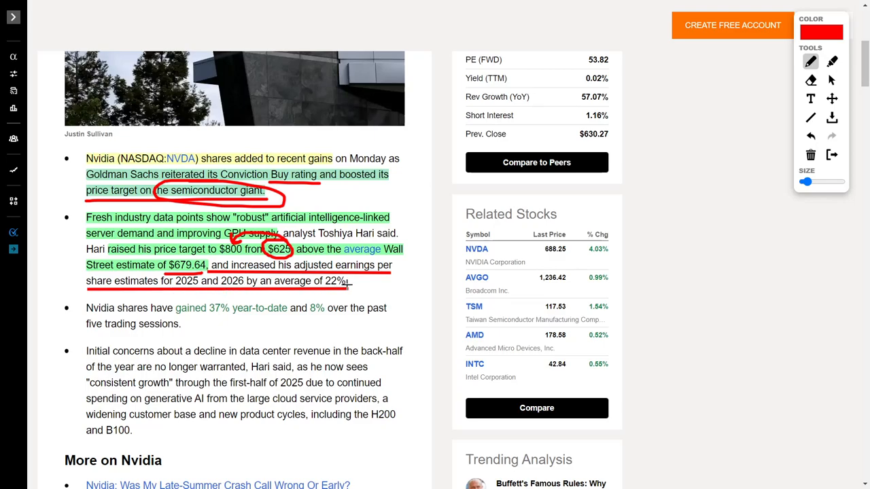
left_click_drag(297, 280, 353, 280)
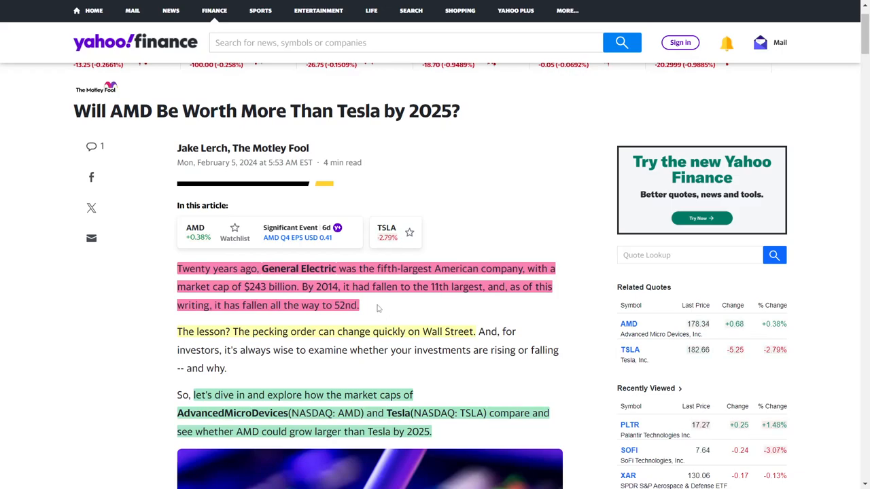
mouse_move(452, 239)
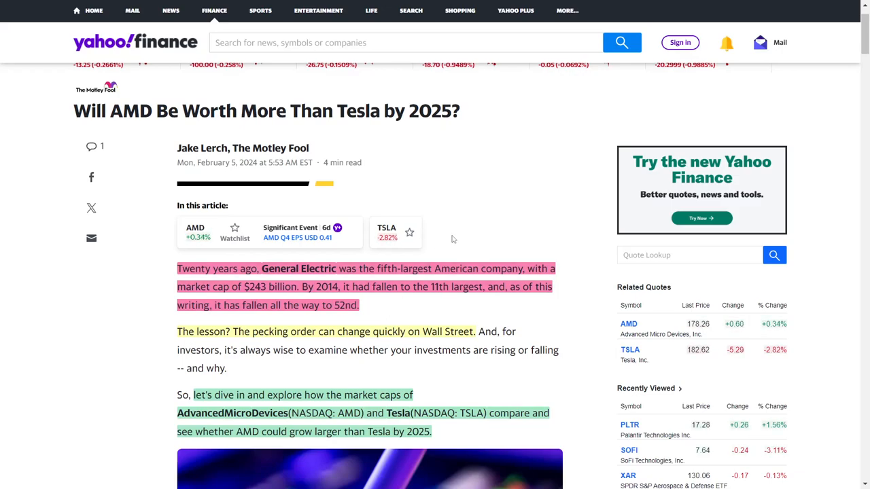
mouse_move(449, 209)
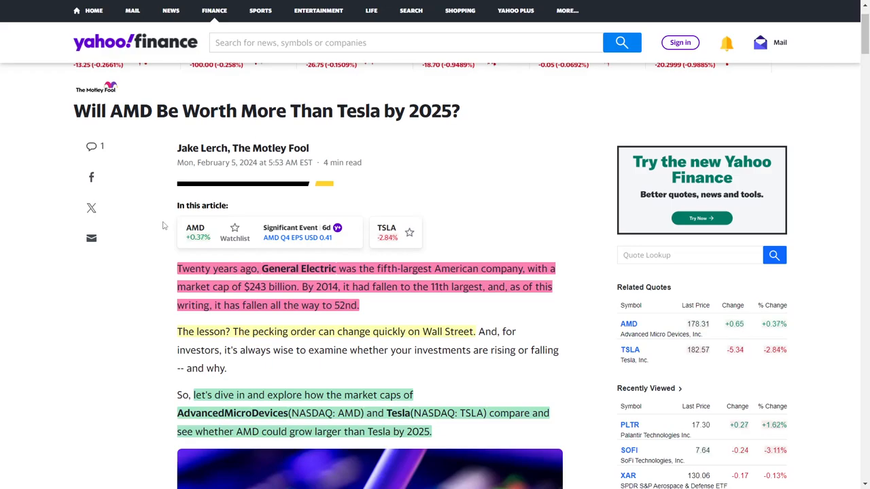
scroll("down", 3)
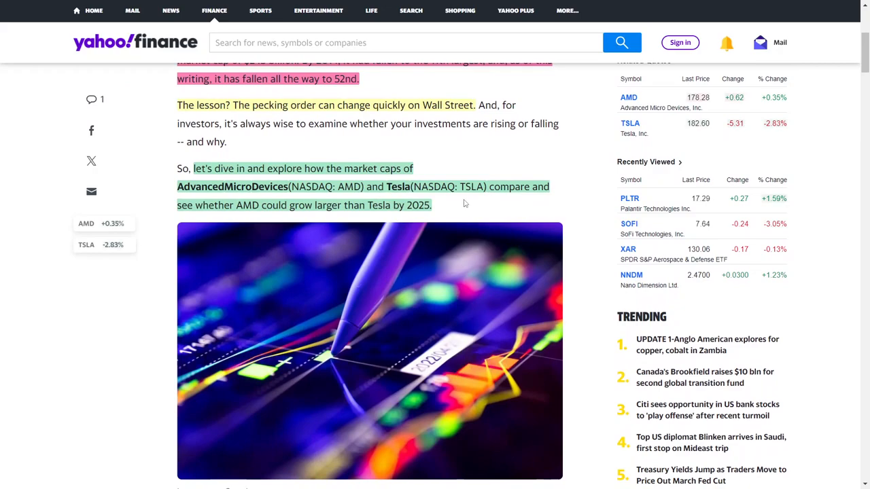
scroll("down", 3)
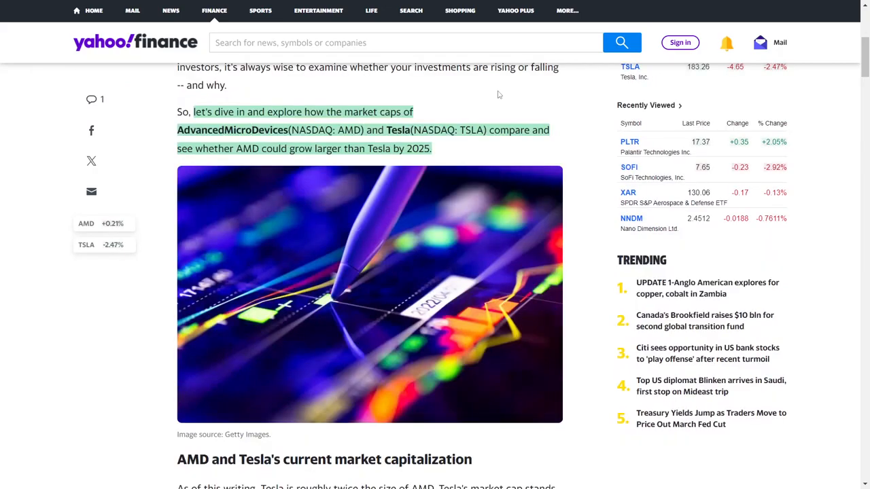
scroll("down", 3)
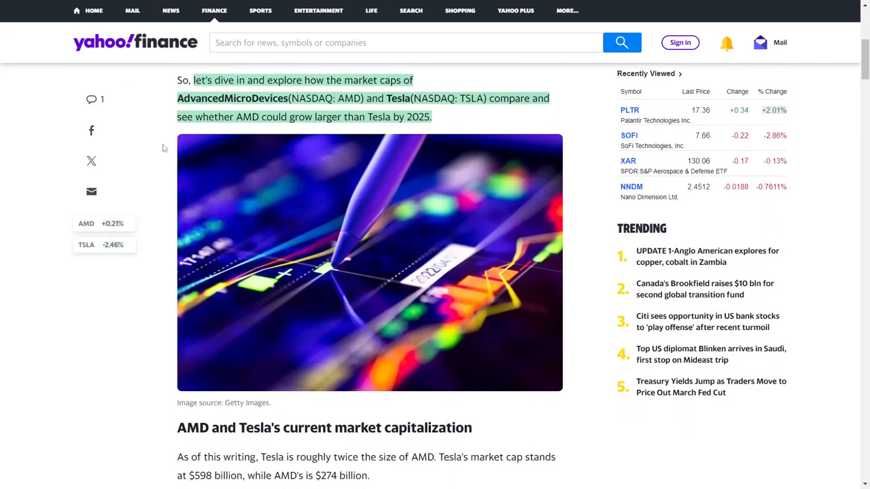
scroll("down", 3)
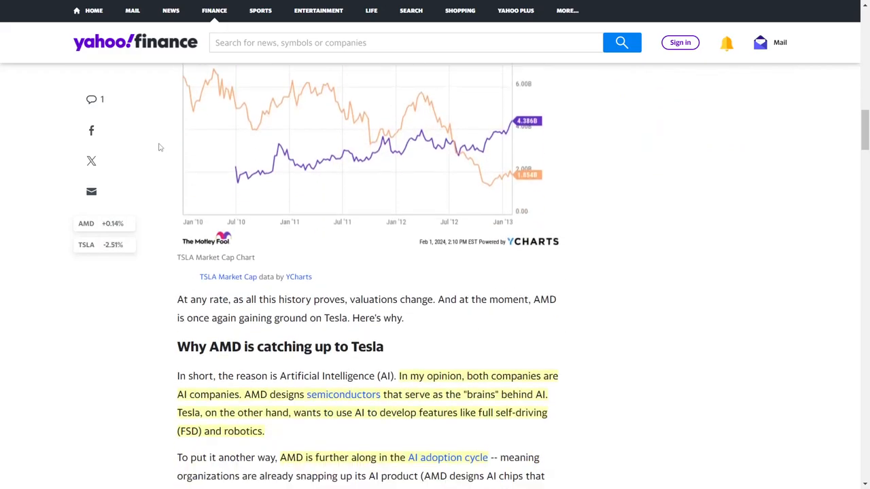
scroll("down", 3)
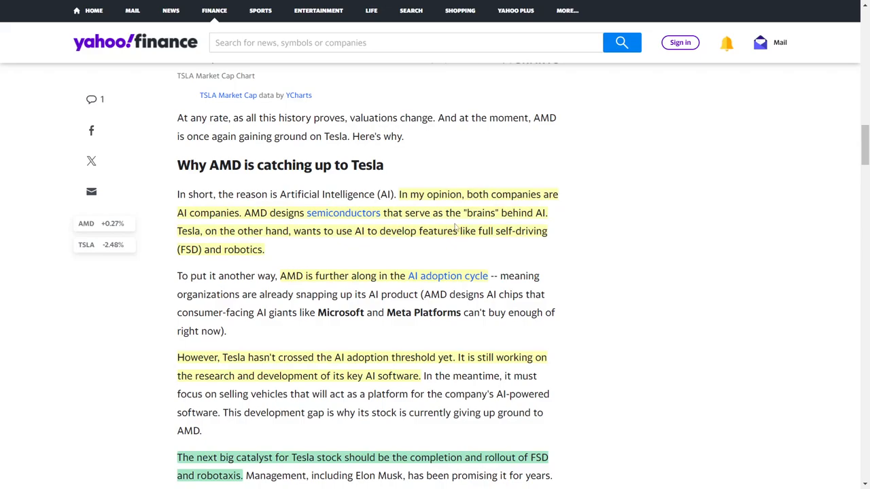
mouse_move(571, 221)
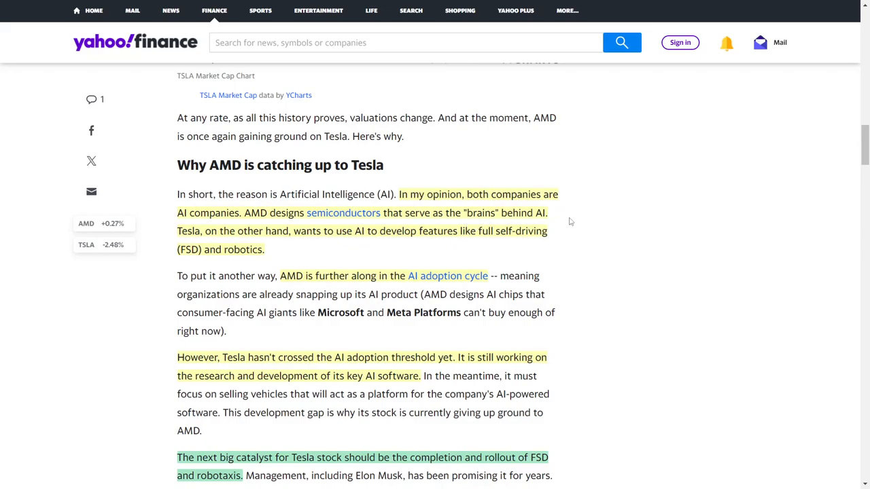
mouse_move(154, 204)
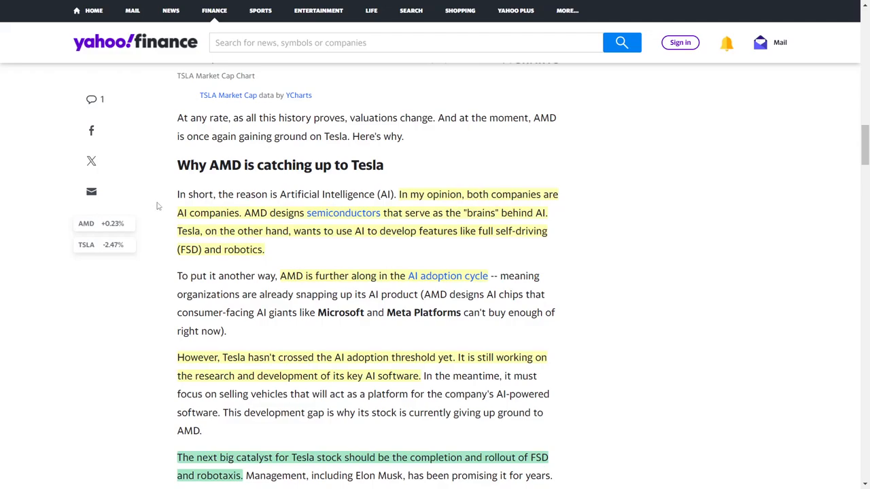
mouse_move(574, 258)
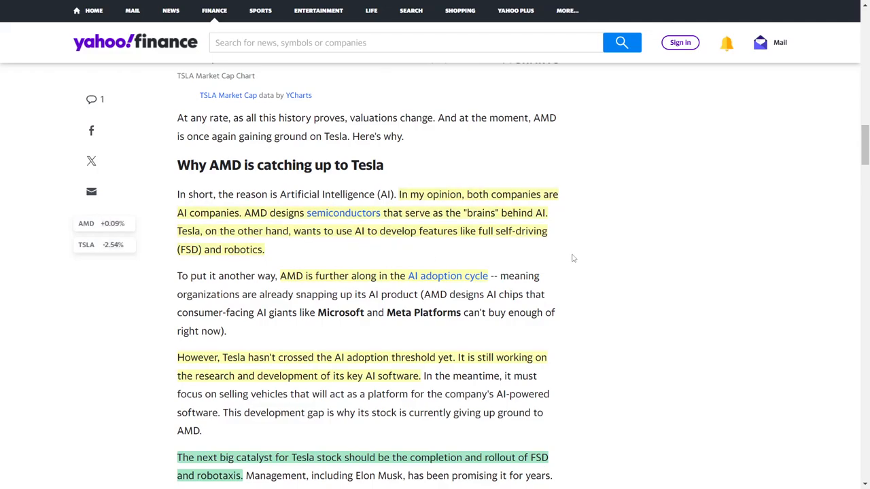
mouse_move(352, 250)
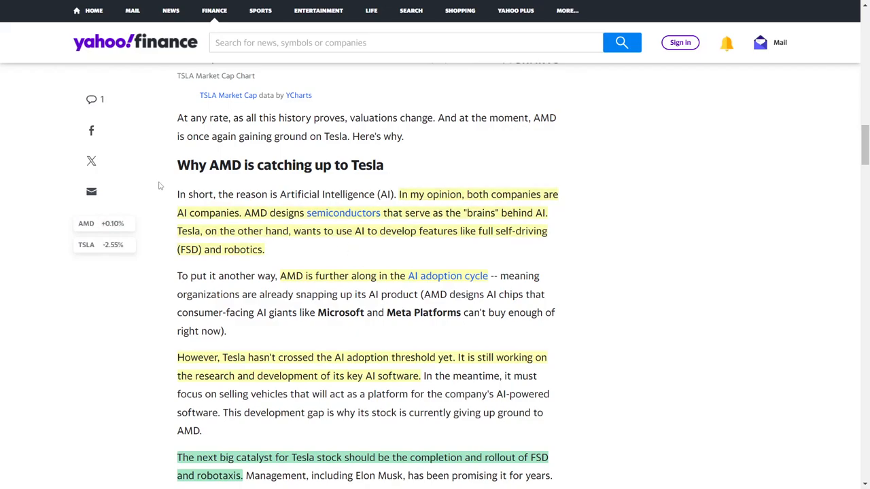
mouse_move(141, 180)
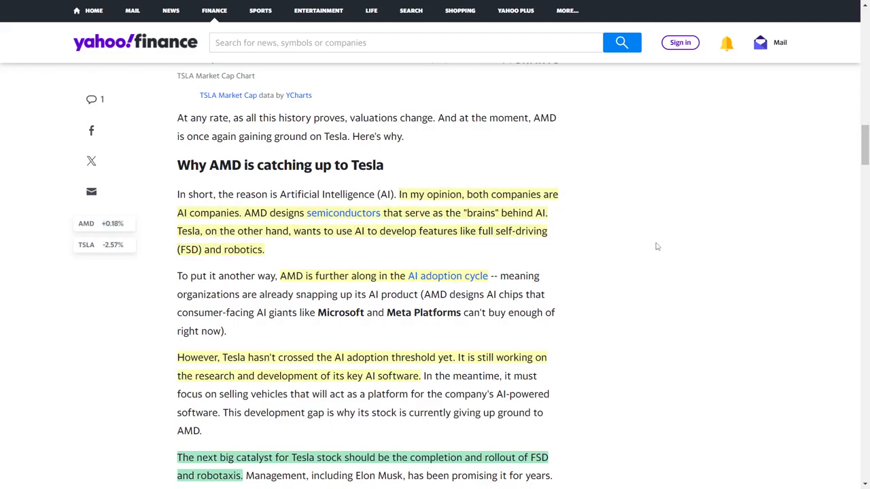
scroll("down", 3)
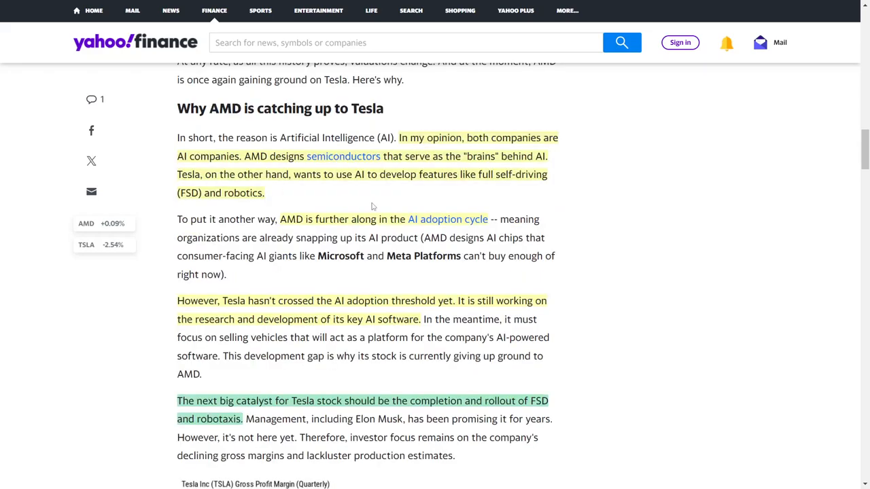
mouse_move(570, 196)
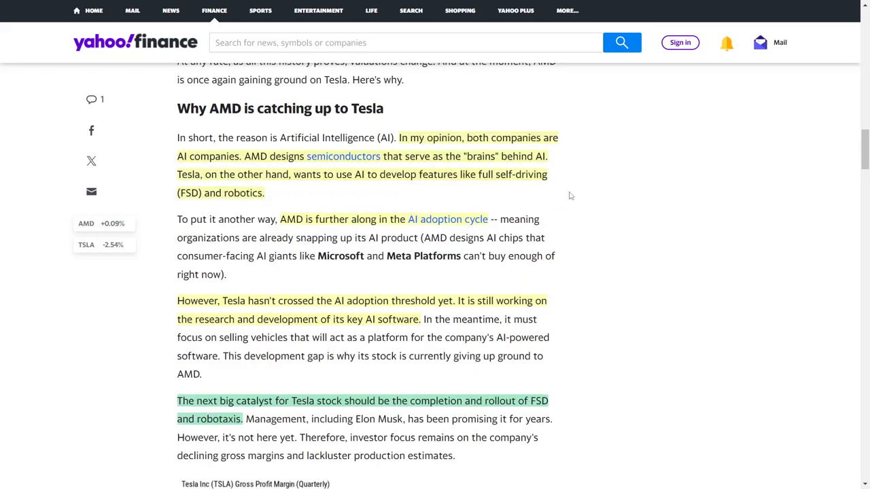
mouse_move(323, 240)
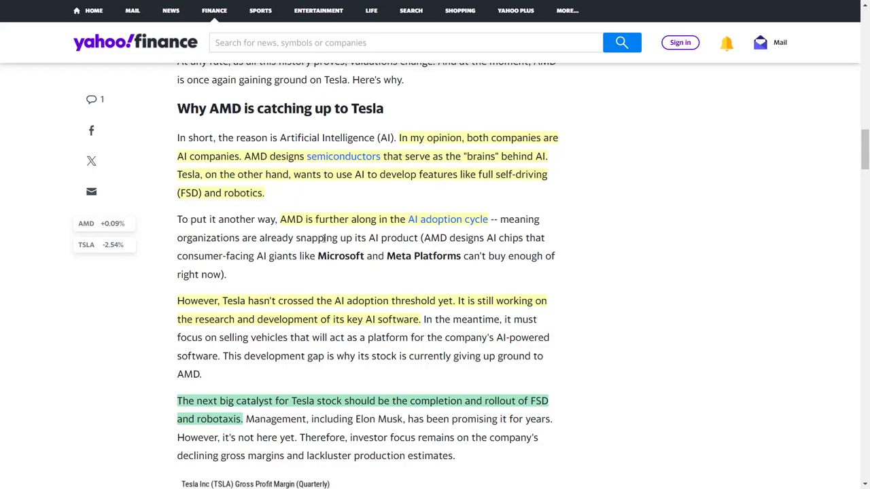
mouse_move(476, 233)
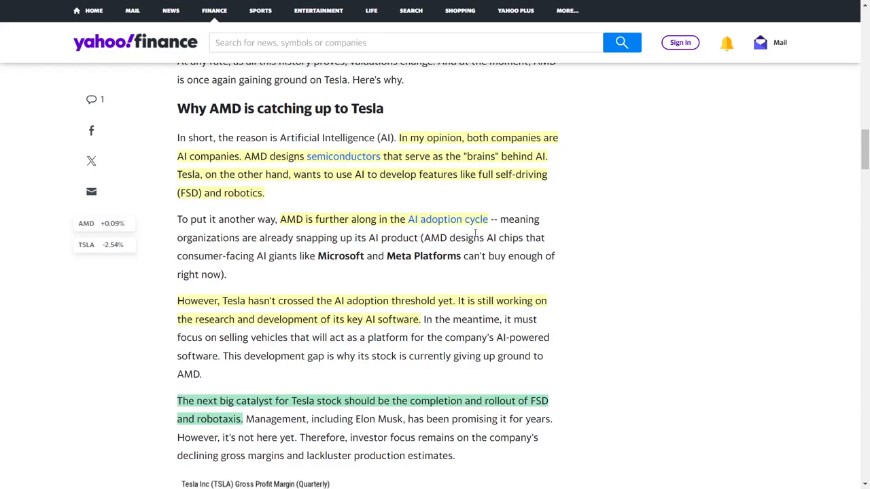
mouse_move(556, 199)
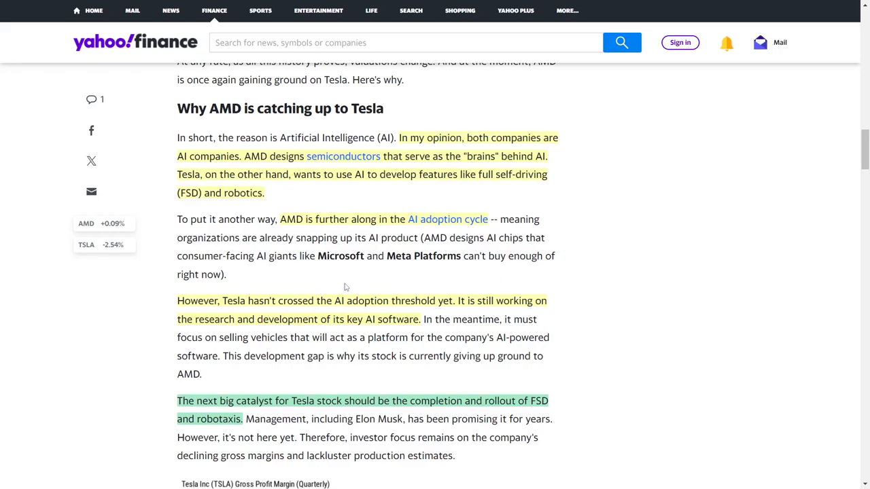
mouse_move(456, 272)
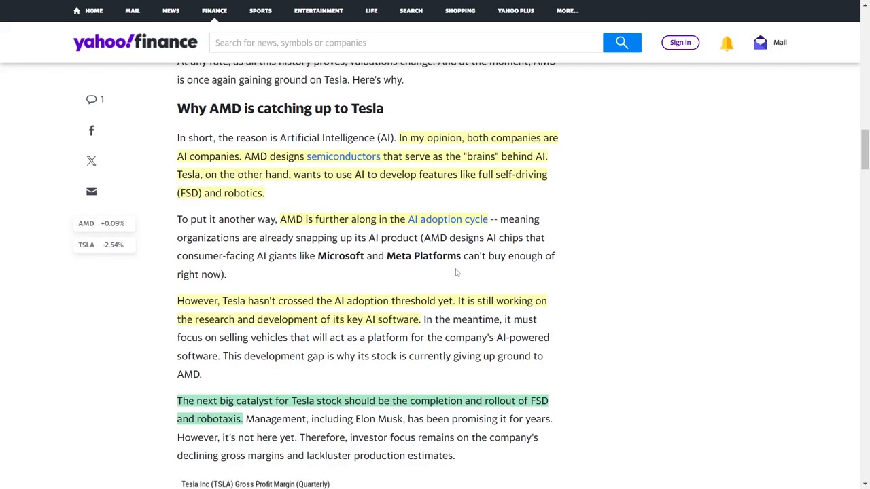
mouse_move(313, 274)
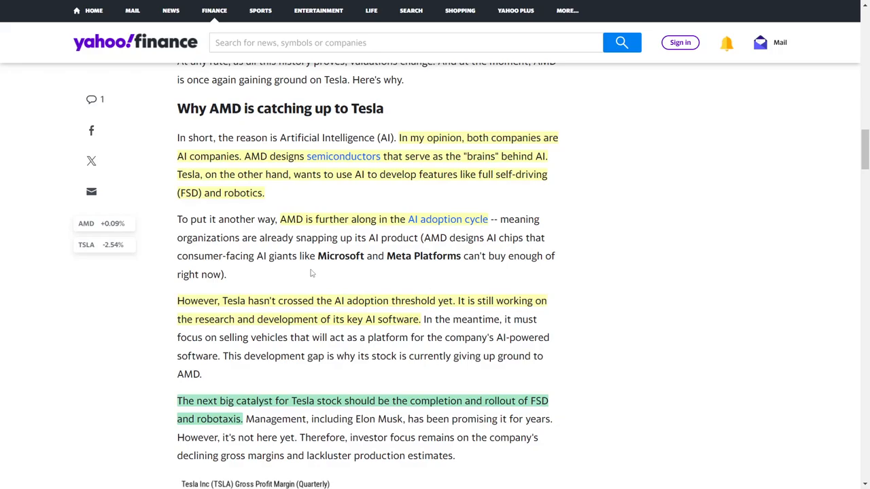
mouse_move(568, 242)
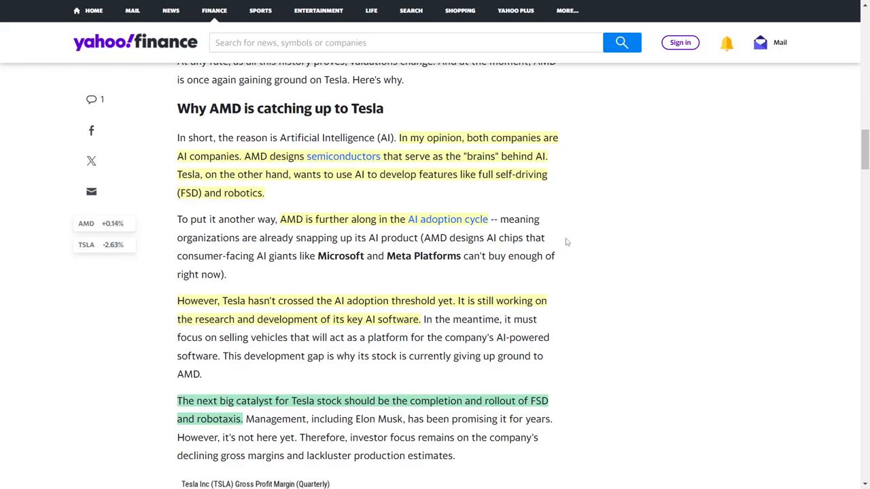
scroll("down", 3)
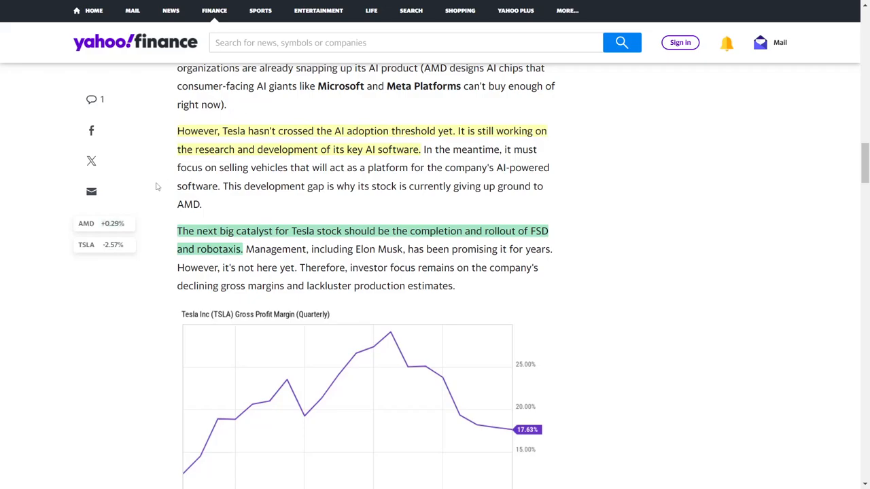
mouse_move(153, 185)
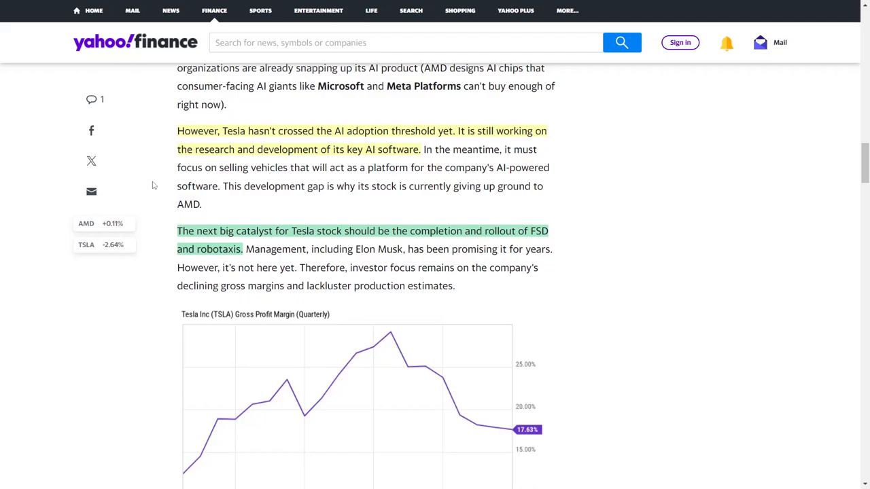
scroll("down", 3)
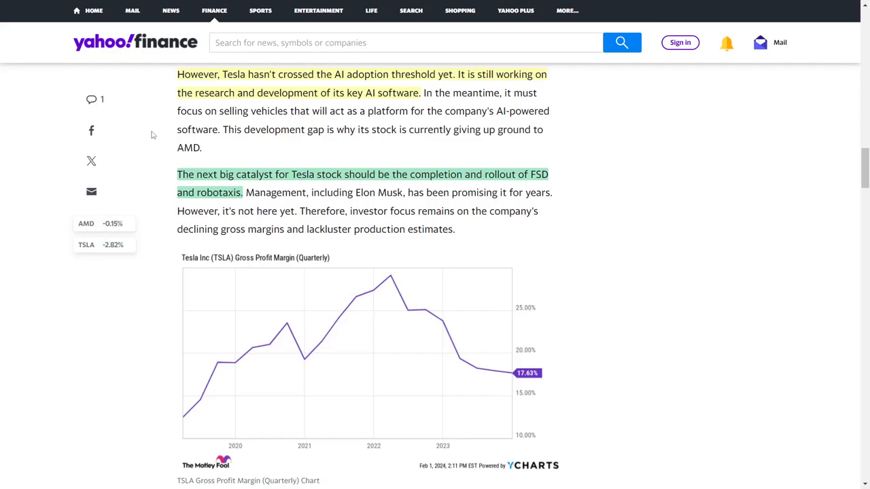
scroll("down", 3)
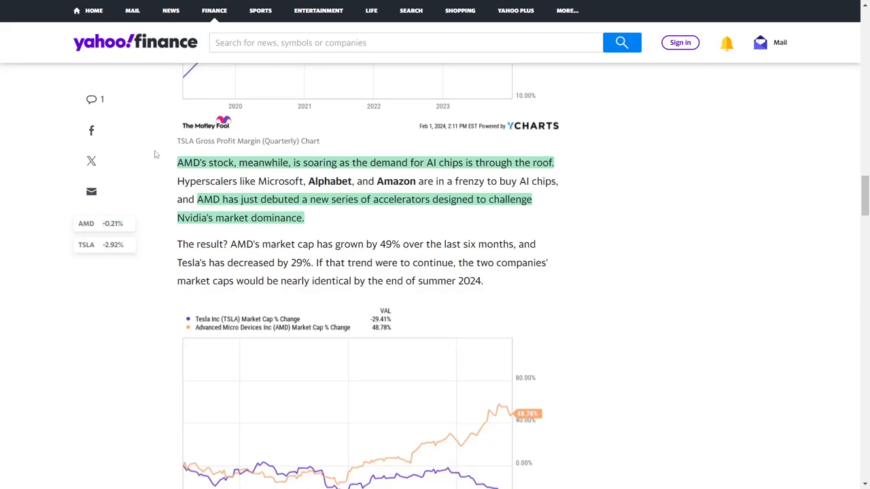
mouse_move(160, 150)
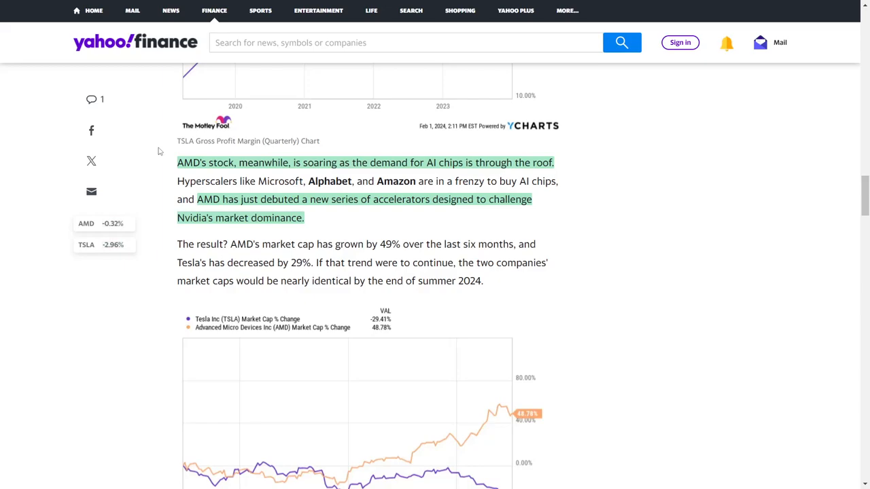
mouse_move(248, 232)
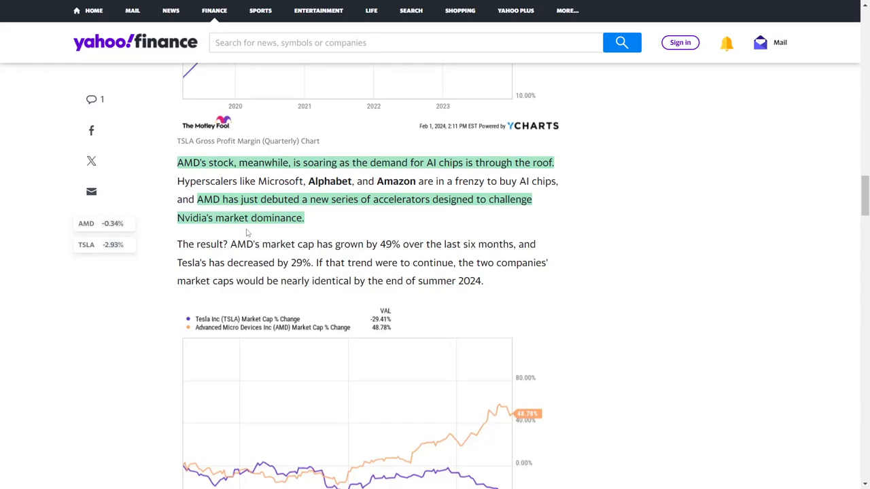
mouse_move(152, 182)
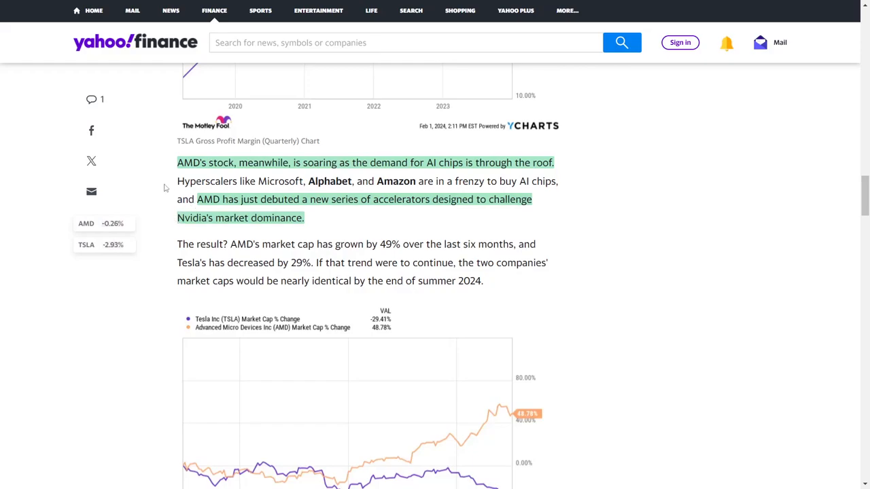
scroll("down", 3)
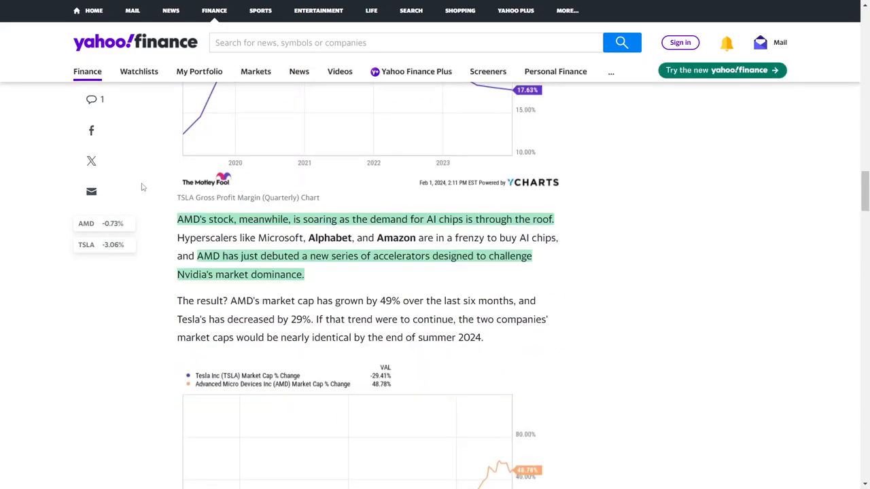
scroll("up", 3)
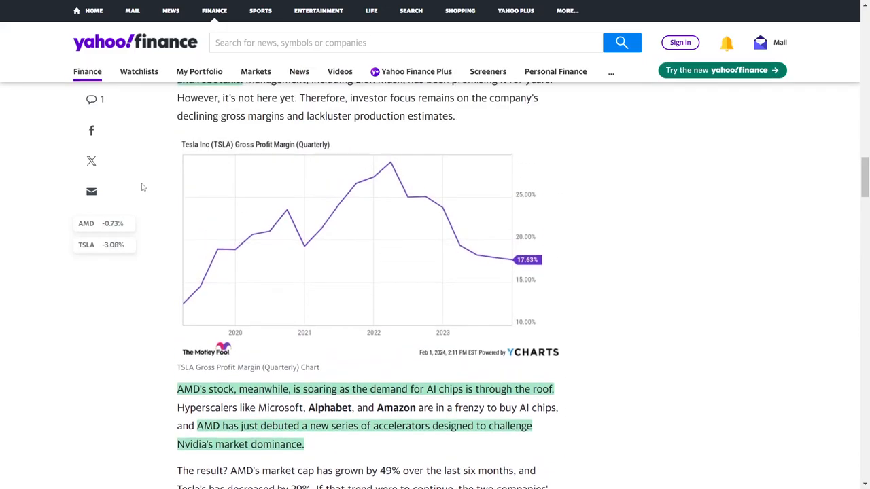
scroll("down", 3)
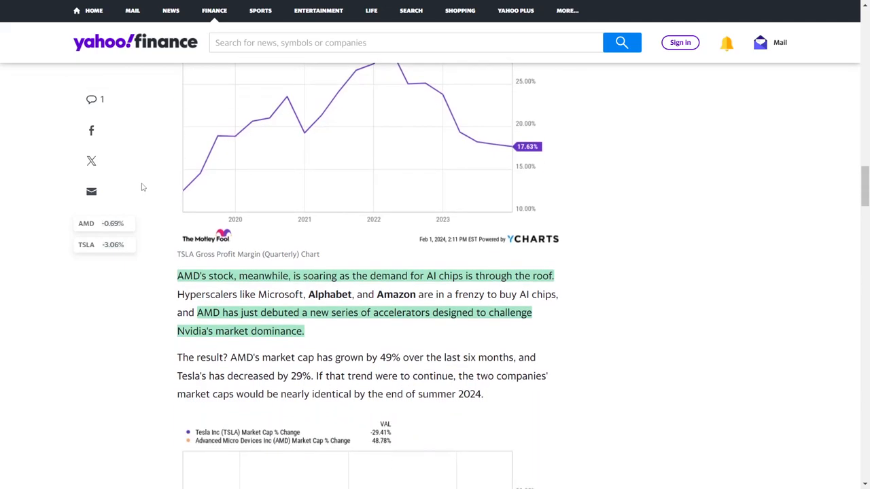
scroll("down", 3)
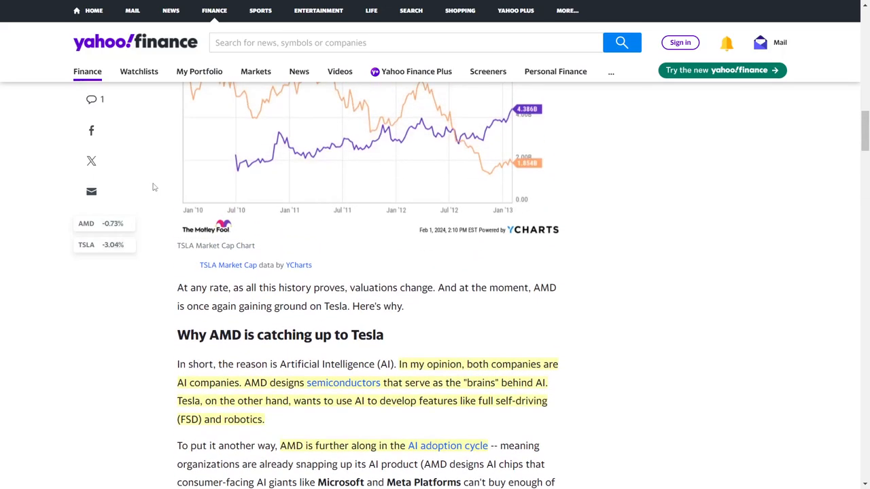
scroll("down", 3)
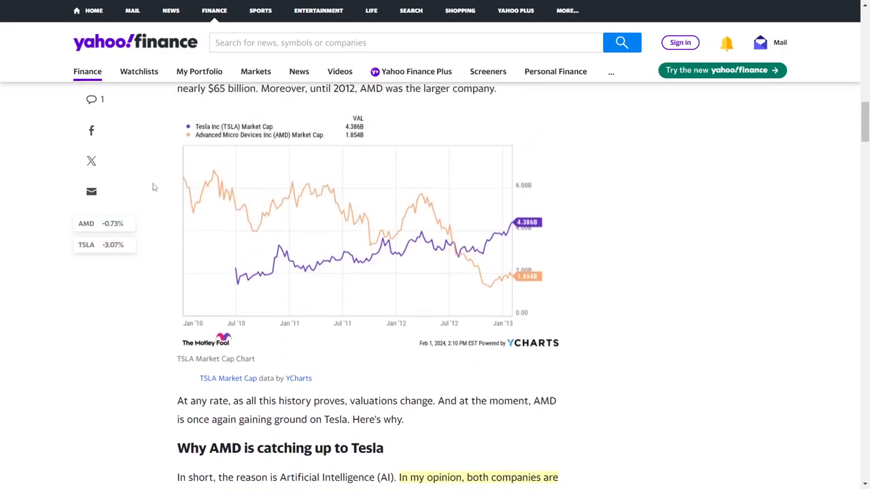
scroll("up", 3)
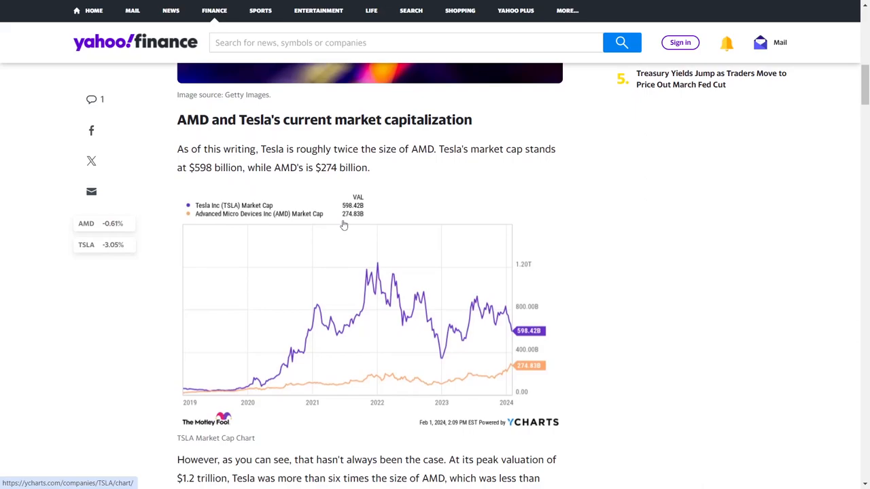
mouse_move(361, 223)
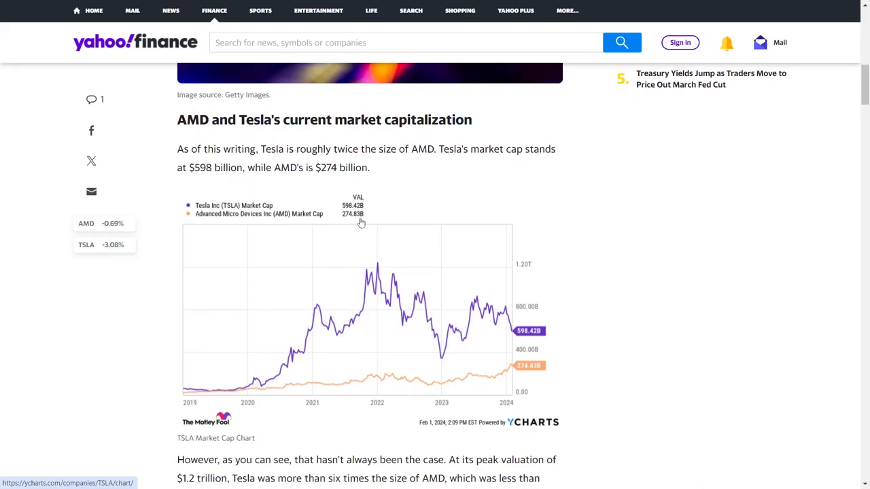
mouse_move(373, 215)
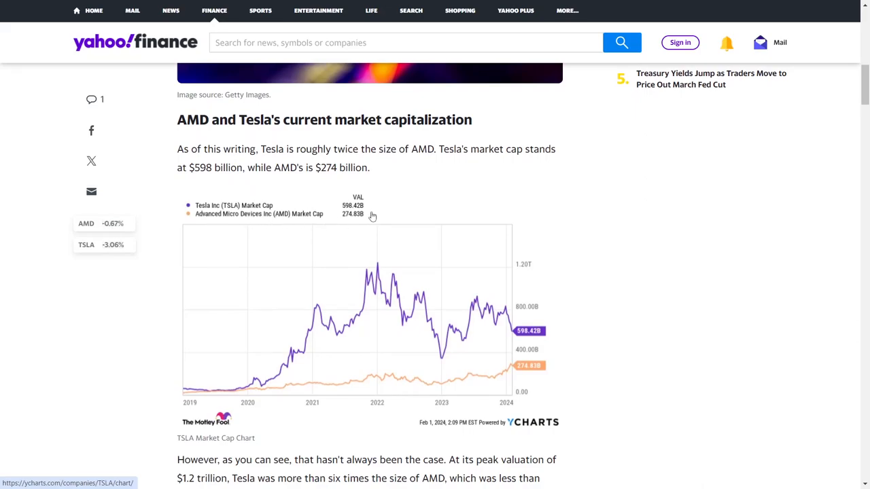
mouse_move(152, 185)
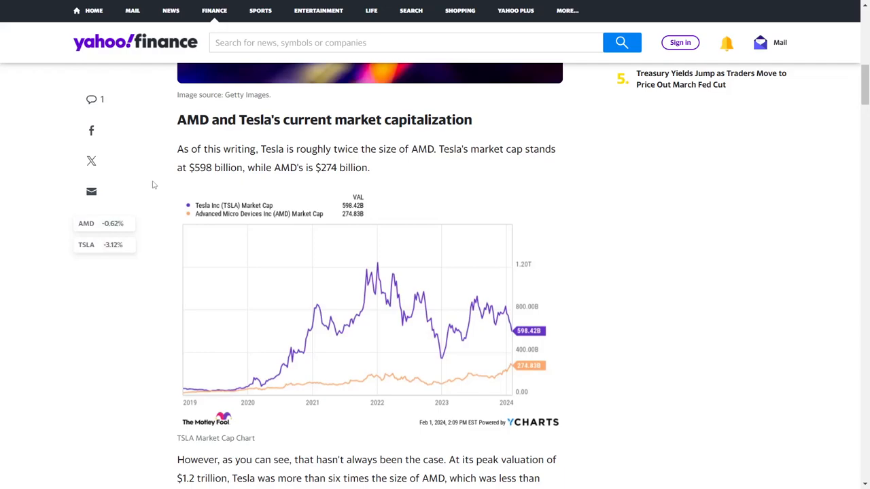
scroll("down", 3)
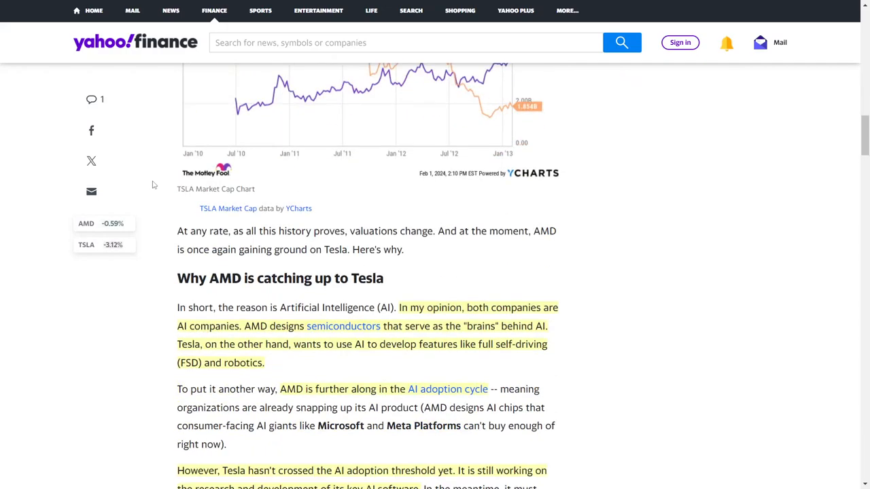
scroll("down", 3)
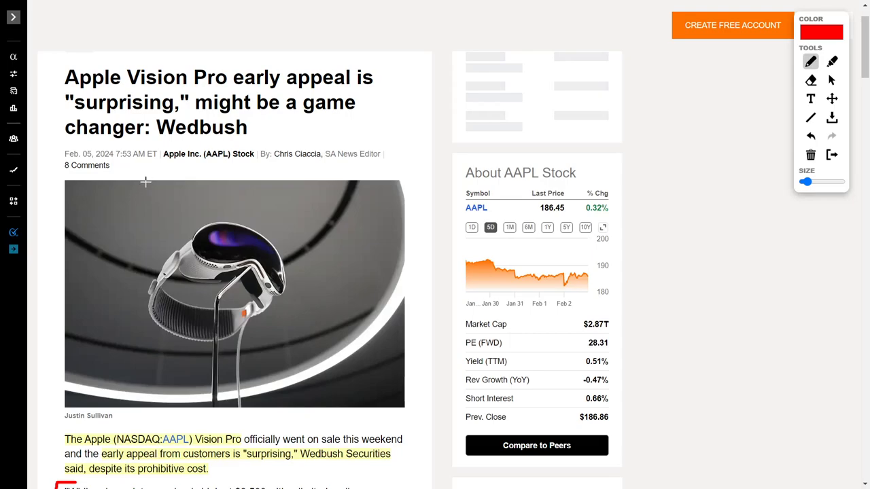
mouse_move(87, 113)
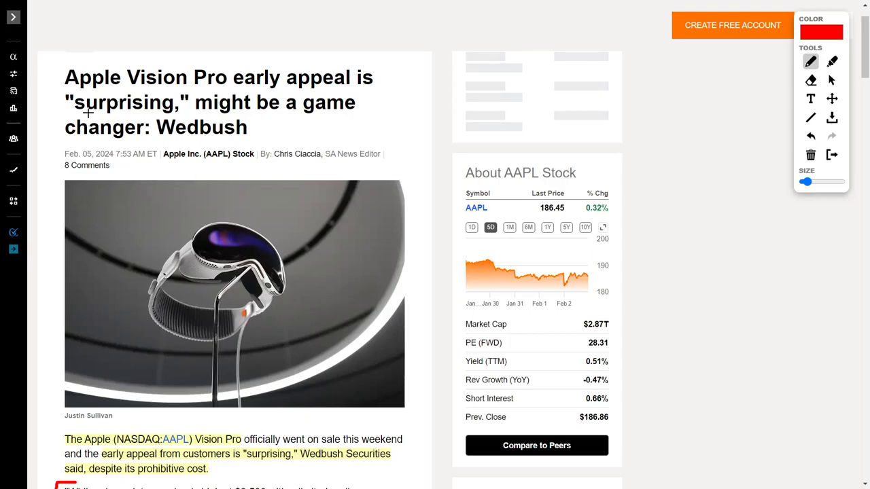
mouse_move(63, 86)
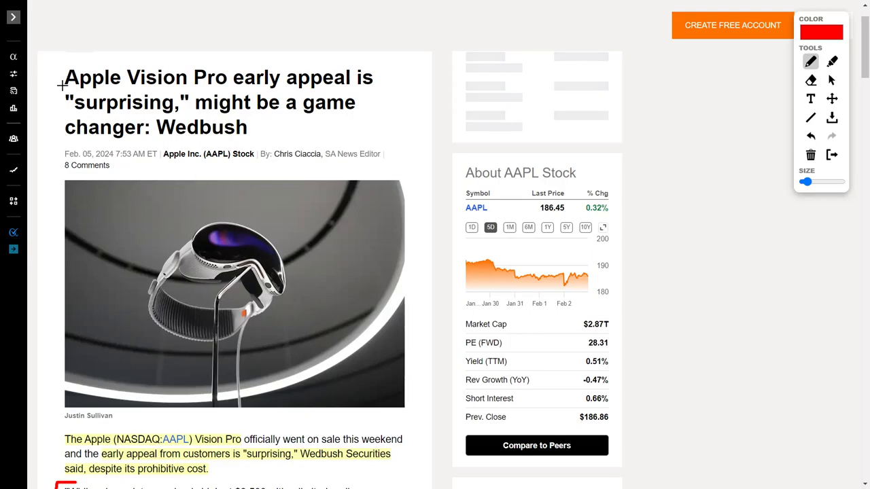
mouse_move(536, 215)
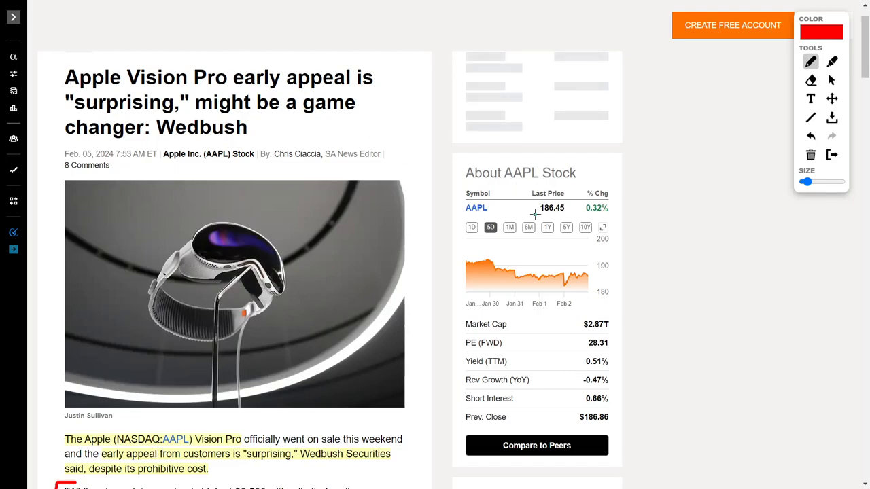
Underline the AAPL last share price in red and move down to the quotes.
left_click_drag(535, 216, 577, 216)
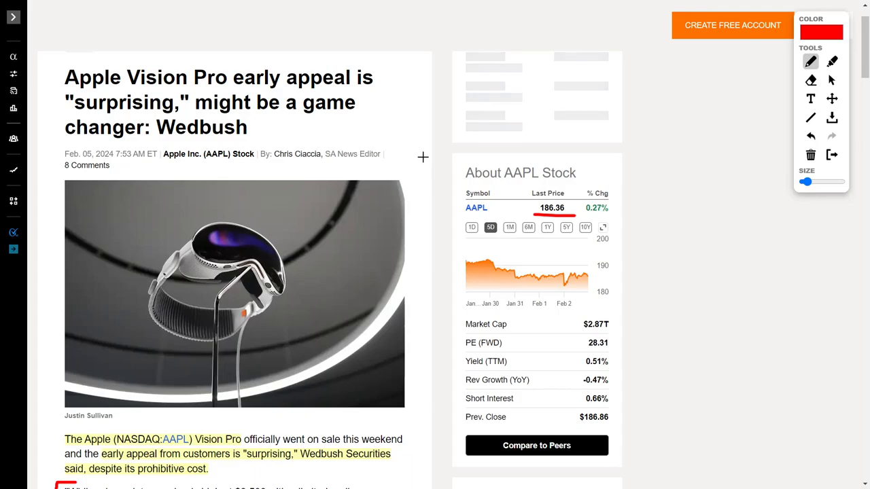
scroll("down", 3)
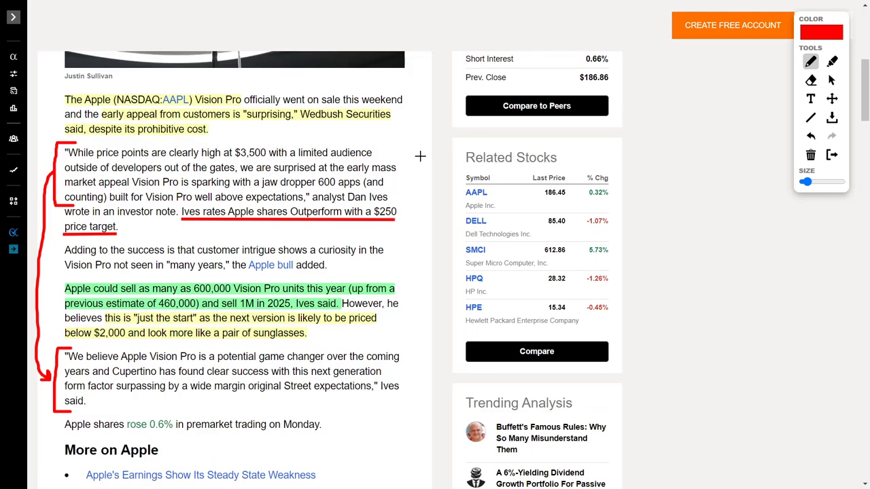
mouse_move(400, 144)
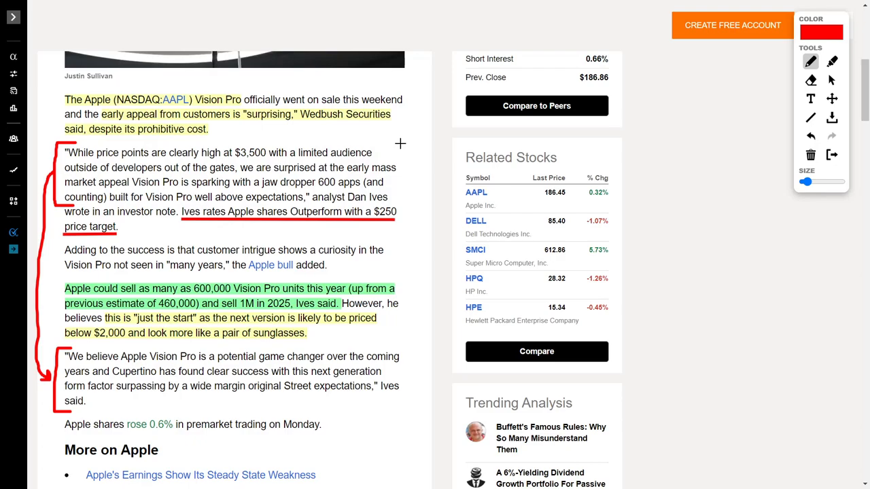
mouse_move(419, 140)
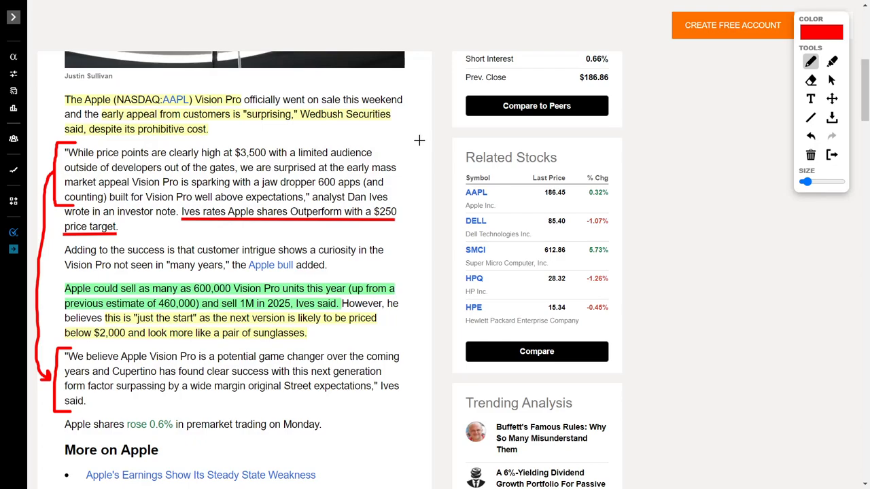
mouse_move(386, 135)
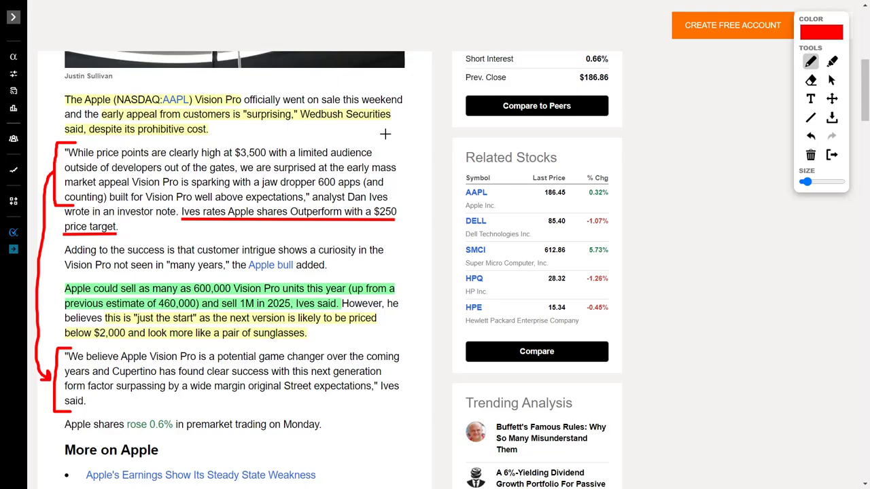
mouse_move(193, 178)
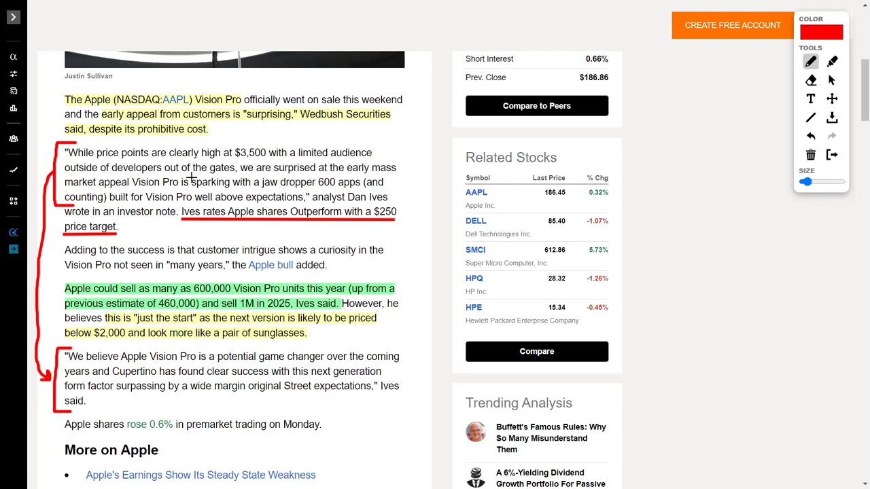
mouse_move(294, 158)
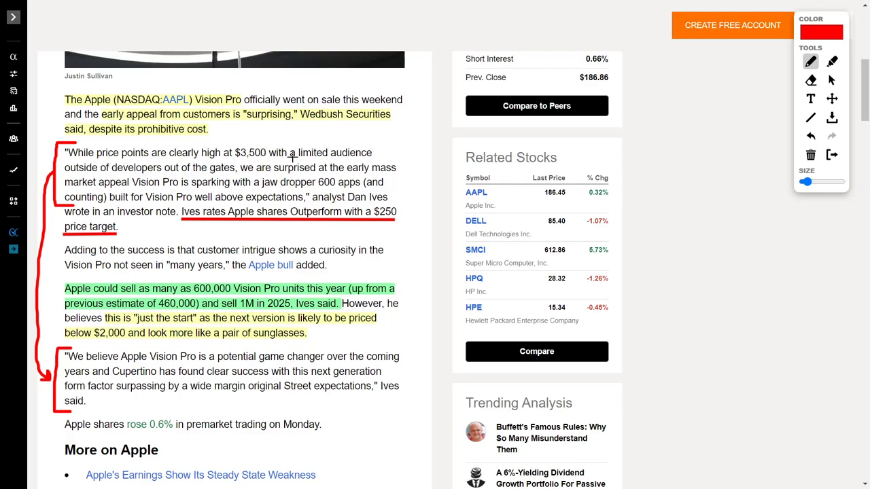
mouse_move(210, 177)
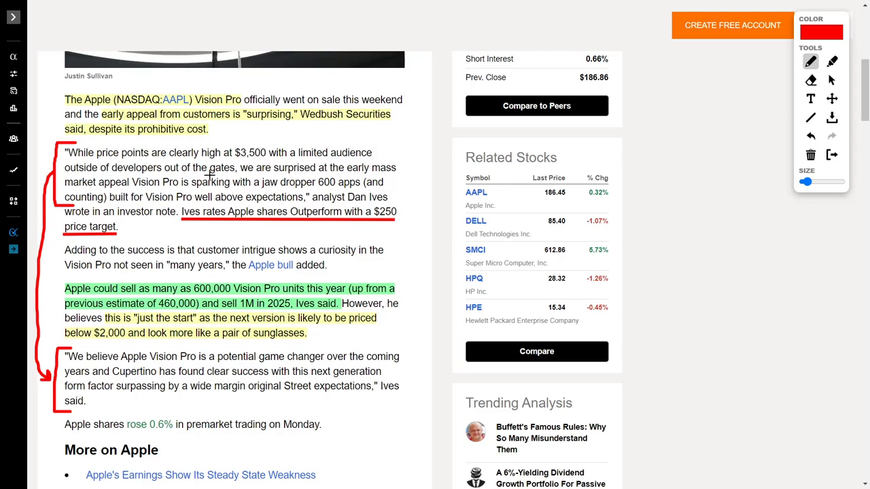
mouse_move(373, 172)
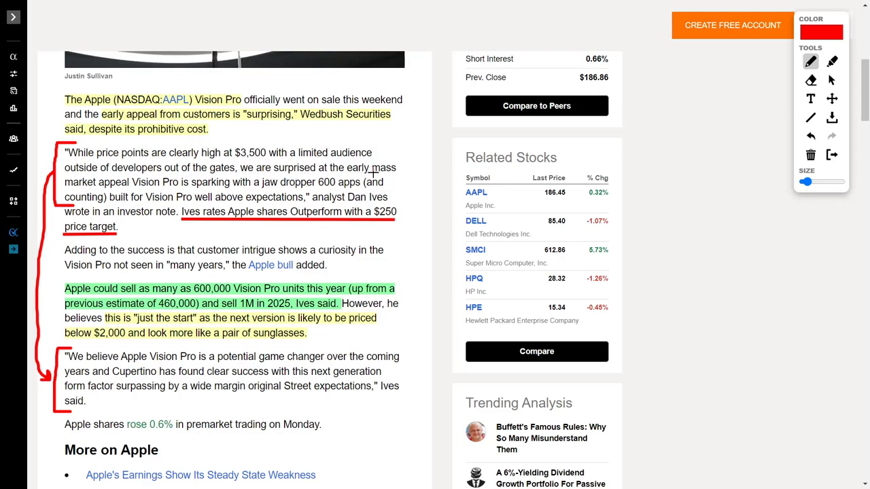
mouse_move(193, 191)
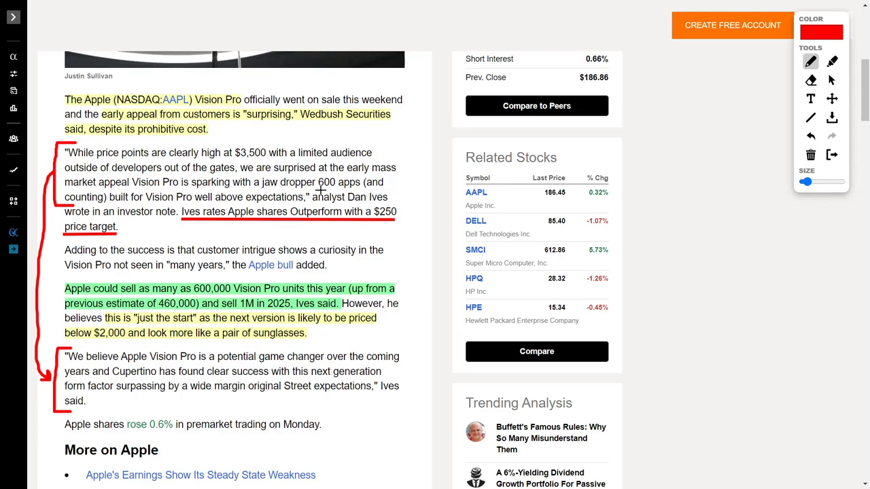
mouse_move(175, 204)
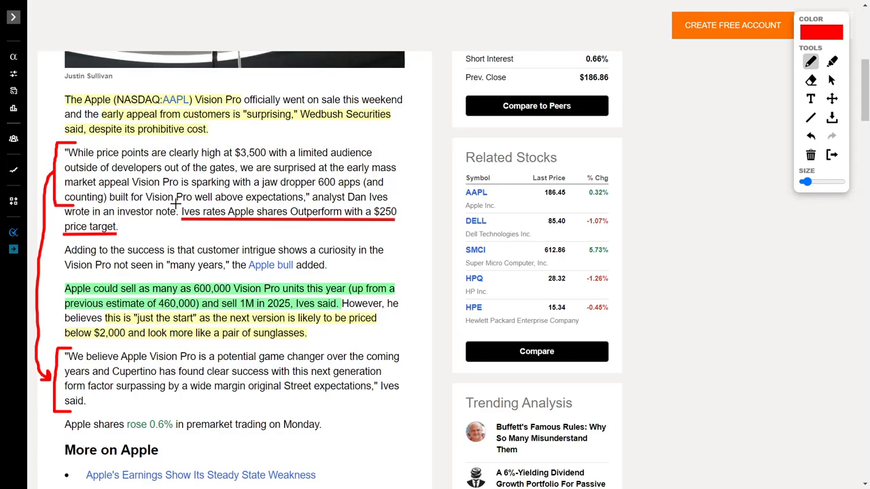
mouse_move(408, 319)
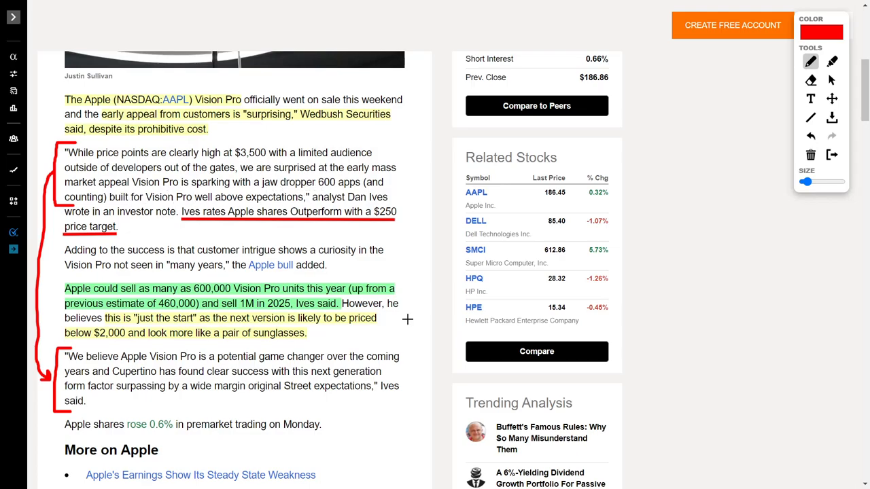
mouse_move(179, 373)
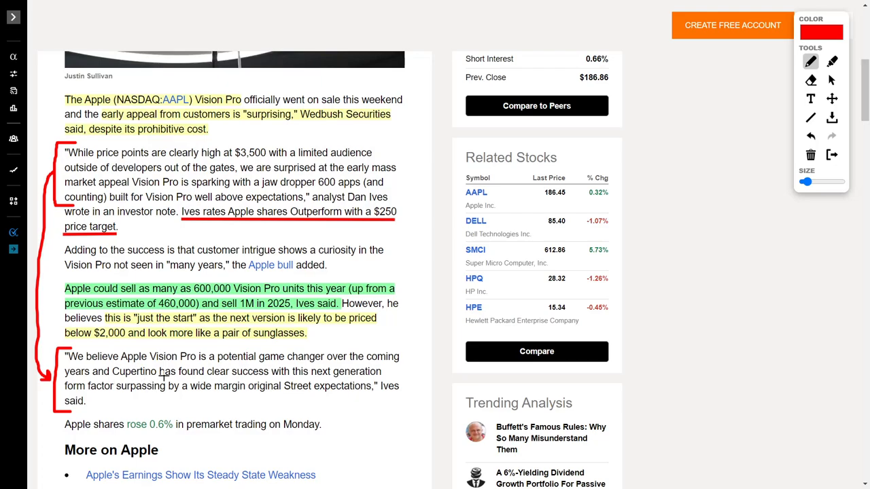
mouse_move(304, 379)
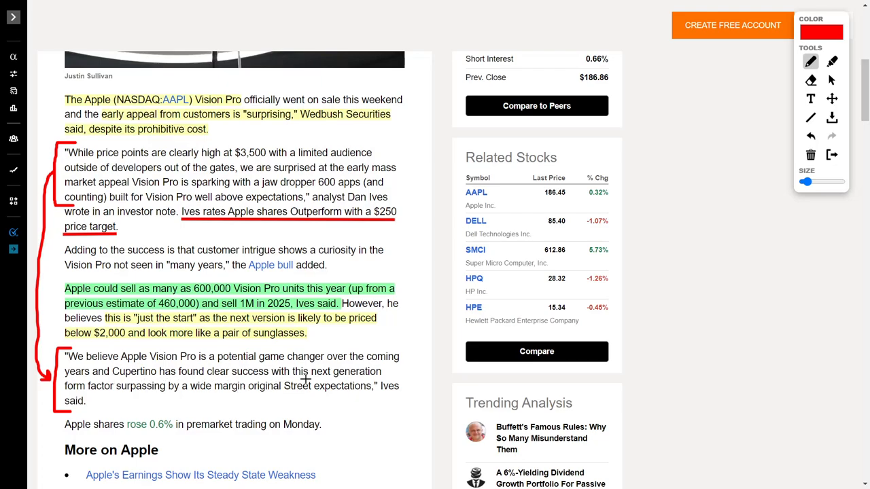
mouse_move(149, 394)
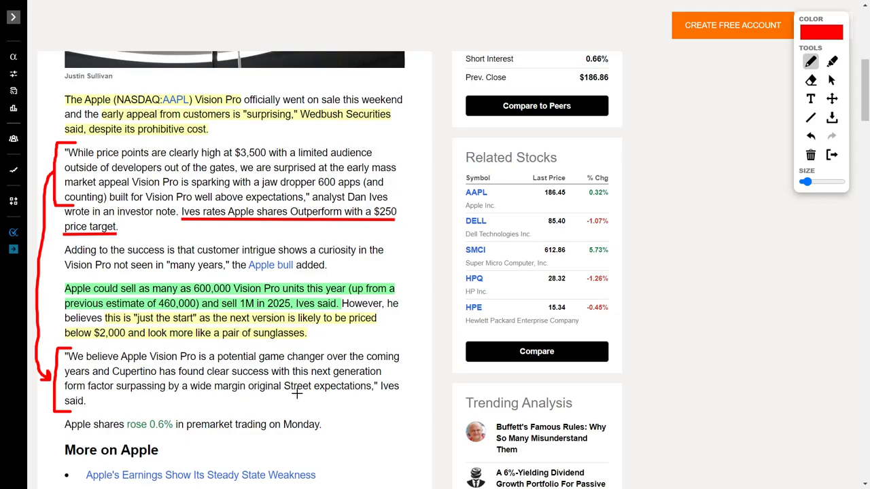
mouse_move(410, 348)
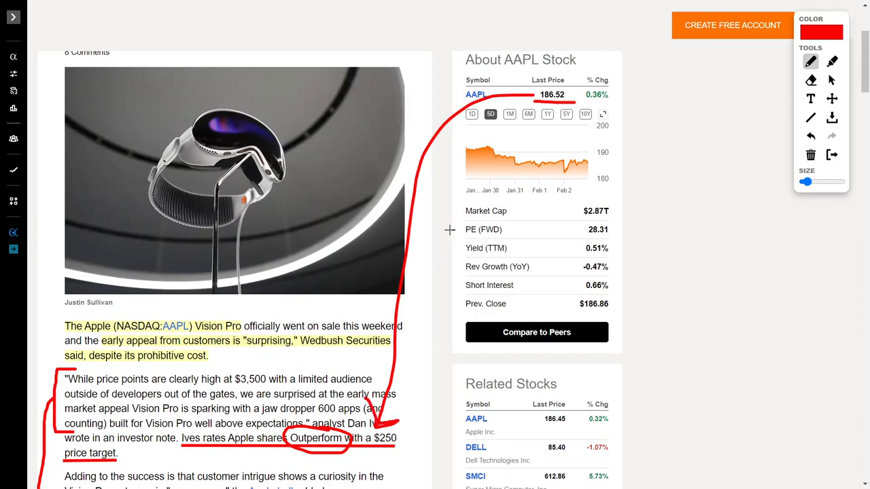
Underline the previous 460,000 Vision Pro estimate in red in the sales paragraph.
scroll("down", 3)
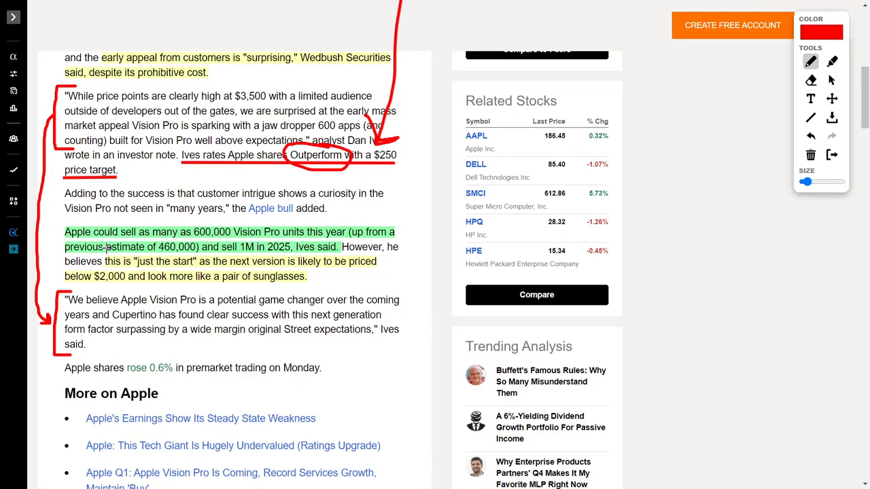
mouse_move(247, 218)
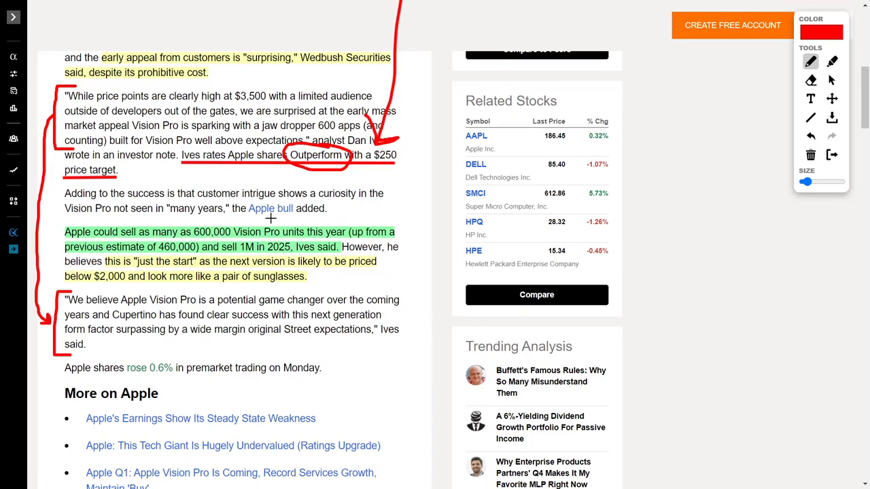
mouse_move(386, 201)
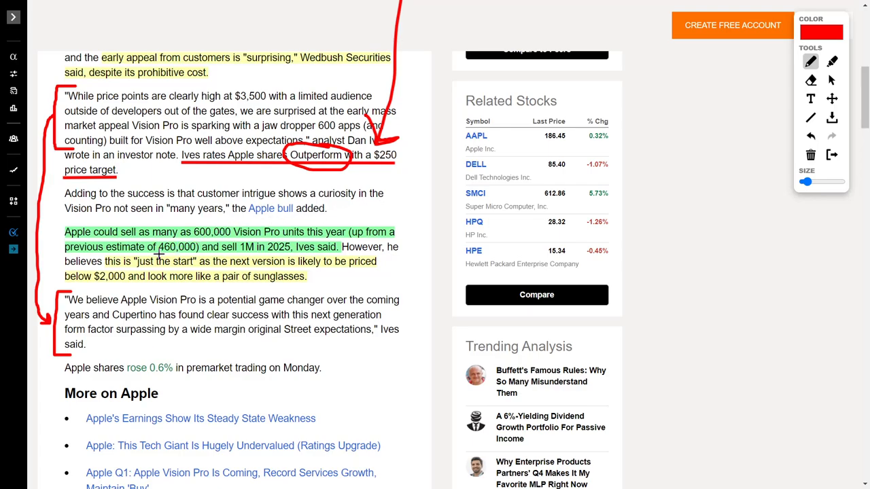
left_click_drag(157, 256, 198, 256)
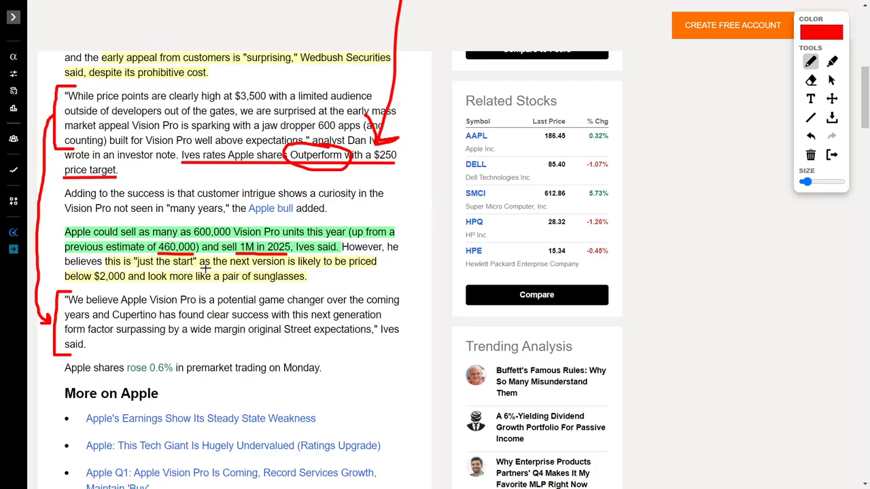
mouse_move(392, 201)
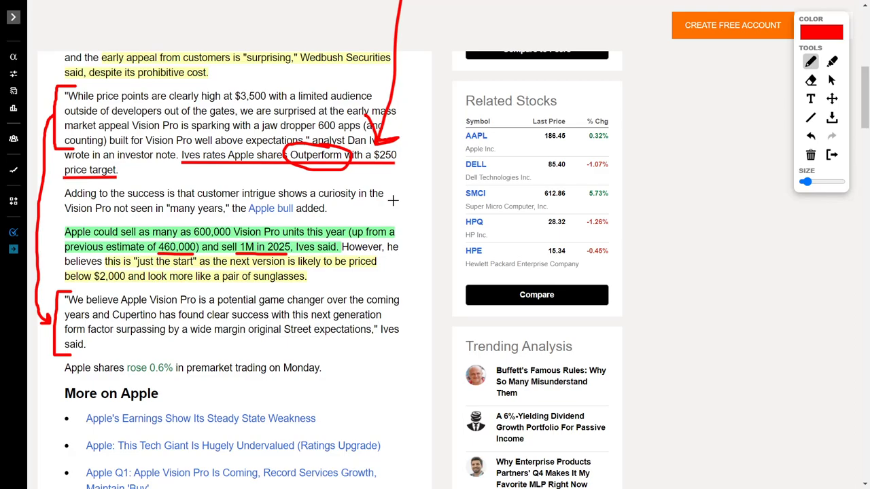
mouse_move(397, 204)
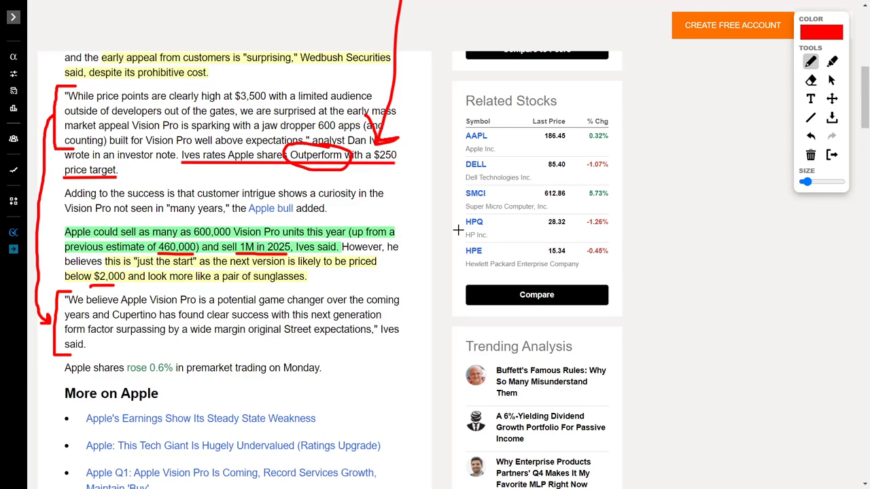
mouse_move(430, 216)
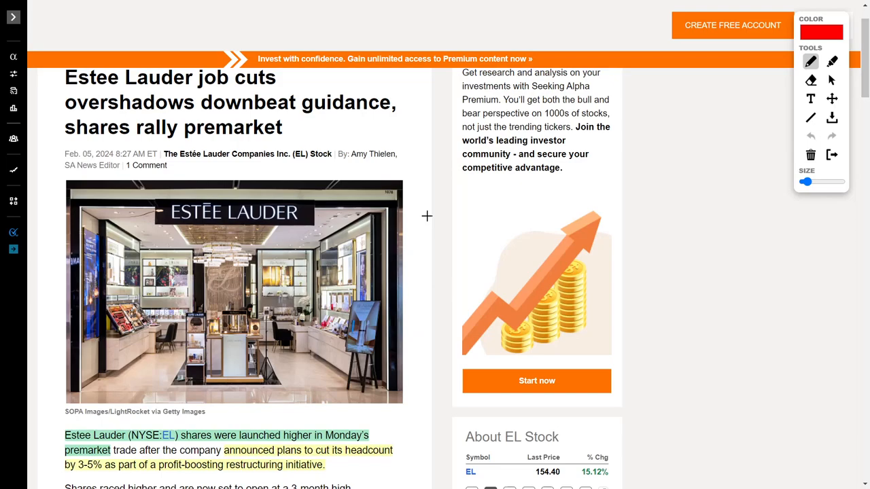
Underline the expected EPS of $0.56 and add a red mark to the Estée Lauder expectations sentence.
scroll("down", 3)
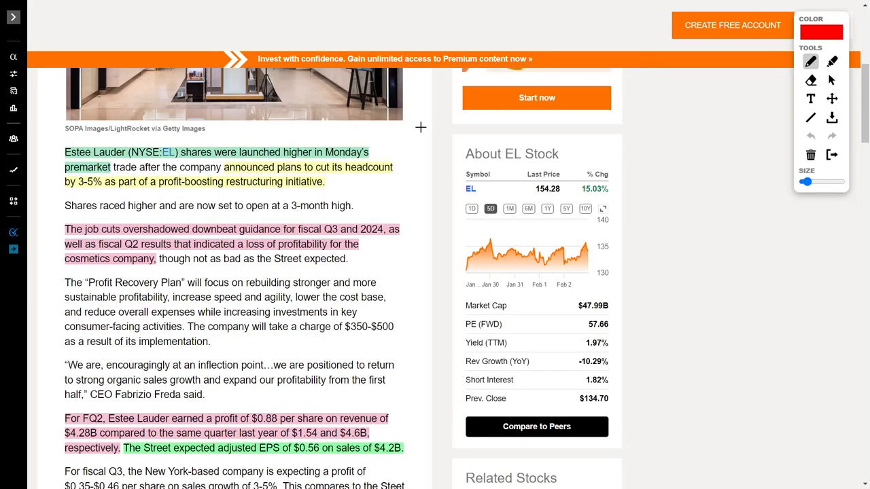
mouse_move(310, 136)
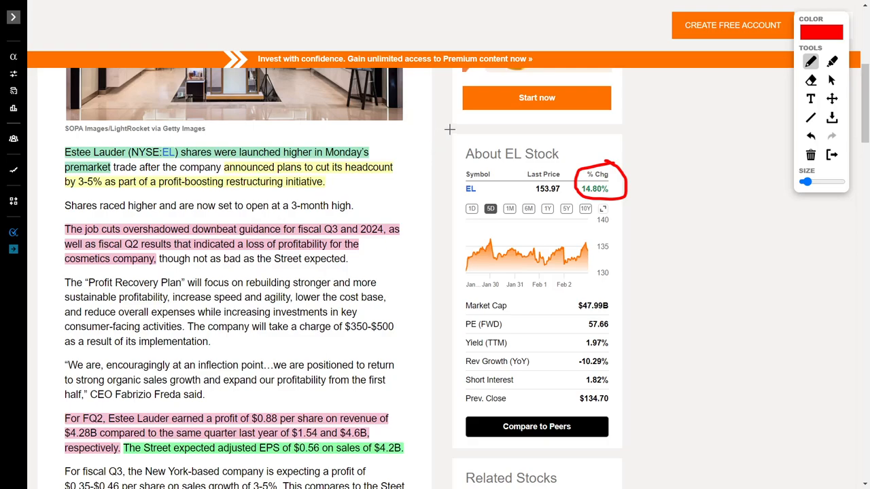
mouse_move(436, 147)
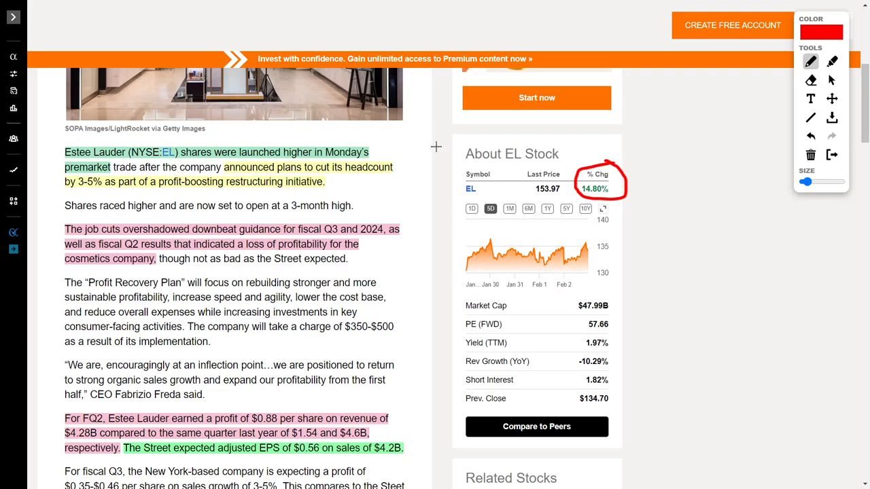
mouse_move(245, 191)
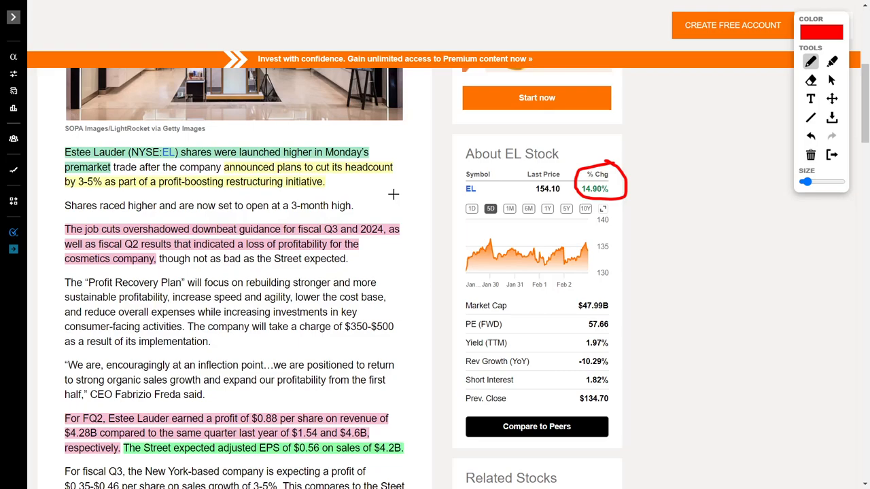
scroll("down", 3)
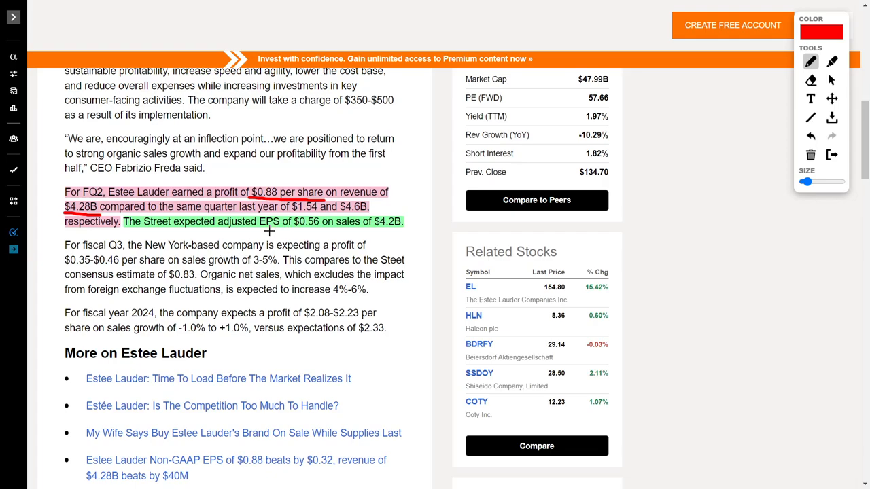
left_click_drag(263, 231, 329, 231)
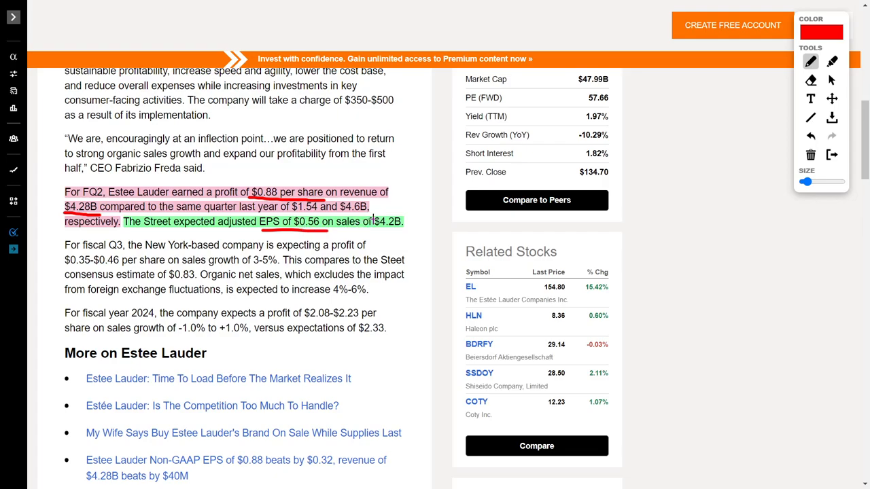
left_click_drag(383, 210, 411, 220)
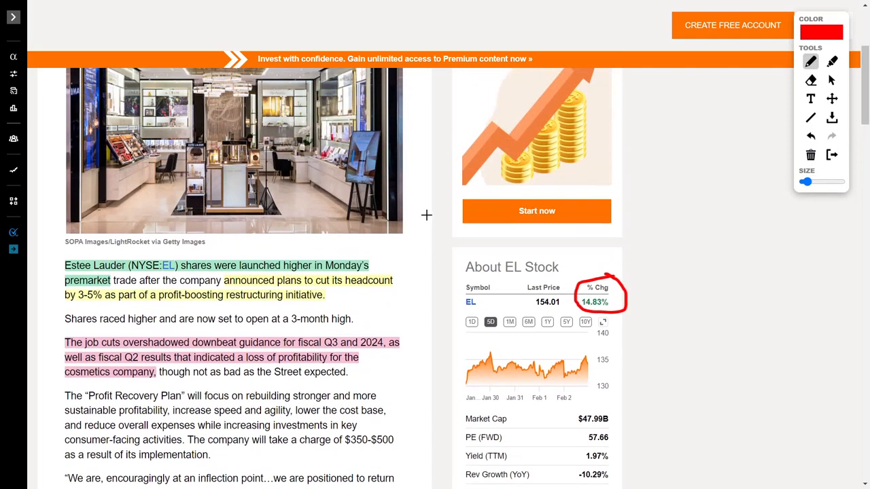
scroll("down", 3)
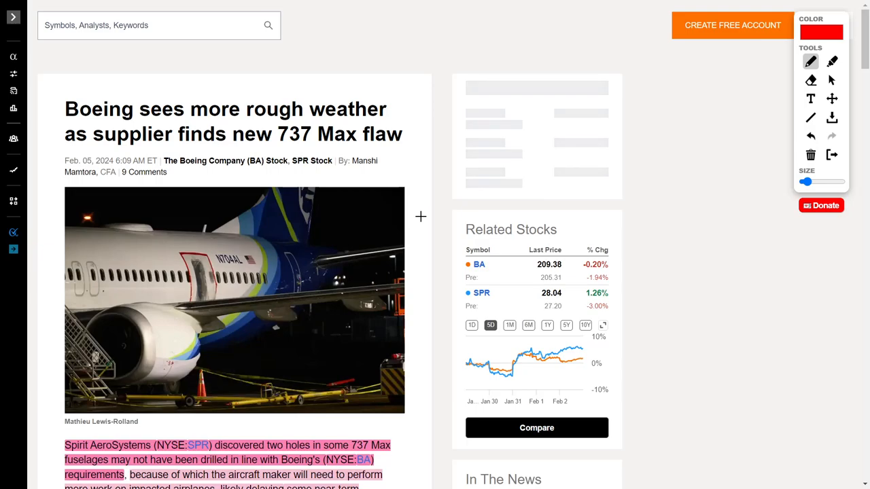
Scroll down through the Boeing 737 Max article to the supplier quotes.
scroll("down", 3)
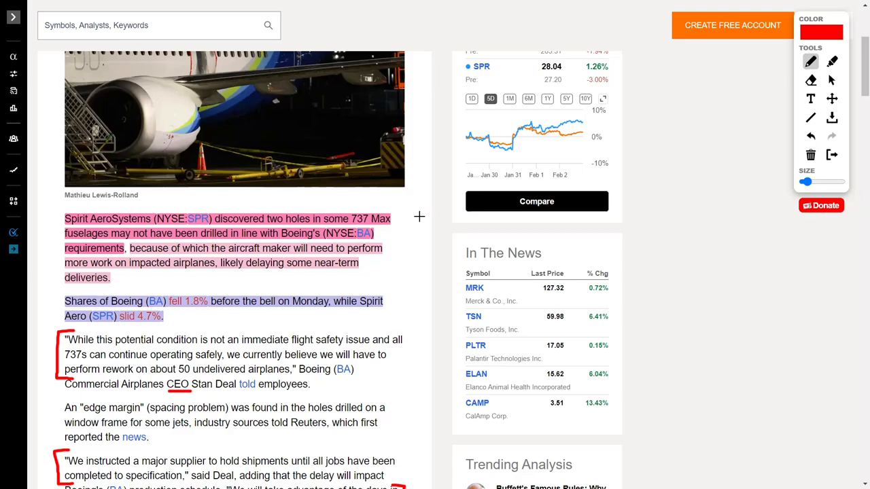
scroll("down", 3)
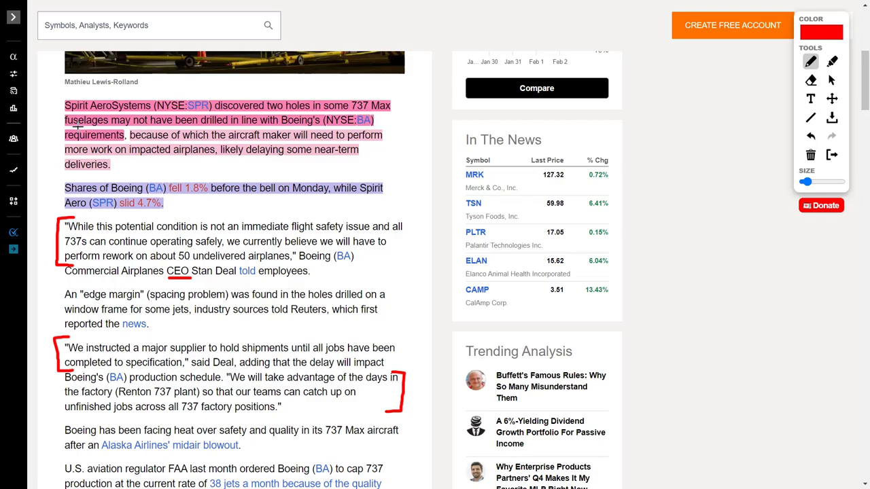
mouse_move(264, 127)
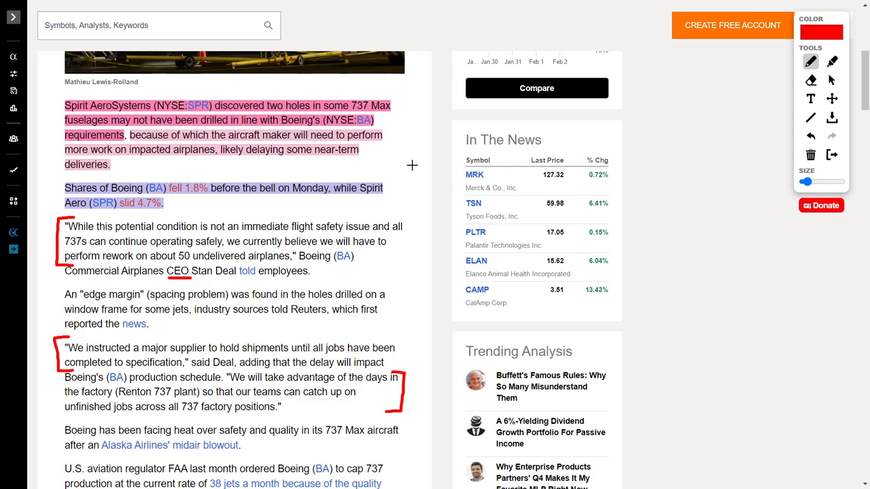
mouse_move(215, 168)
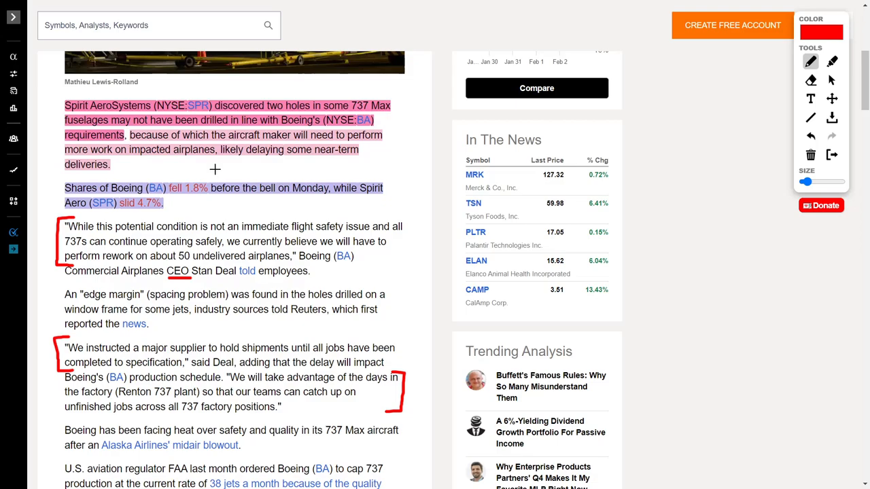
mouse_move(432, 163)
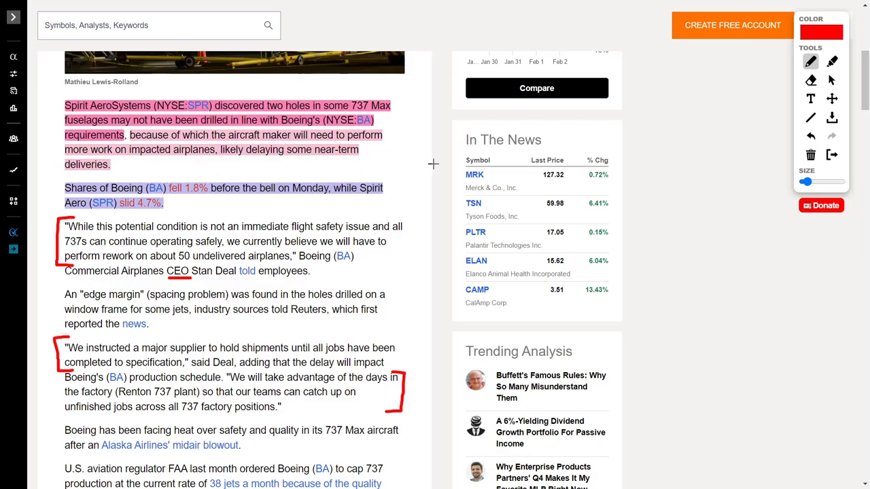
mouse_move(419, 163)
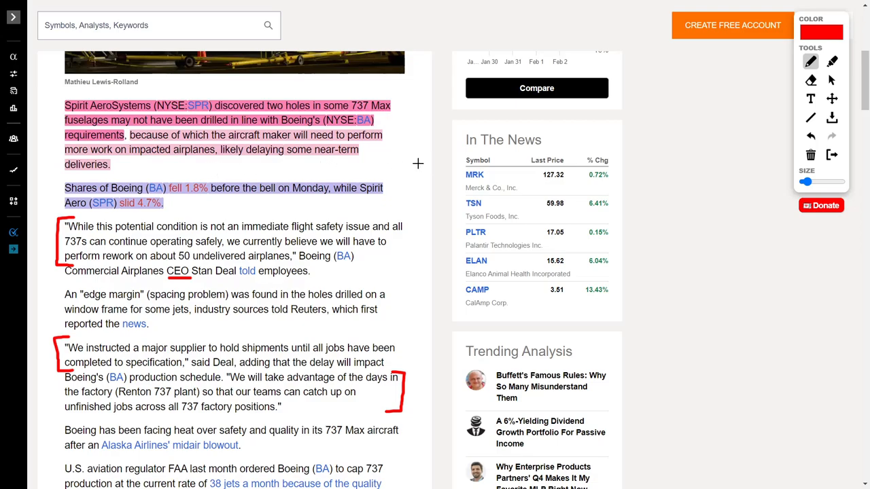
scroll("down", 3)
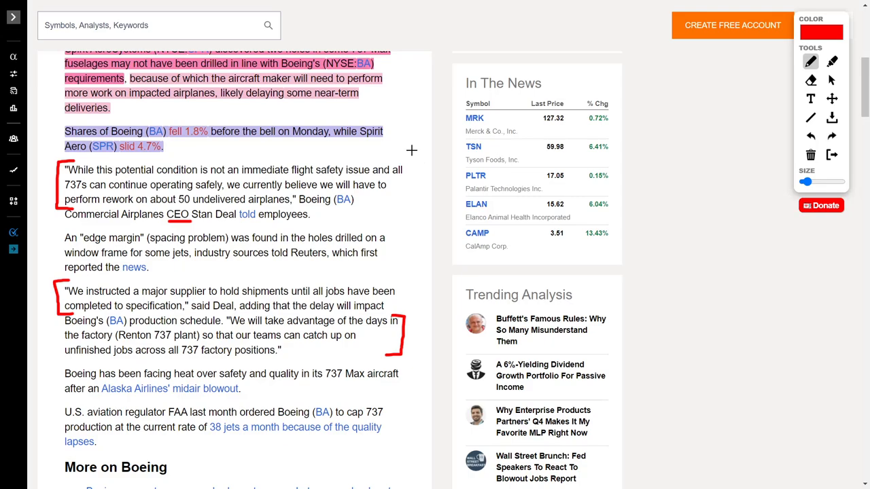
mouse_move(404, 144)
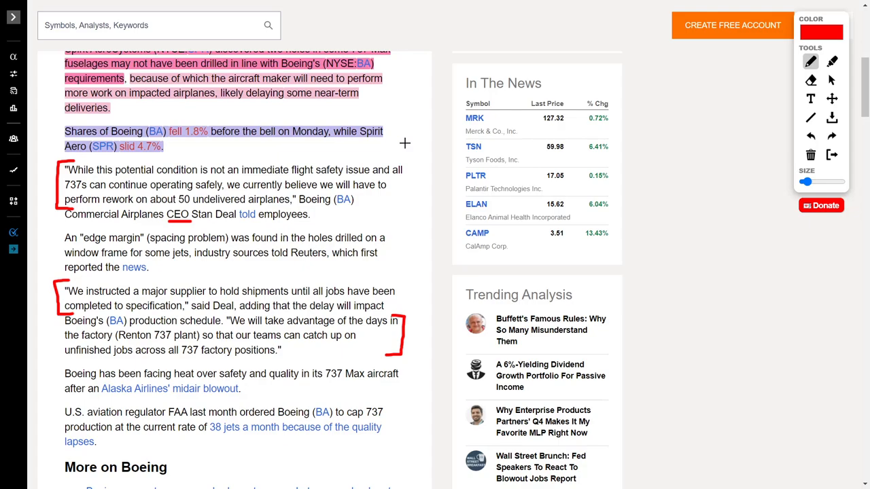
mouse_move(413, 147)
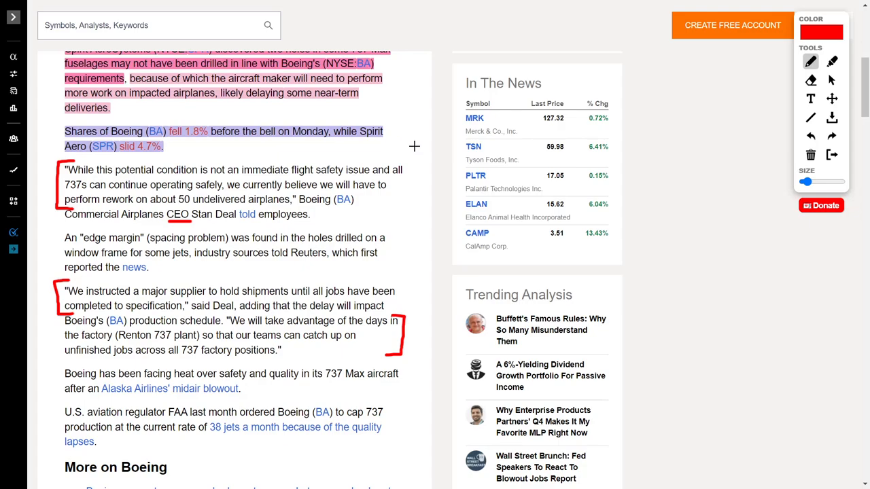
mouse_move(151, 187)
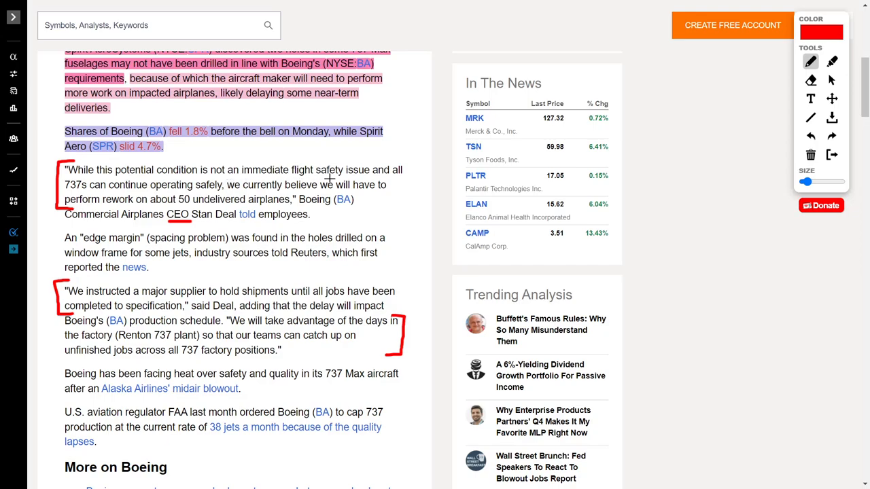
mouse_move(93, 193)
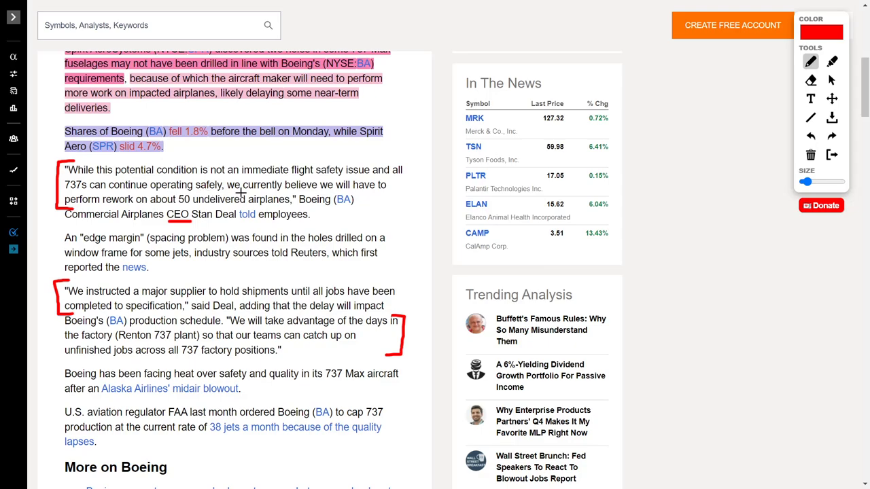
mouse_move(112, 209)
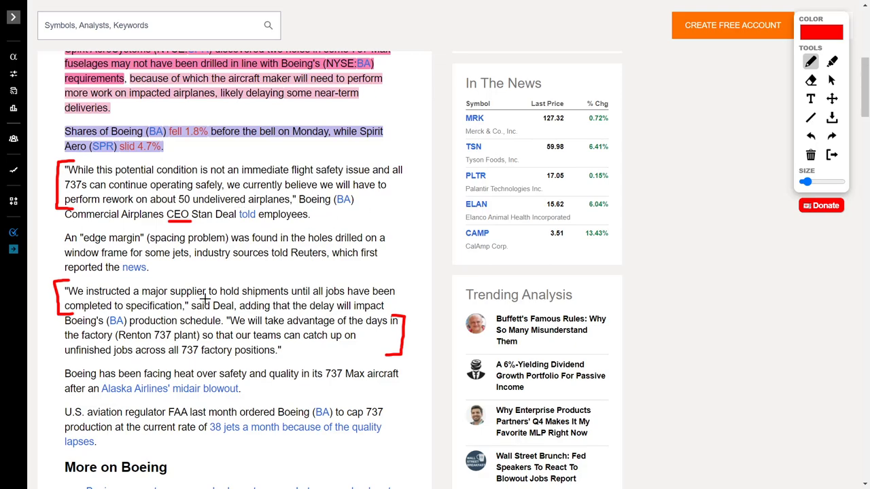
mouse_move(314, 299)
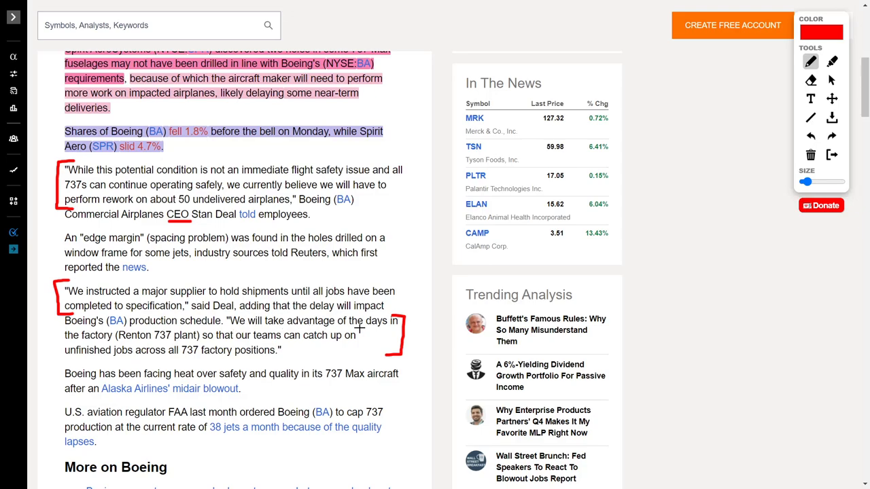
mouse_move(161, 343)
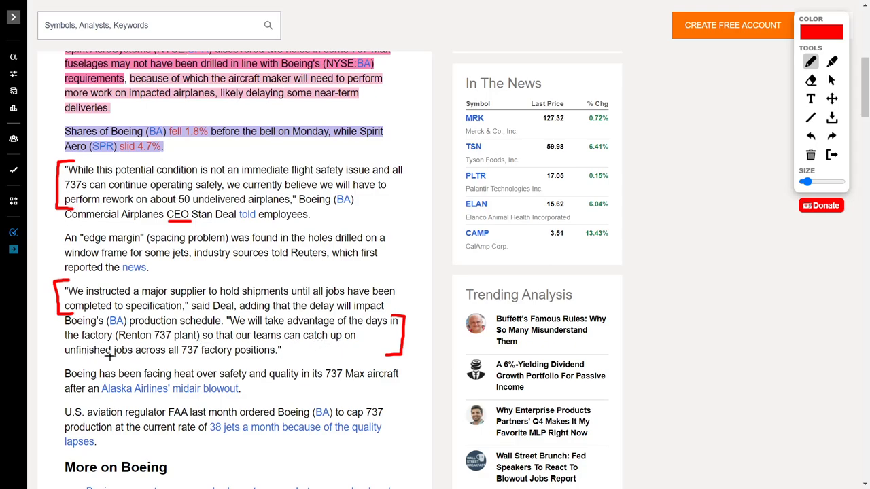
mouse_move(209, 359)
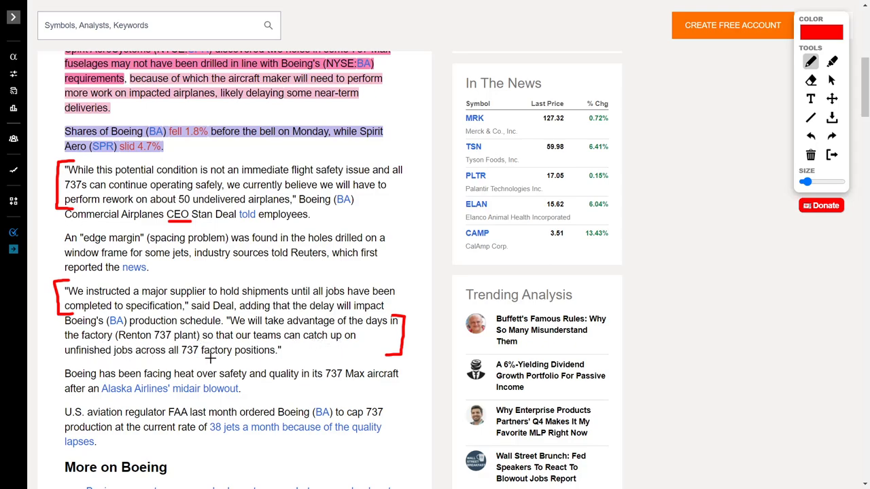
mouse_move(427, 255)
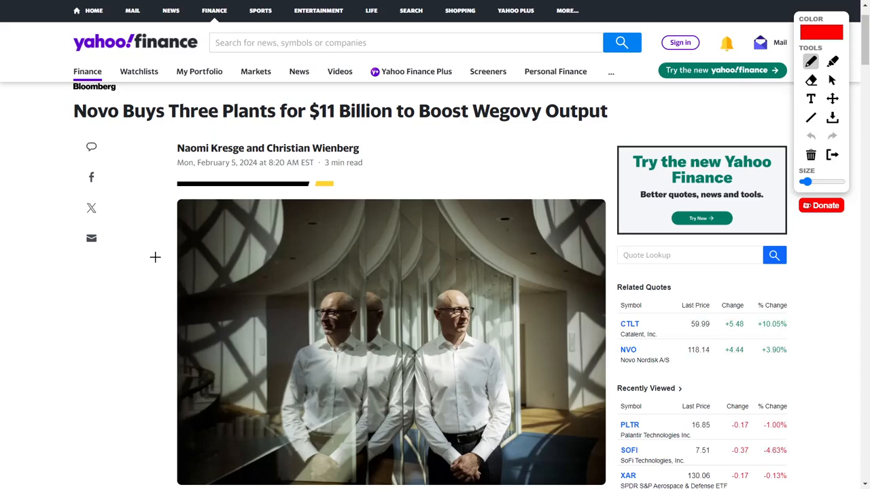
mouse_move(175, 125)
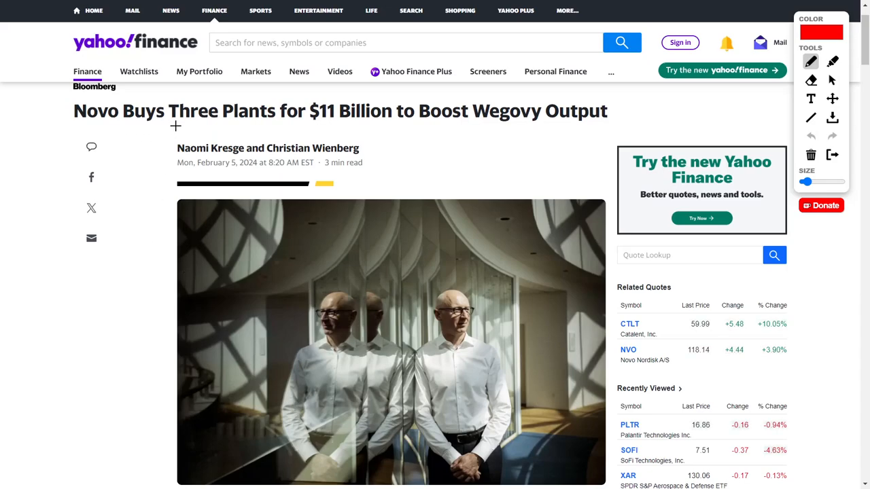
mouse_move(165, 160)
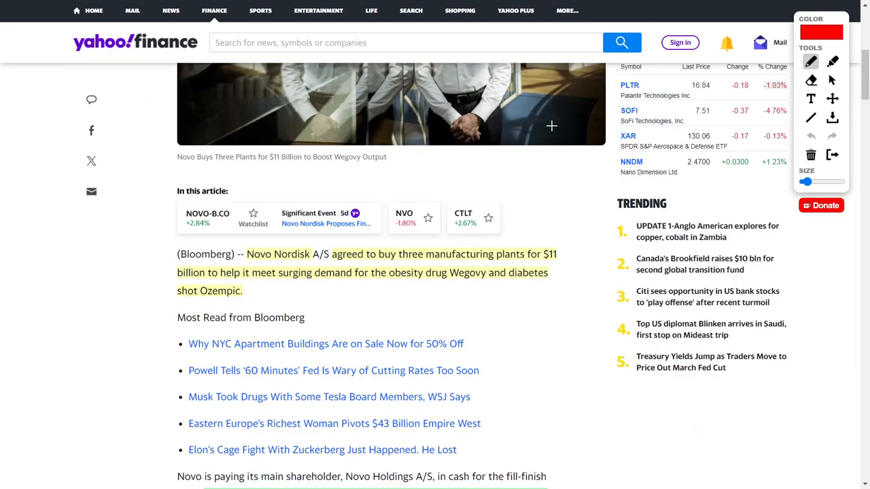
scroll("down", 3)
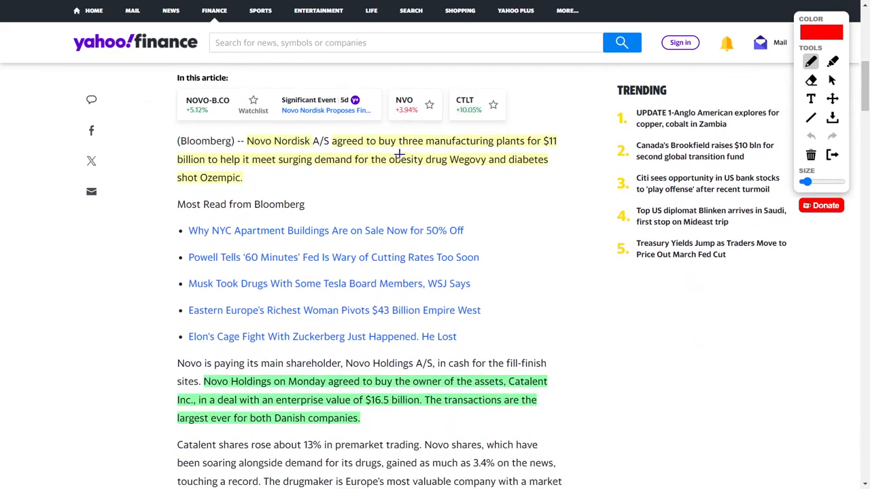
mouse_move(556, 147)
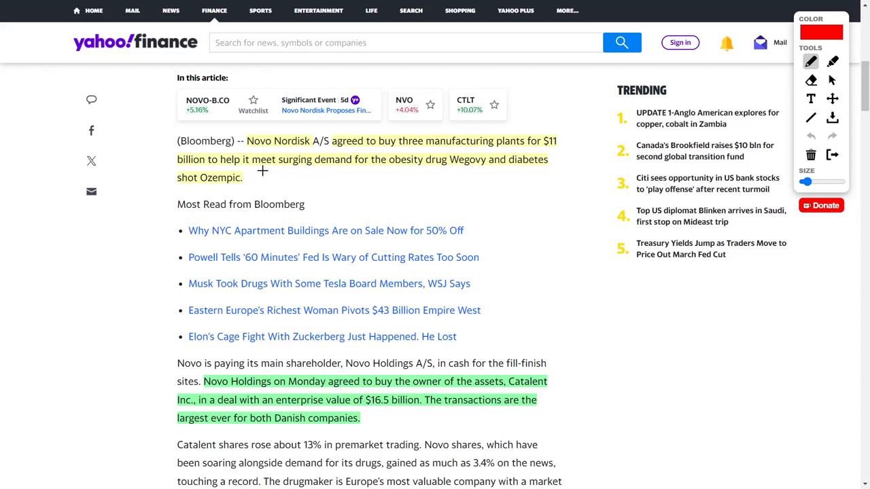
mouse_move(435, 168)
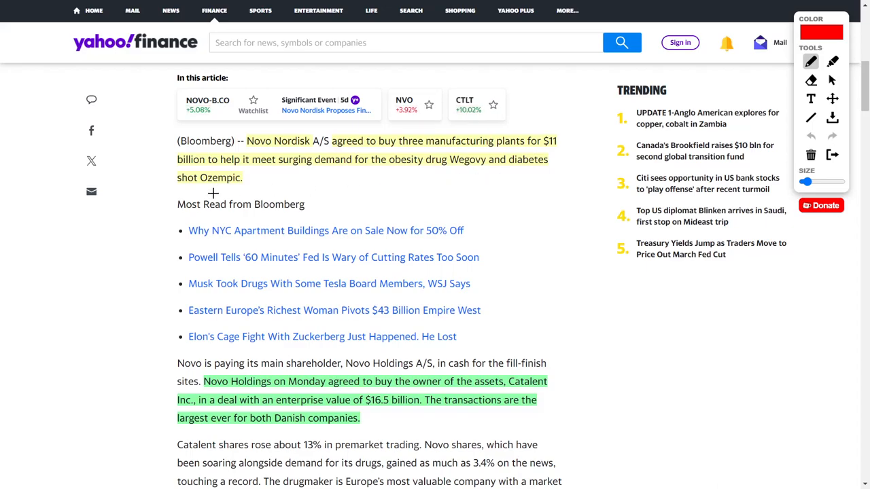
scroll("down", 3)
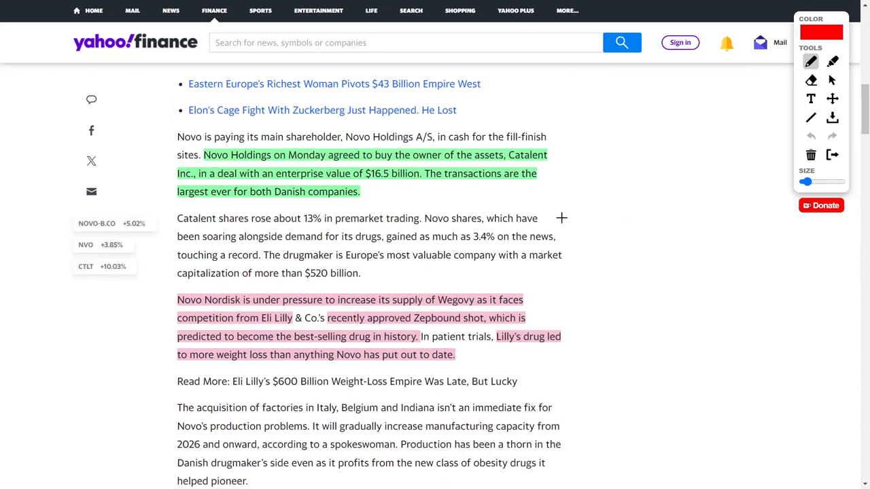
scroll("down", 3)
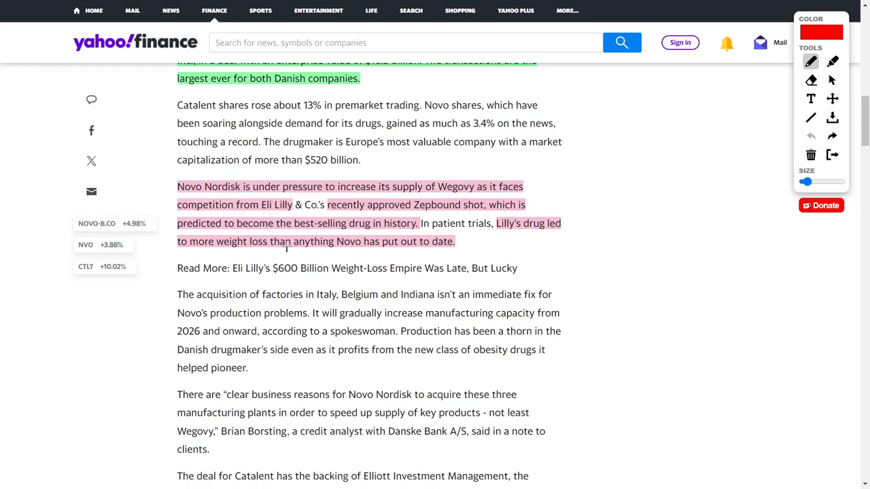
mouse_move(565, 239)
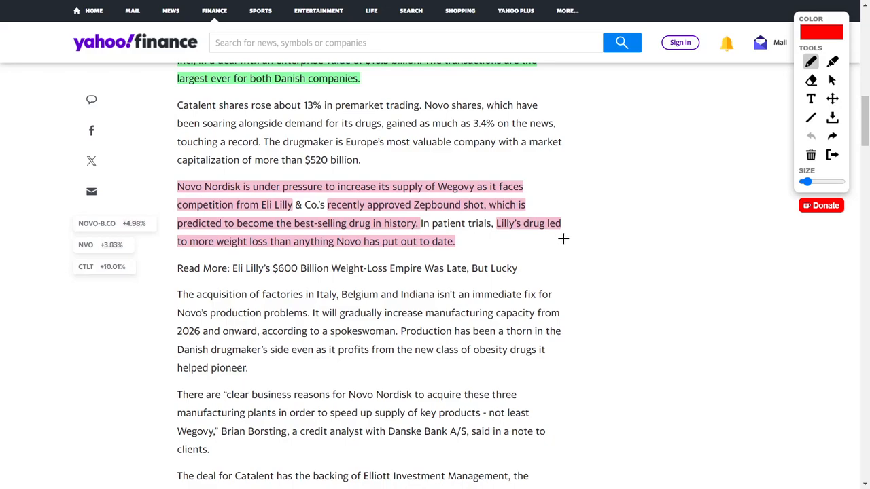
mouse_move(566, 258)
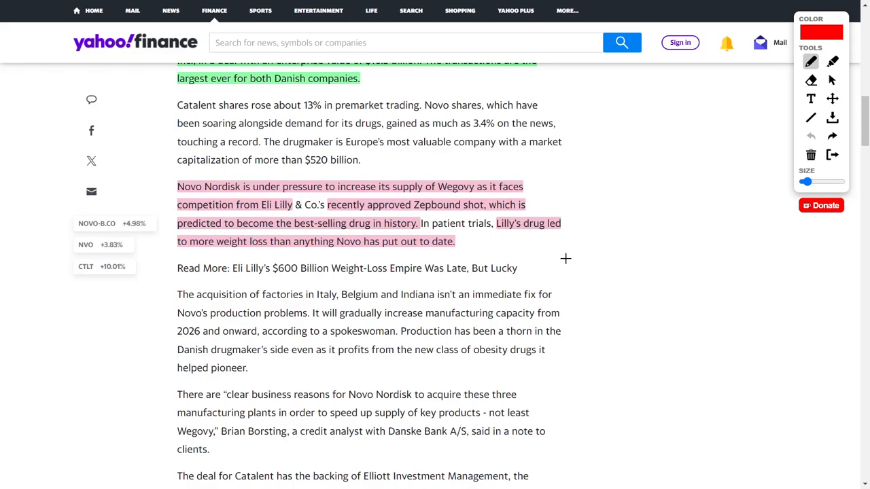
scroll("down", 3)
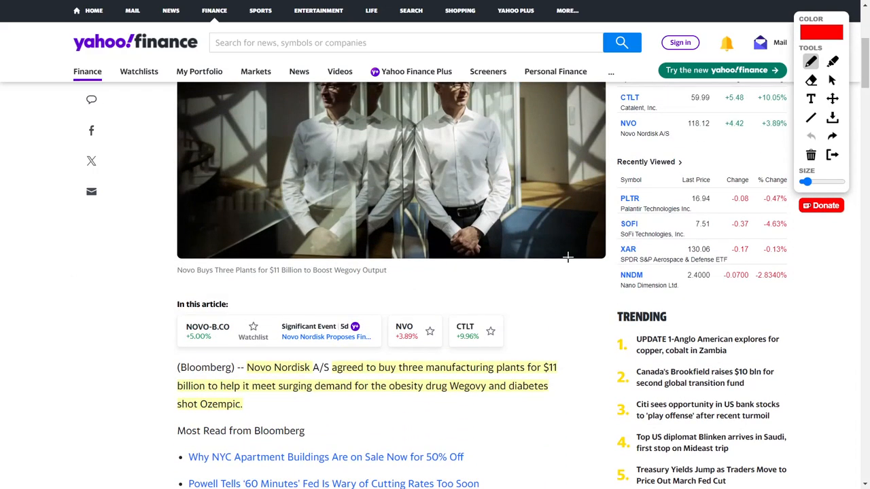
scroll("down", 3)
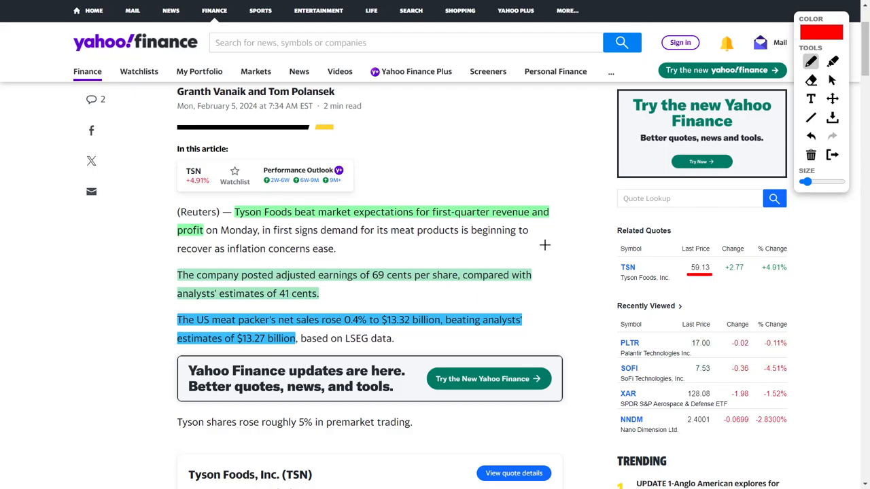
mouse_move(548, 242)
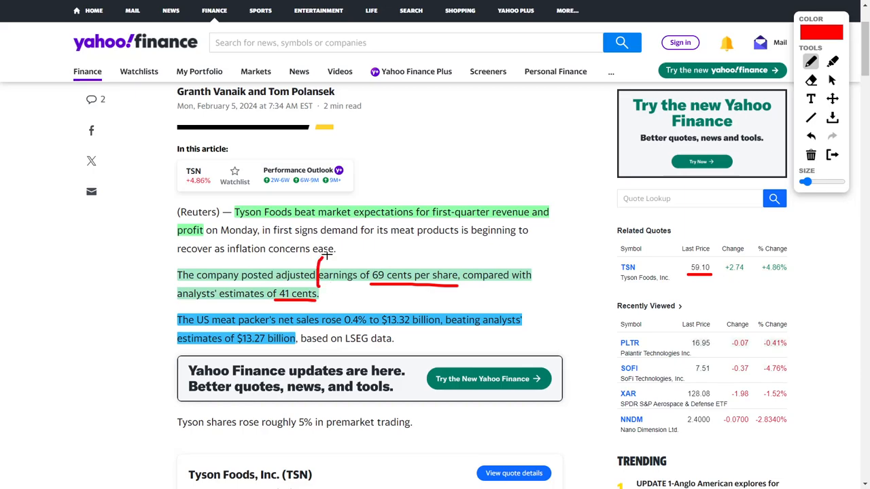
Draw a curved red arrow to '69 cents per share' and underline the 0.4% sales rise.
left_click_drag(324, 261, 378, 265)
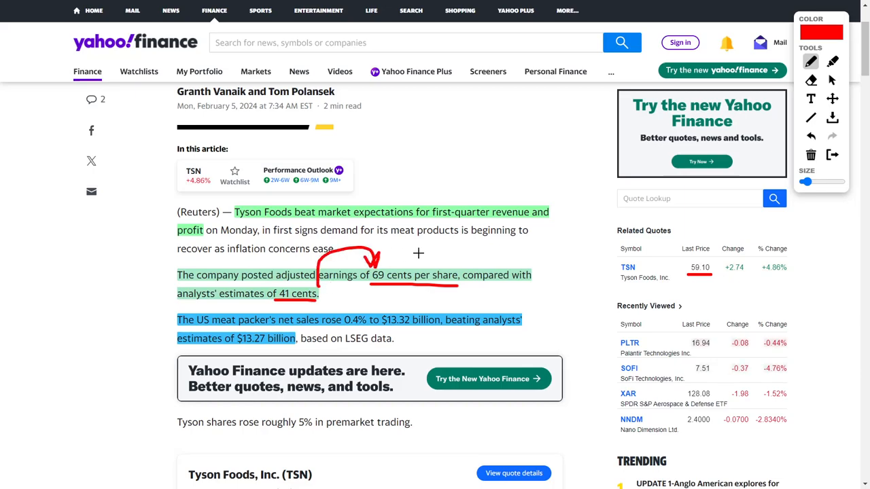
scroll("down", 3)
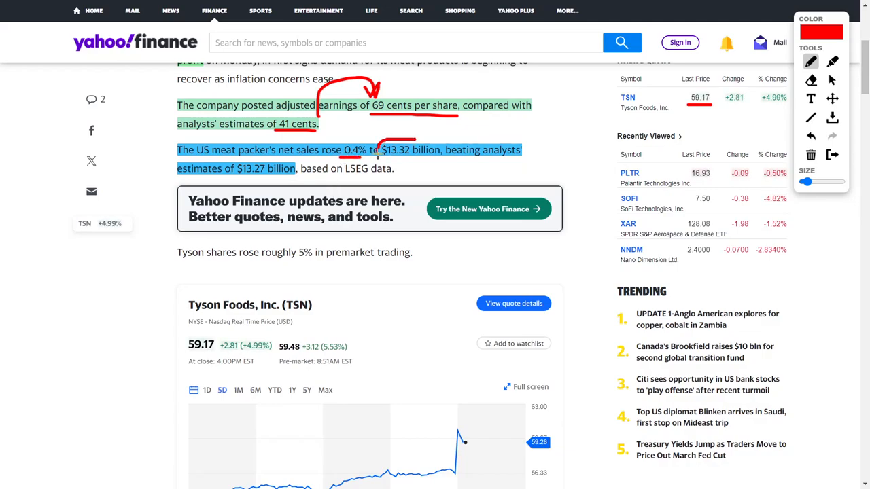
left_click_drag(380, 149, 441, 150)
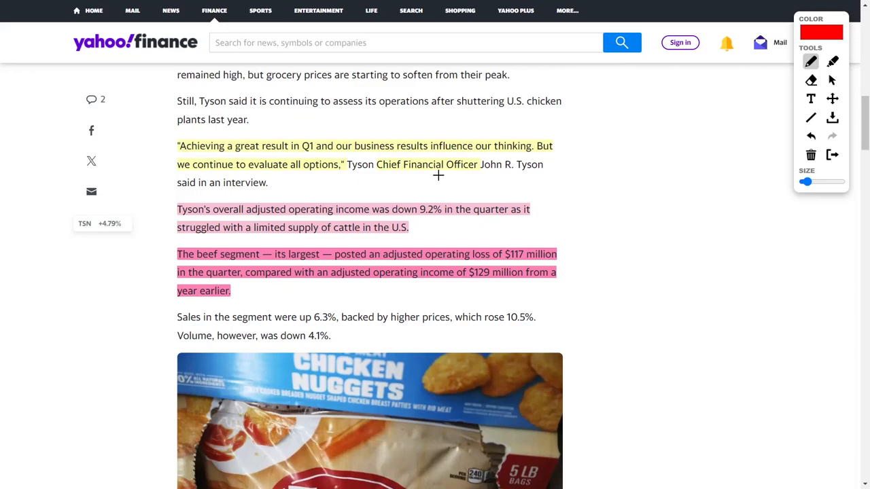
Underline the CFO's 'great result in Q1' and 'evaluate all options' quote and circle 'was down 9.2%'.
left_click_drag(255, 155, 333, 151)
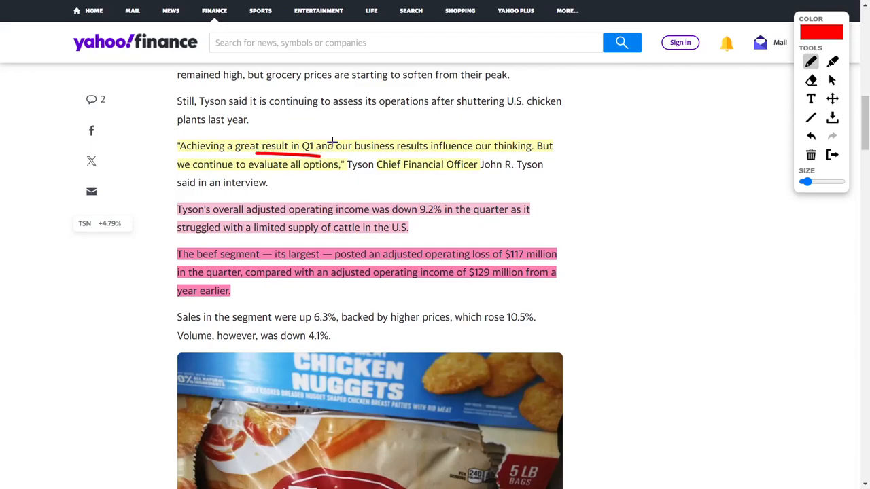
left_click_drag(284, 138, 464, 131)
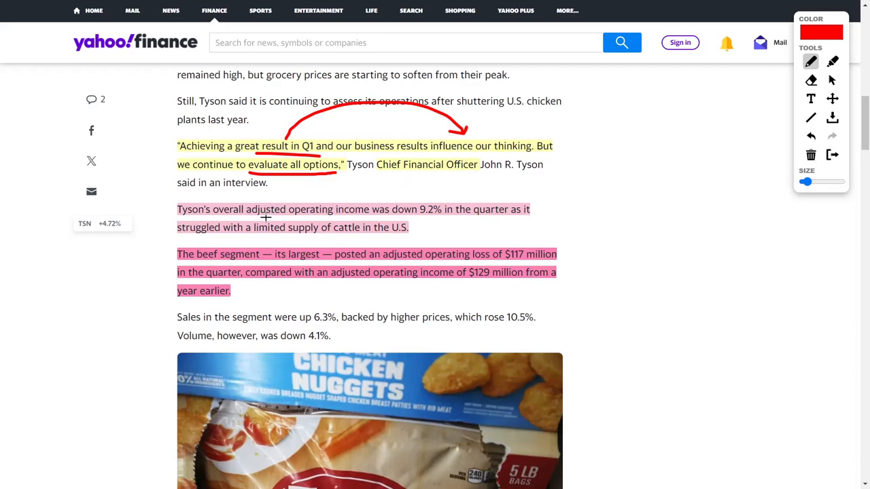
left_click_drag(395, 199, 432, 198)
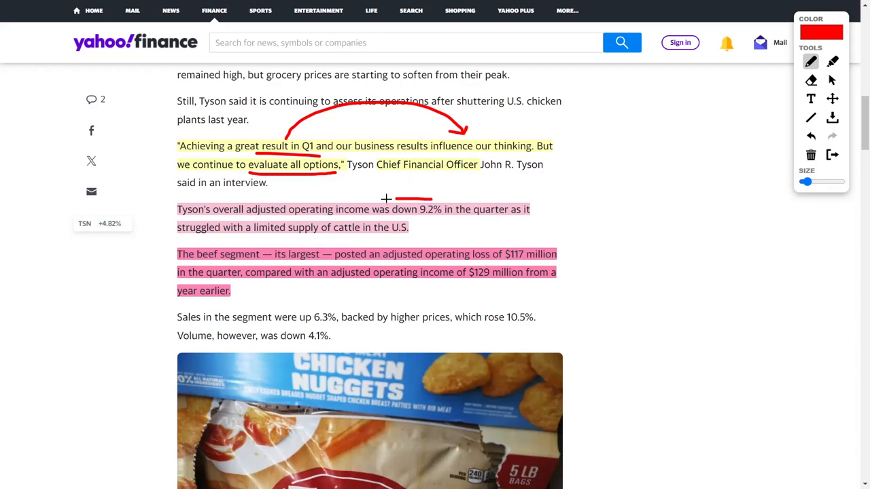
left_click_drag(372, 210, 456, 211)
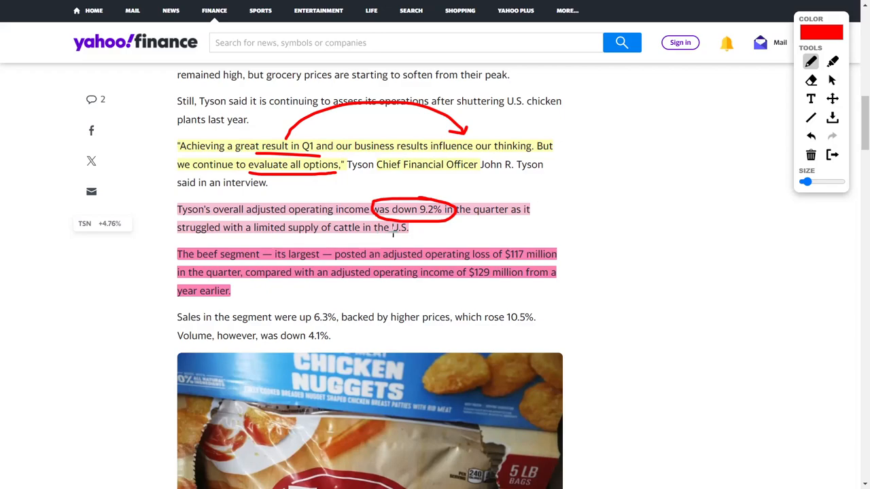
Underline the beef segment's quarter comparison figures and draw a long curved arrow from the paragraph.
scroll("down", 3)
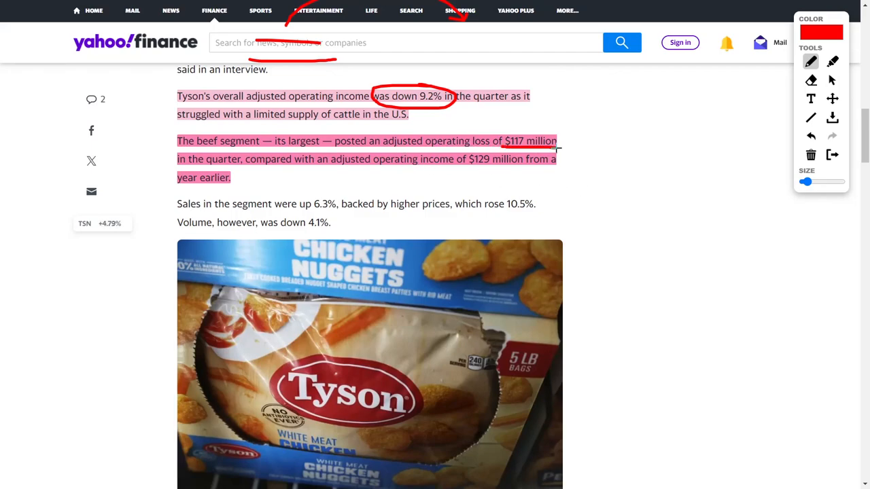
left_click_drag(558, 149, 251, 170)
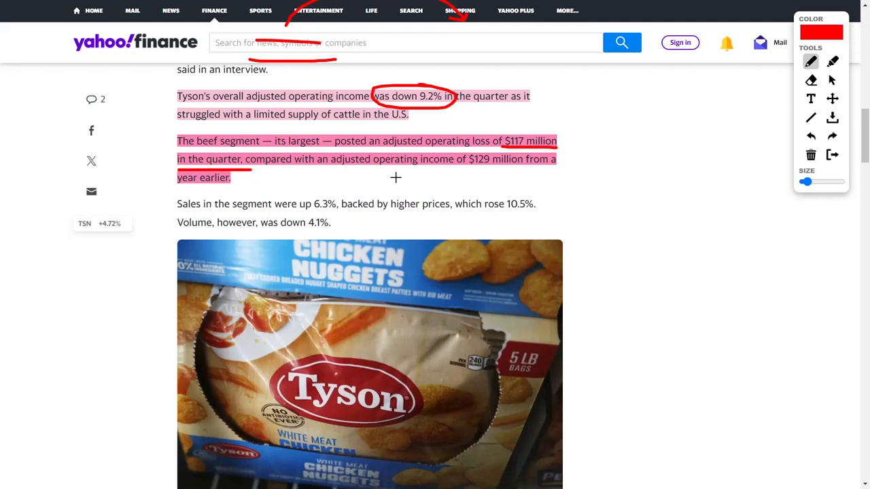
mouse_move(354, 169)
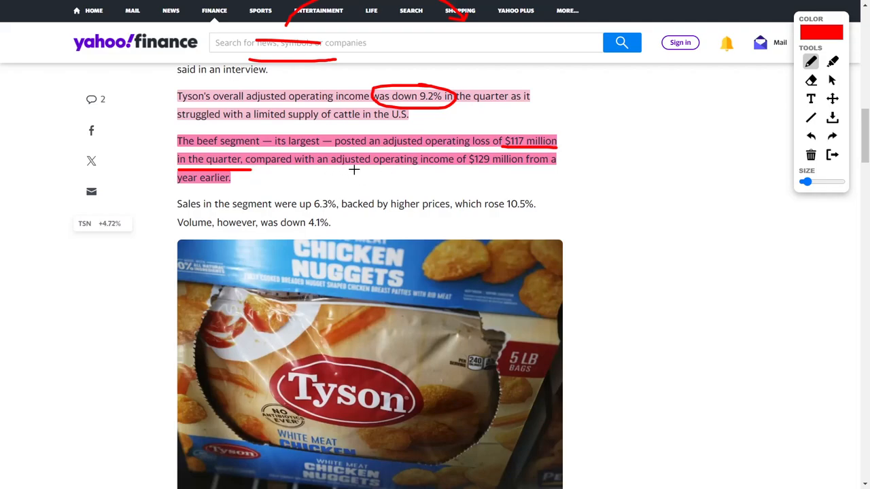
mouse_move(494, 168)
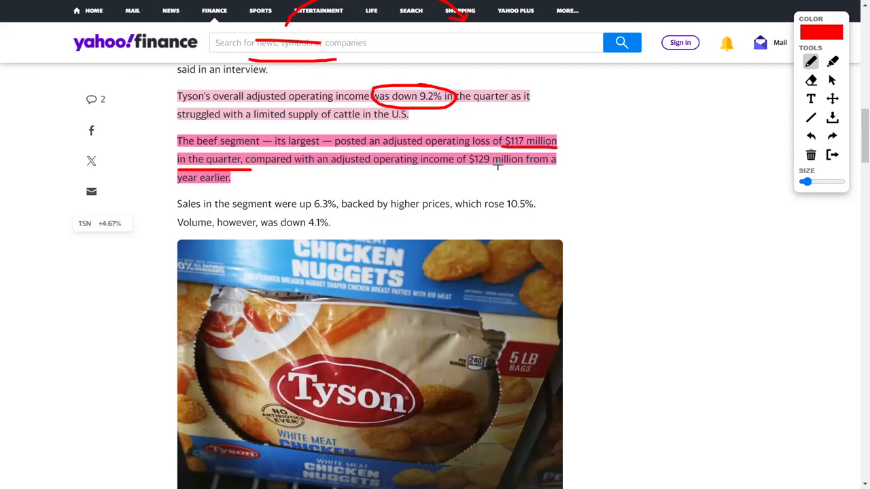
left_click_drag(533, 178, 639, 272)
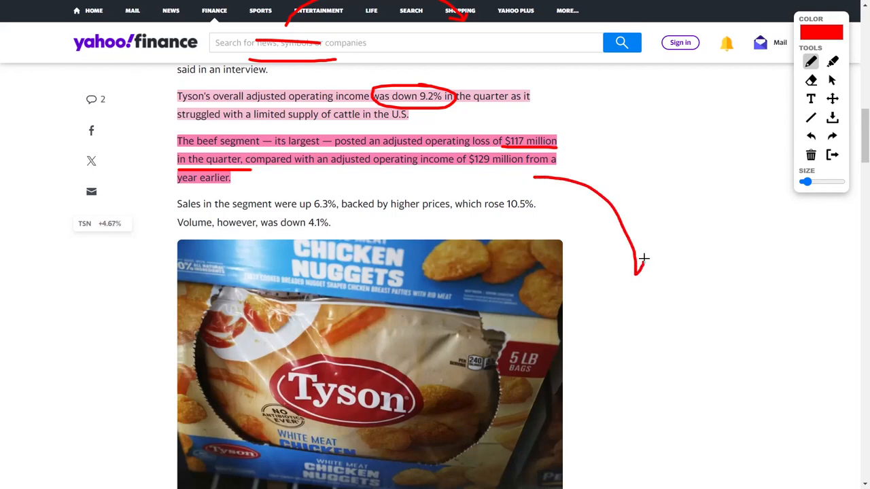
Underline 'employees' and 'reduce costs' in red in the Tyson layoffs paragraph.
scroll("down", 3)
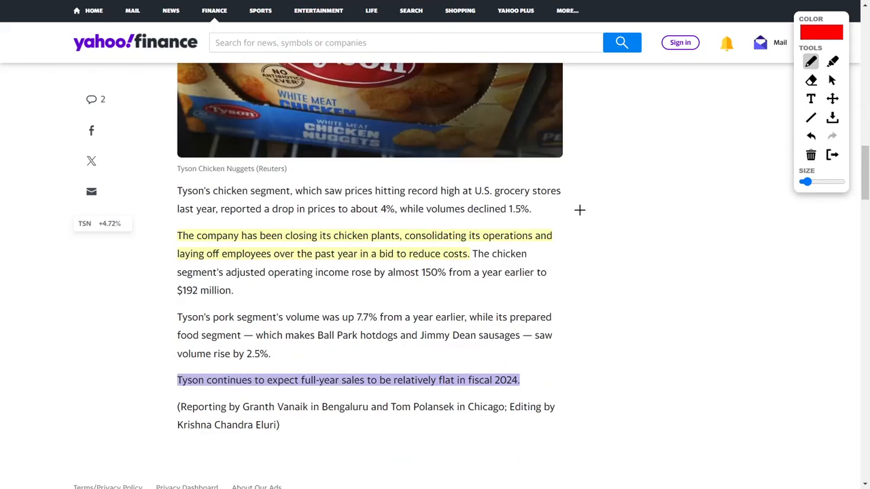
mouse_move(398, 223)
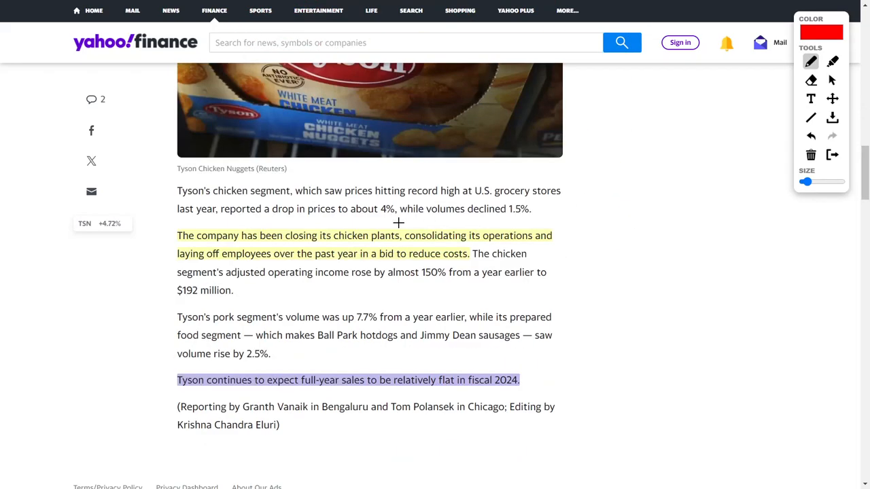
mouse_move(543, 218)
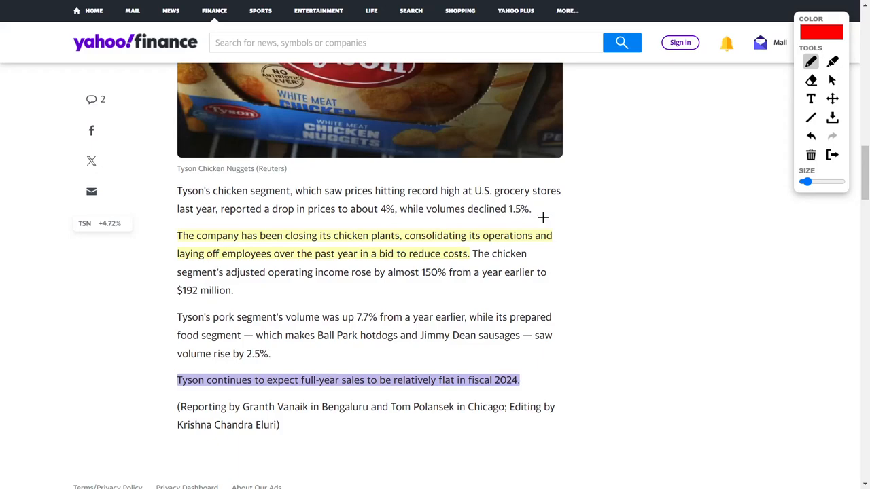
left_click_drag(220, 261, 280, 261)
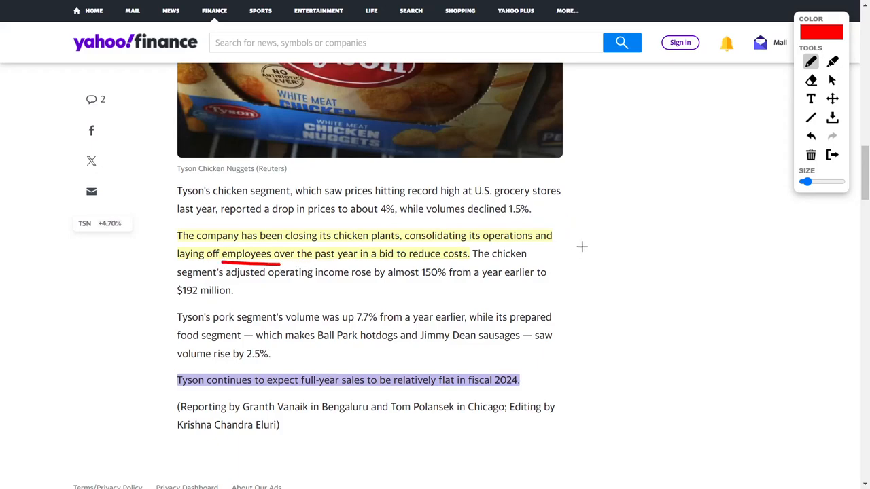
left_click_drag(410, 261, 460, 260)
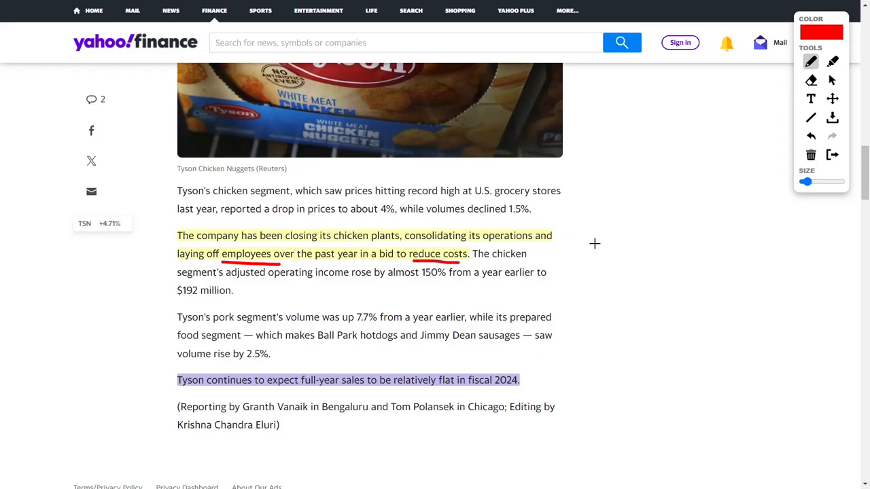
mouse_move(255, 392)
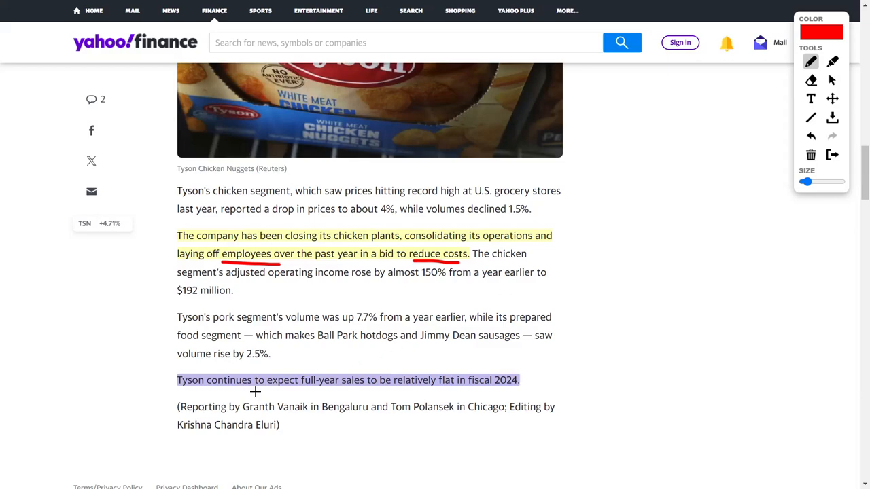
mouse_move(423, 373)
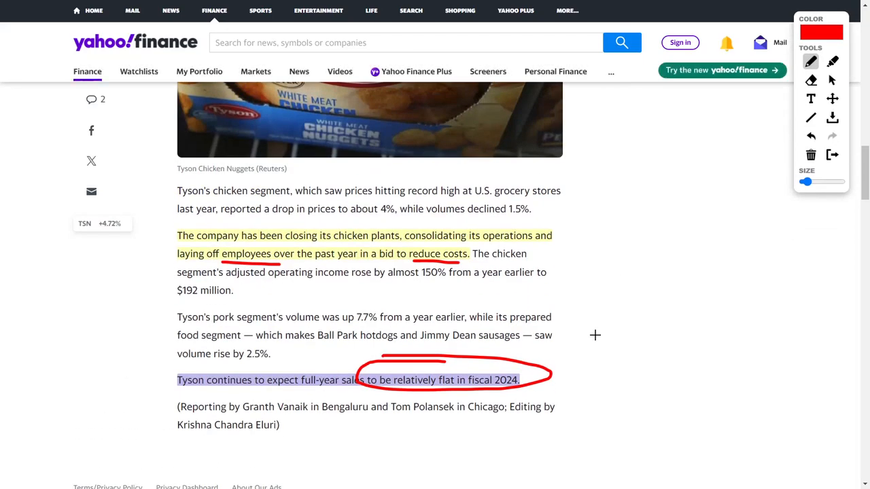
scroll("down", 3)
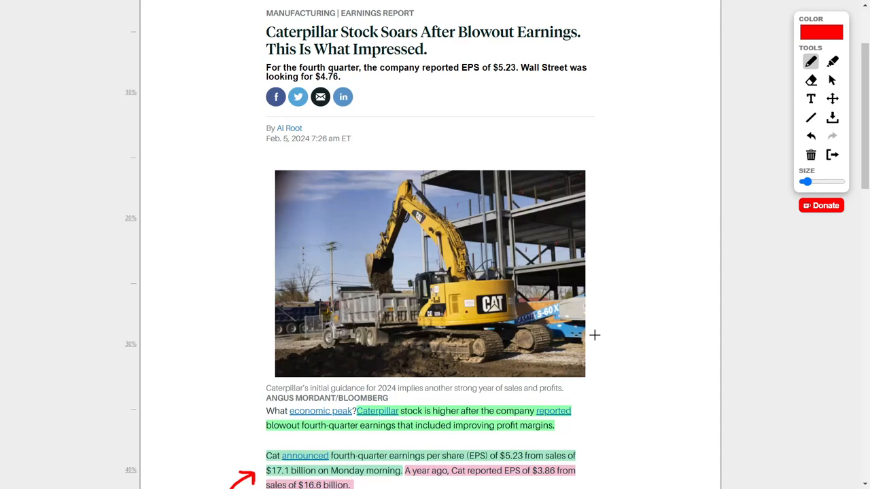
mouse_move(590, 279)
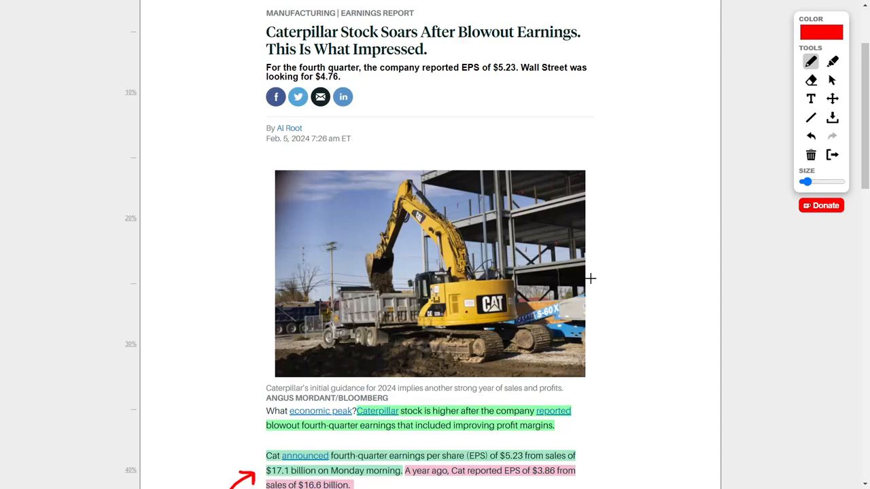
mouse_move(430, 43)
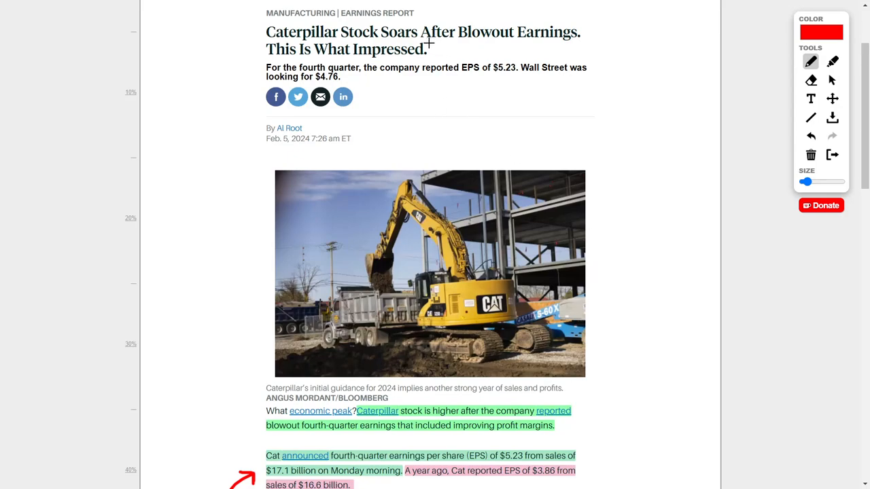
Underline 'After Blowout Earnings' and the $5.23 EPS, and circle the $17.1 billion sales in red.
left_click_drag(428, 44, 587, 42)
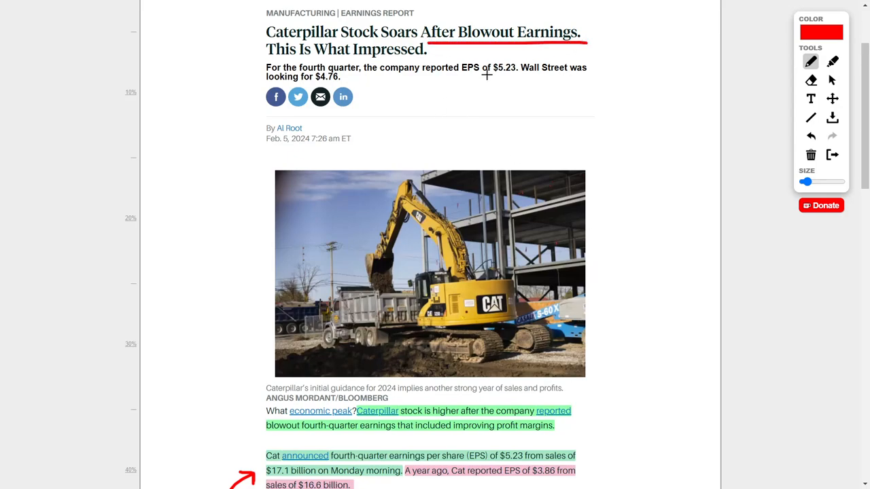
scroll("down", 3)
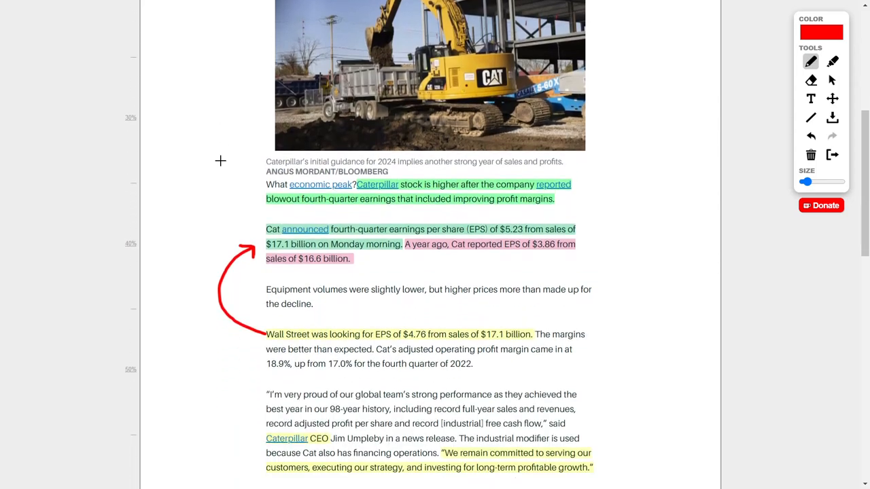
scroll("down", 3)
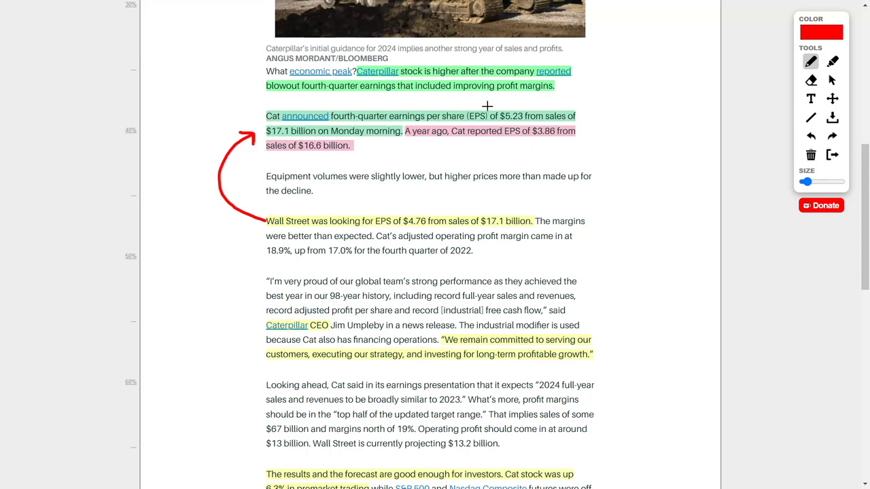
left_click_drag(492, 121, 546, 121)
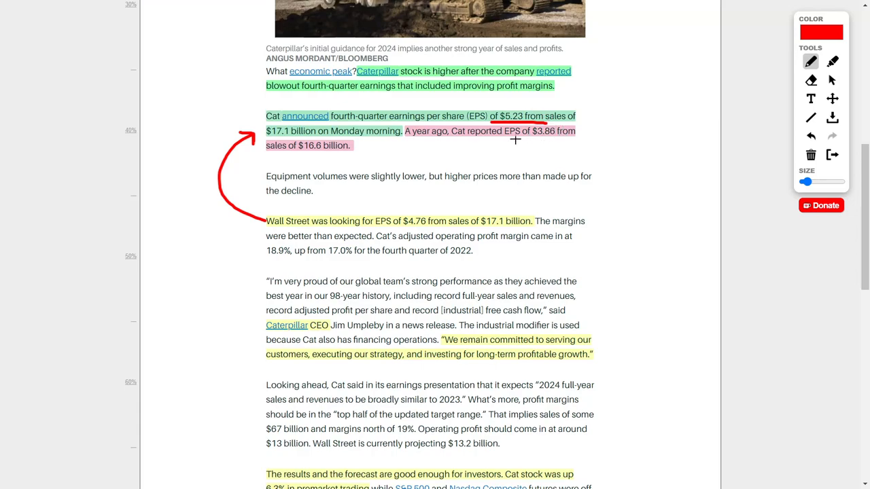
left_click_drag(496, 139, 573, 139)
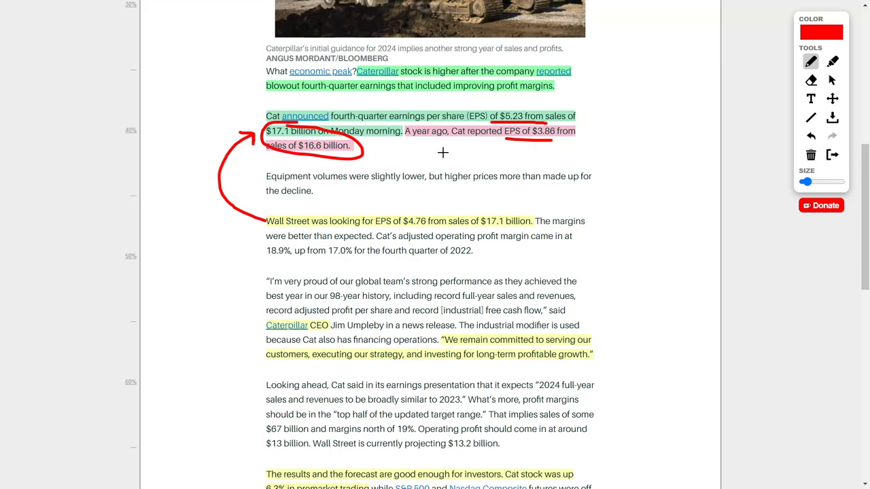
mouse_move(423, 196)
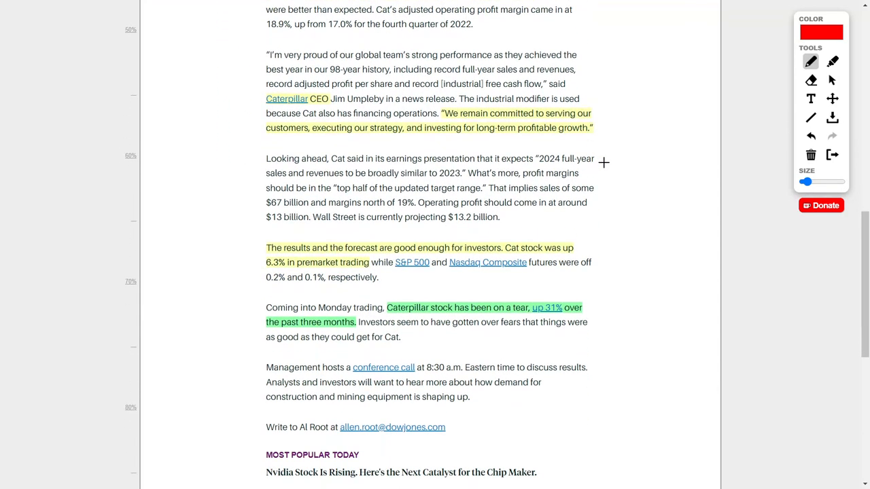
mouse_move(606, 140)
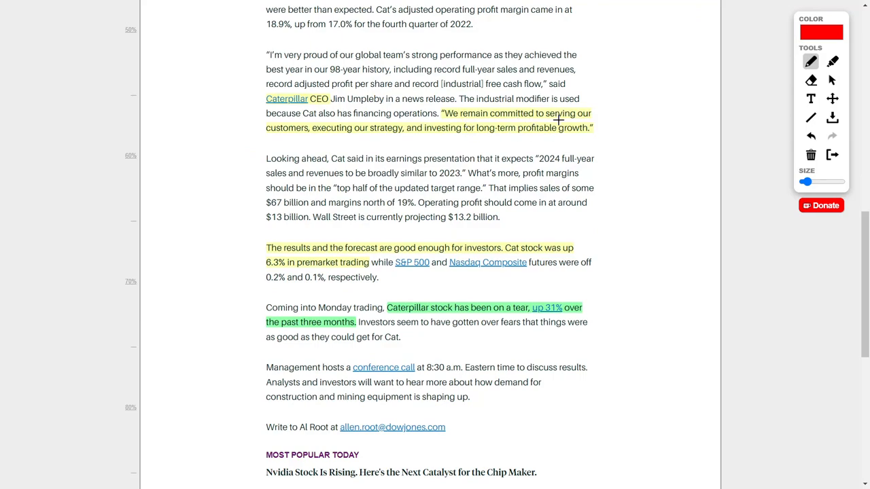
mouse_move(361, 141)
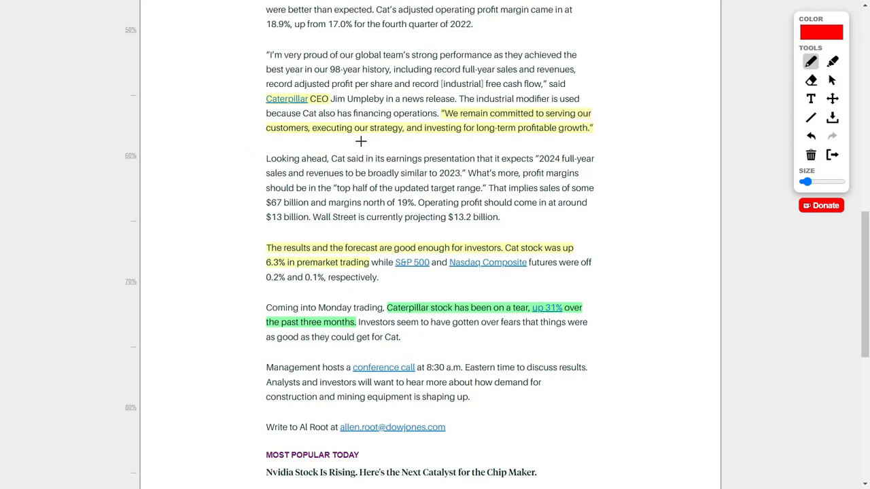
mouse_move(494, 133)
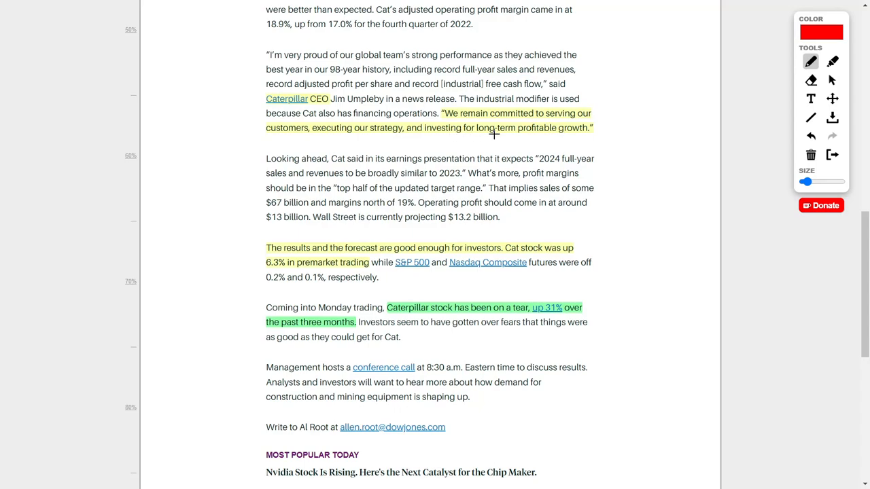
Draw a red arrow at 'up 31%' and underline the 6.3% premarket gain.
scroll("down", 3)
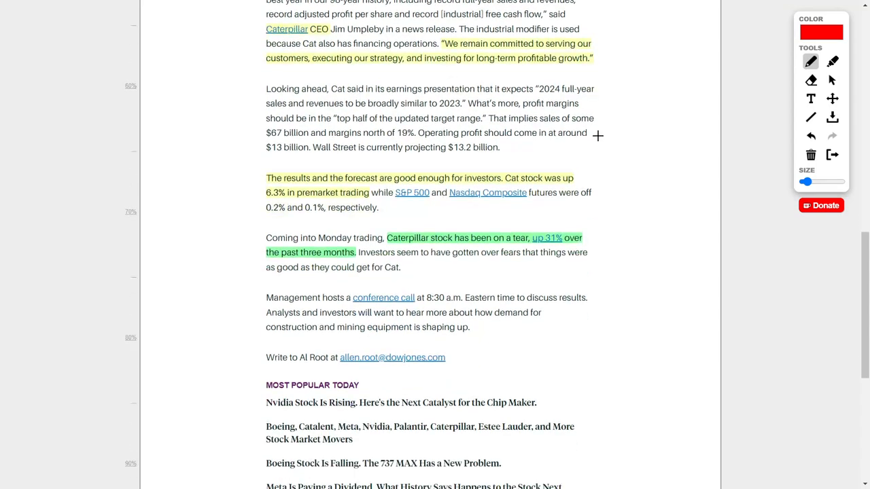
scroll("down", 3)
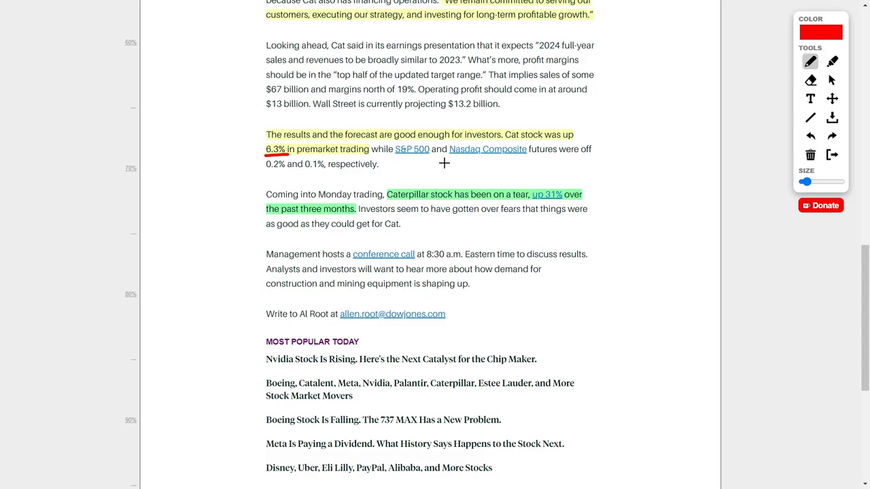
left_click_drag(430, 183, 467, 166)
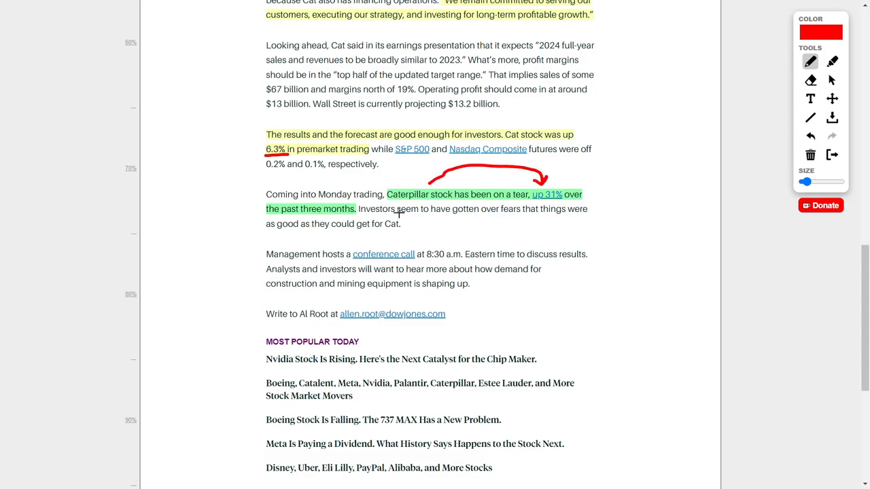
left_click_drag(289, 215, 346, 215)
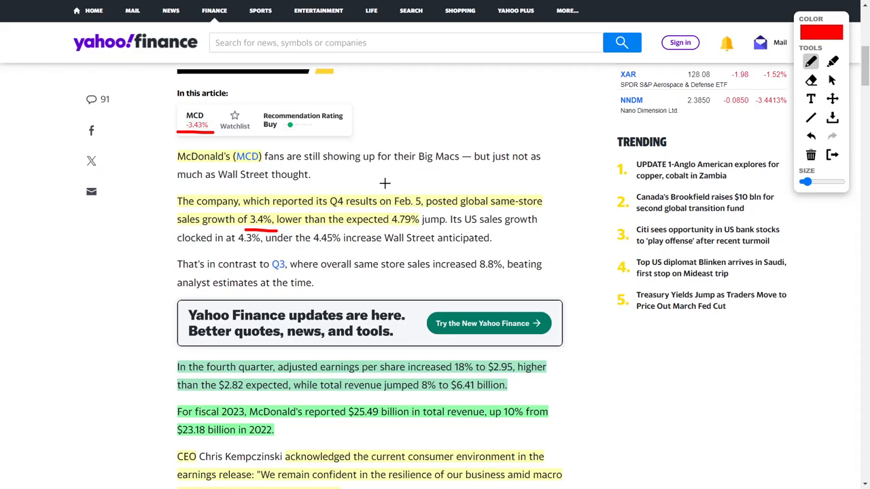
Circle the $2.82 expected EPS, '8% to $6.41 billion' revenue and 'up 10%' growth in red.
scroll("down", 3)
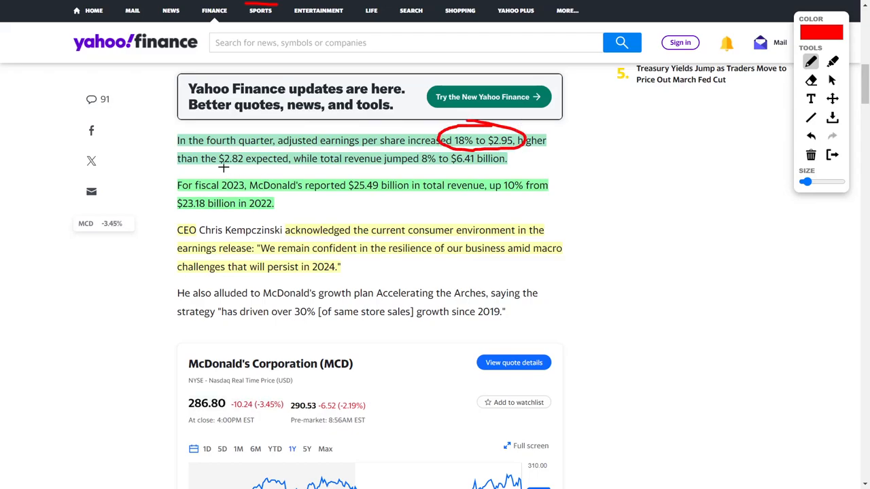
left_click_drag(217, 168, 288, 165)
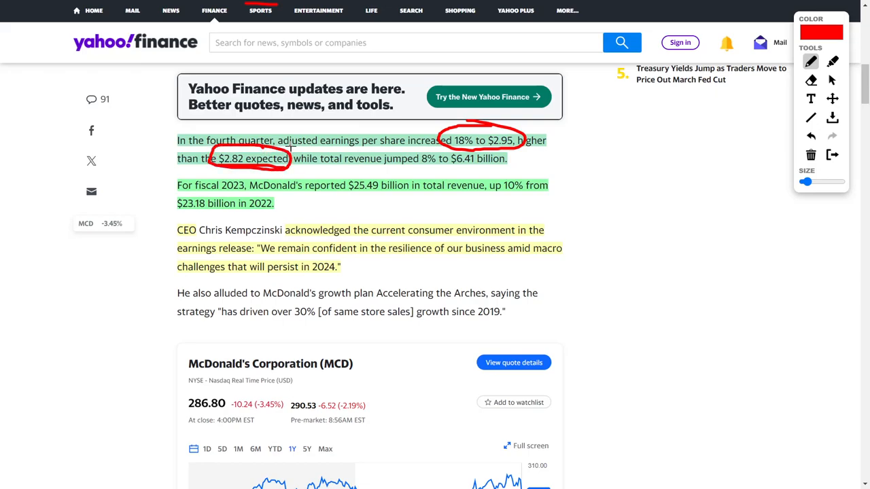
left_click_drag(348, 169, 401, 168)
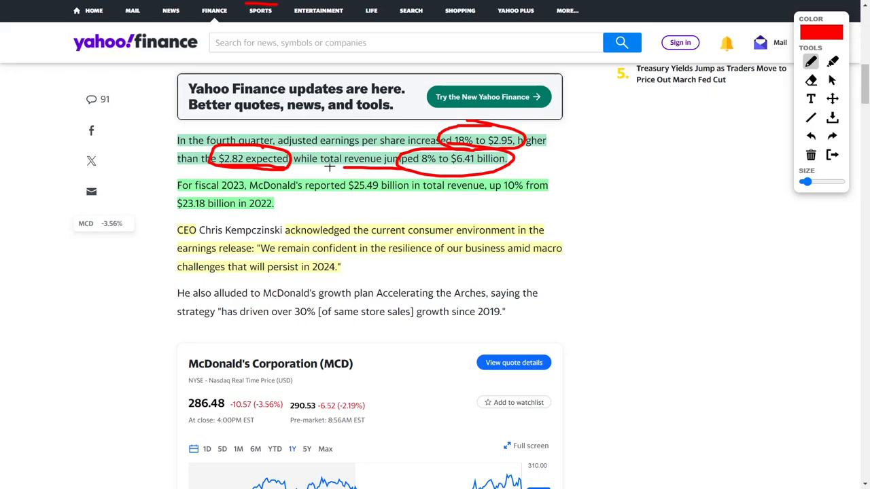
mouse_move(359, 196)
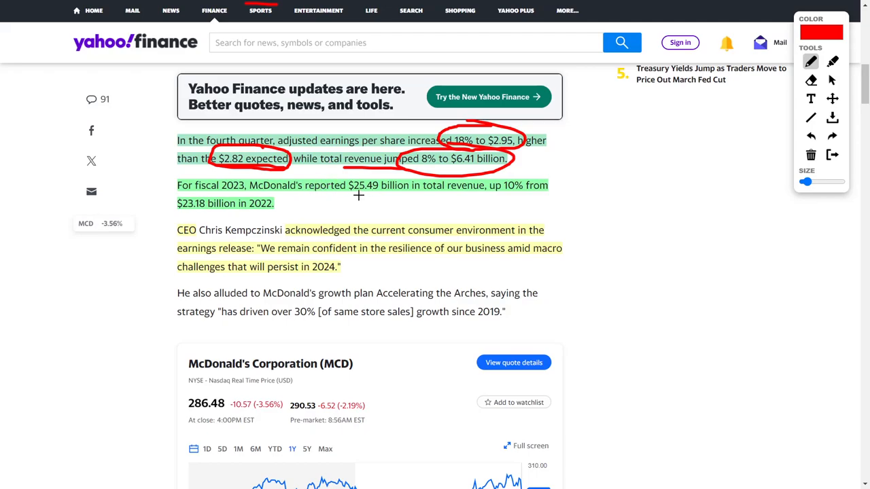
left_click_drag(346, 196, 485, 198)
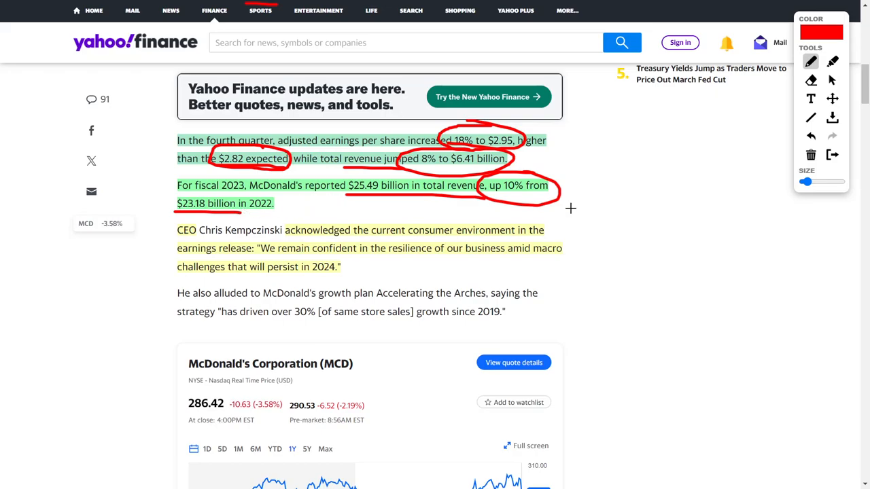
Draw a red underline beneath 'will persist in 2024' in the CEO's quote paragraph.
scroll("down", 3)
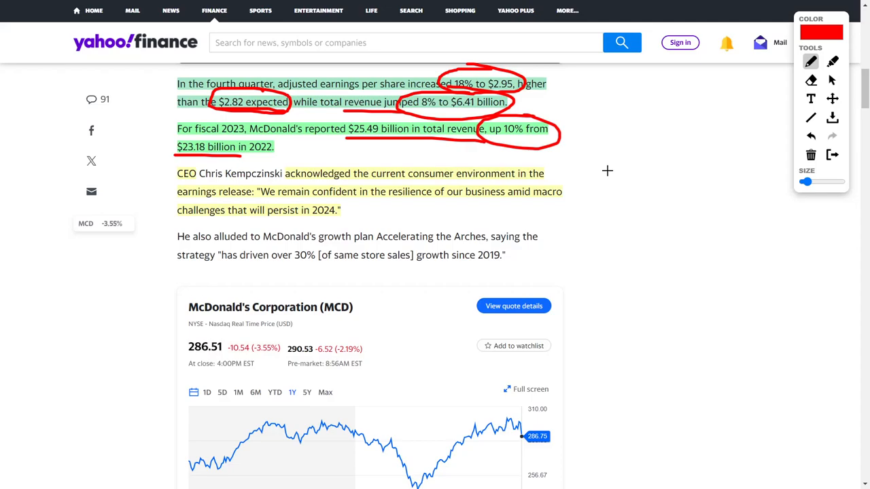
mouse_move(585, 168)
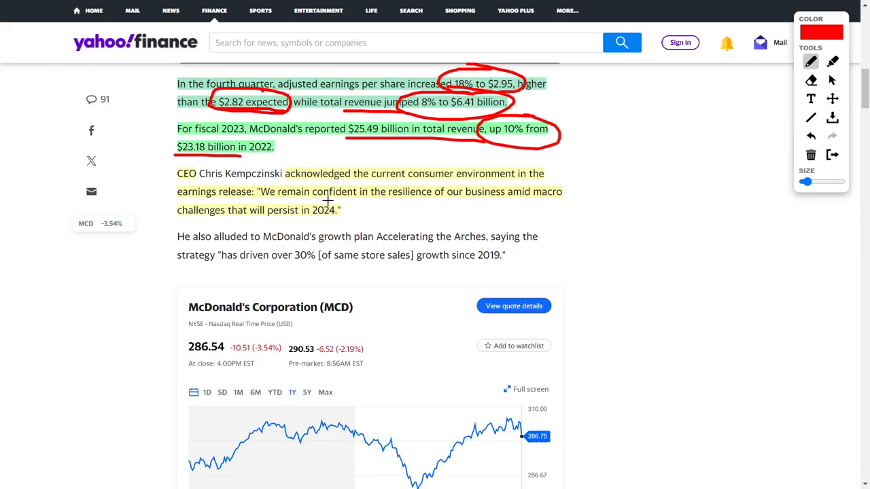
mouse_move(449, 200)
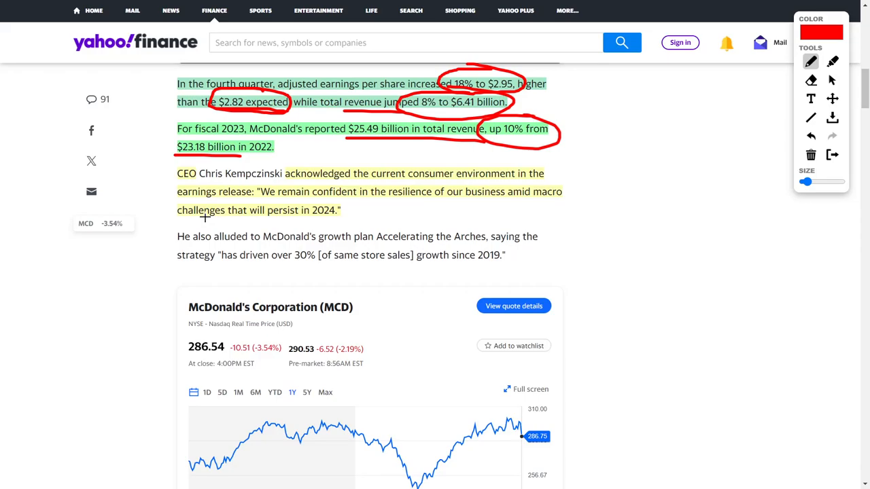
left_click_drag(256, 219, 343, 220)
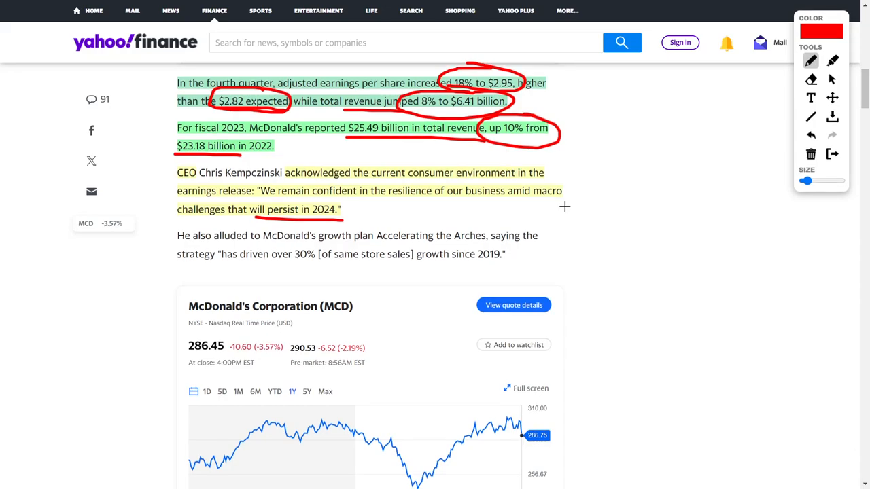
scroll("down", 3)
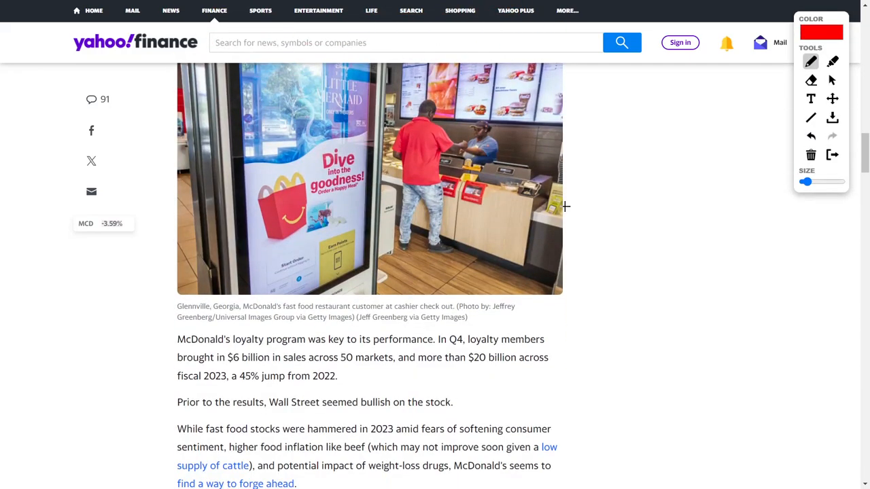
Draw a red underline beneath 'stock a top pick in 2024' in the Jefferies analyst paragraph.
scroll("down", 3)
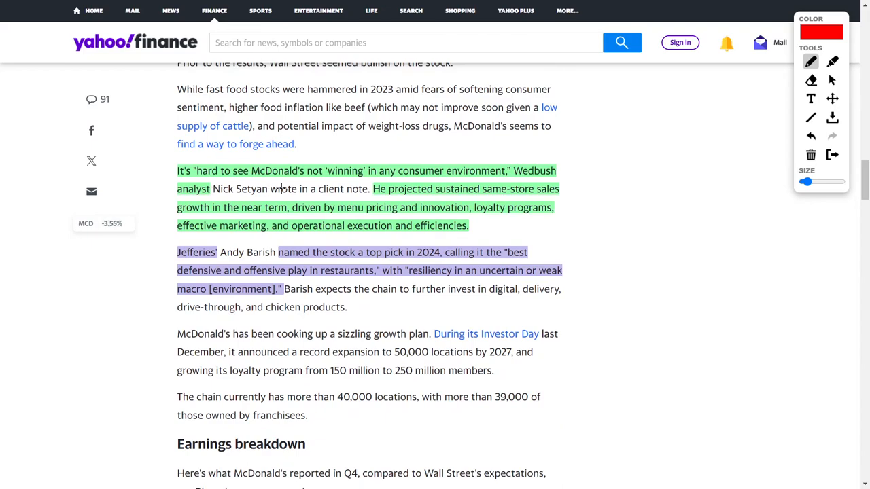
mouse_move(593, 140)
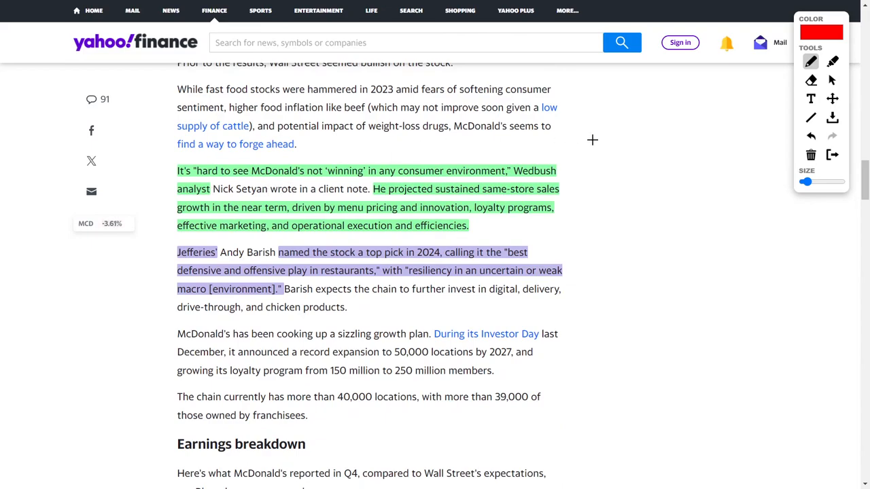
mouse_move(421, 155)
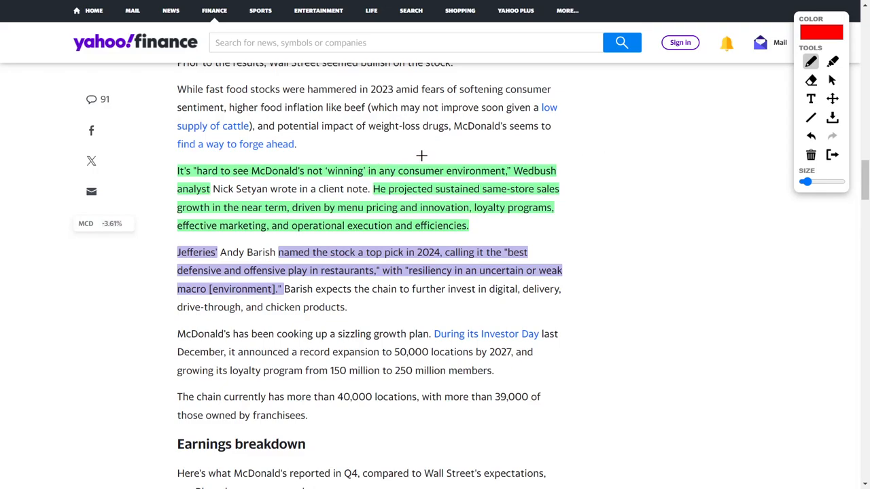
mouse_move(584, 161)
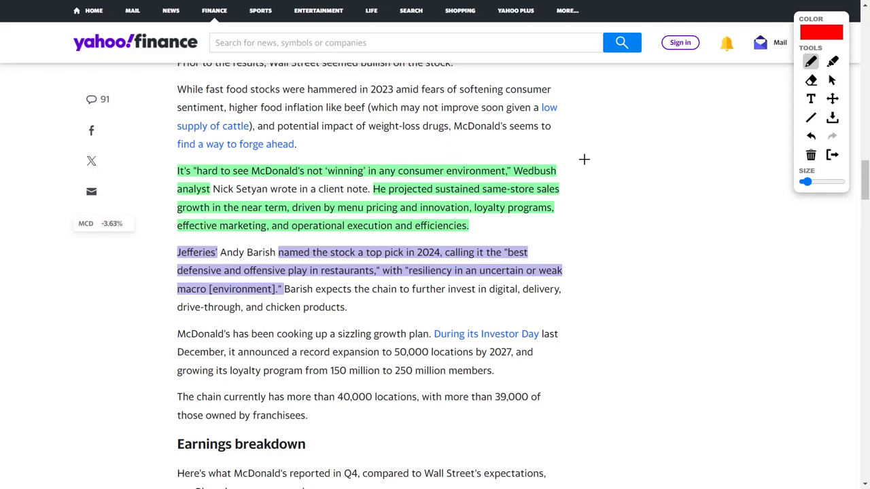
mouse_move(598, 185)
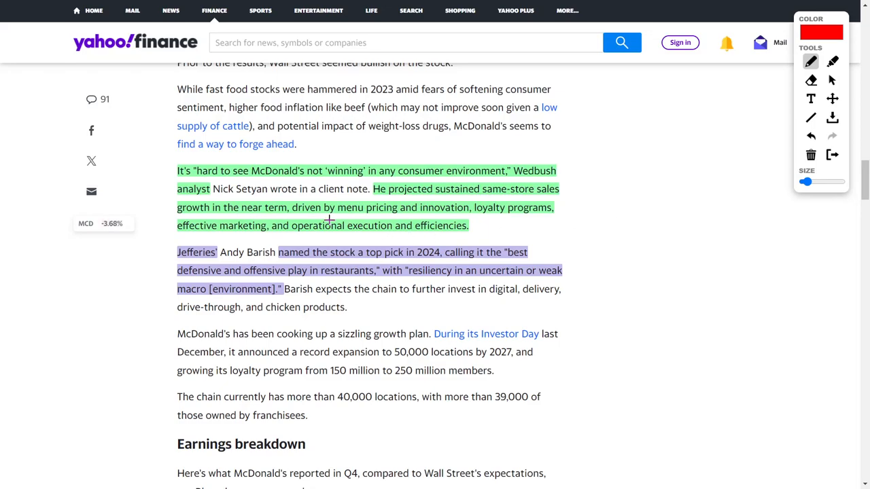
mouse_move(527, 218)
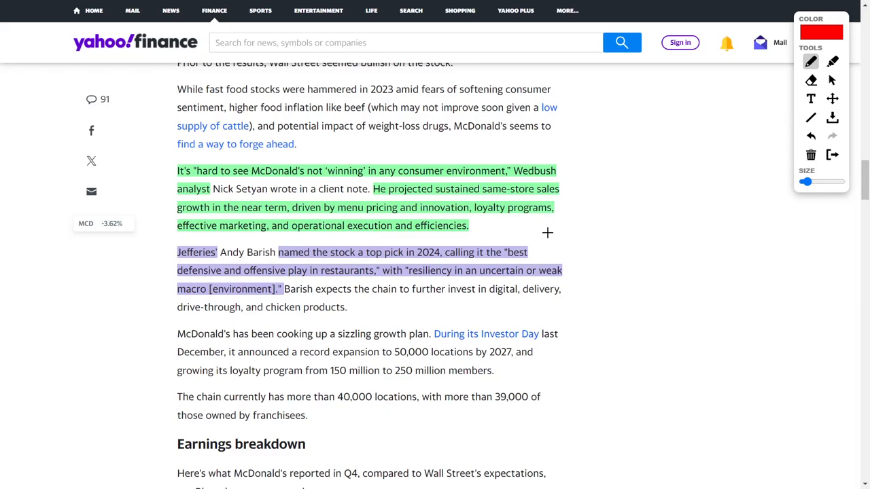
mouse_move(333, 242)
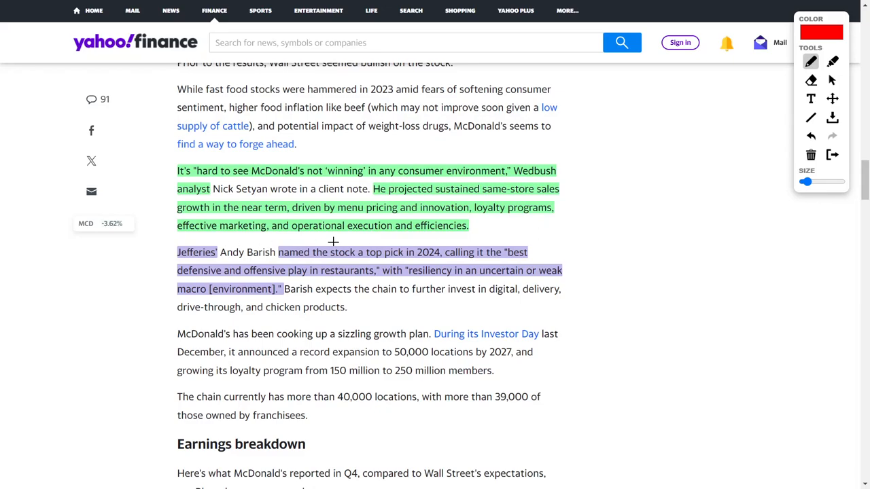
mouse_move(572, 250)
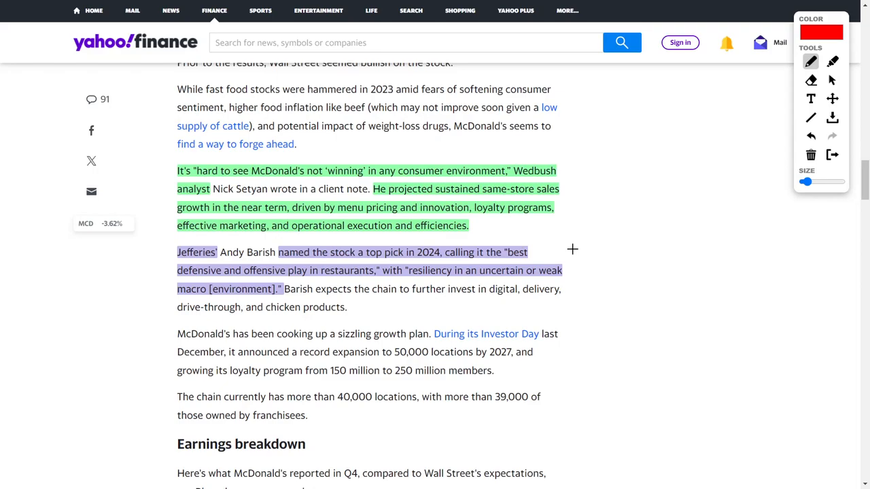
mouse_move(201, 277)
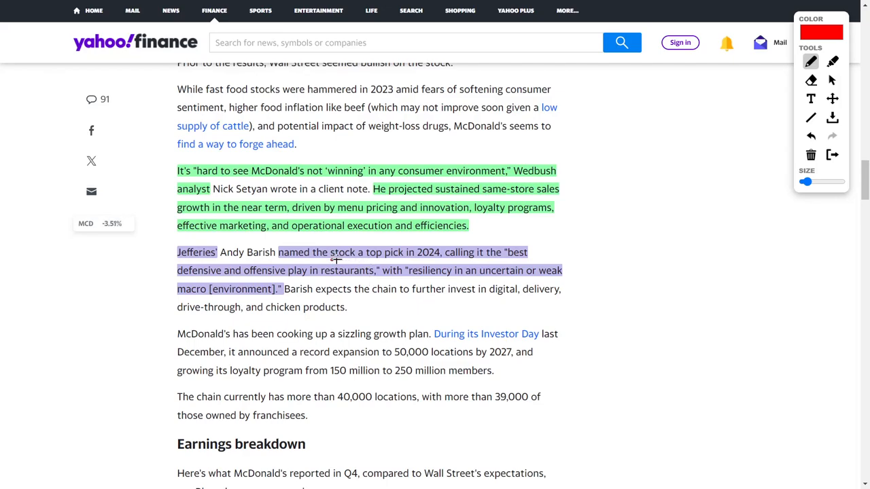
left_click_drag(335, 261, 449, 261)
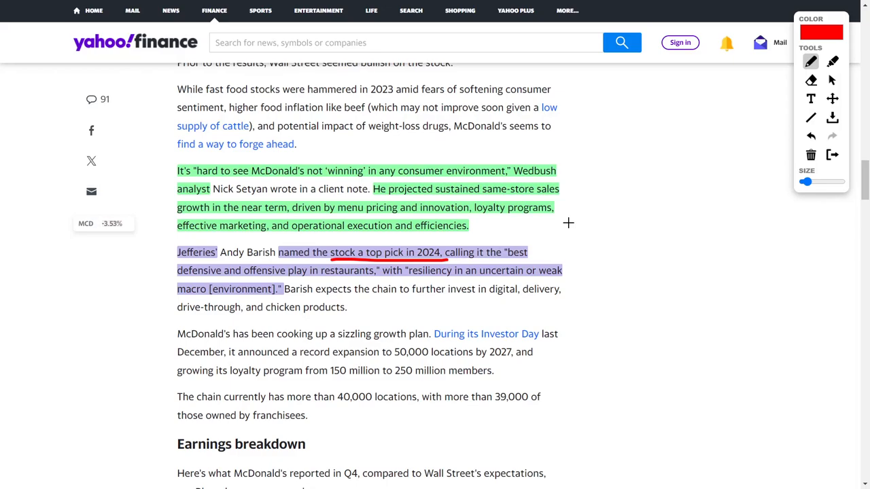
scroll("down", 3)
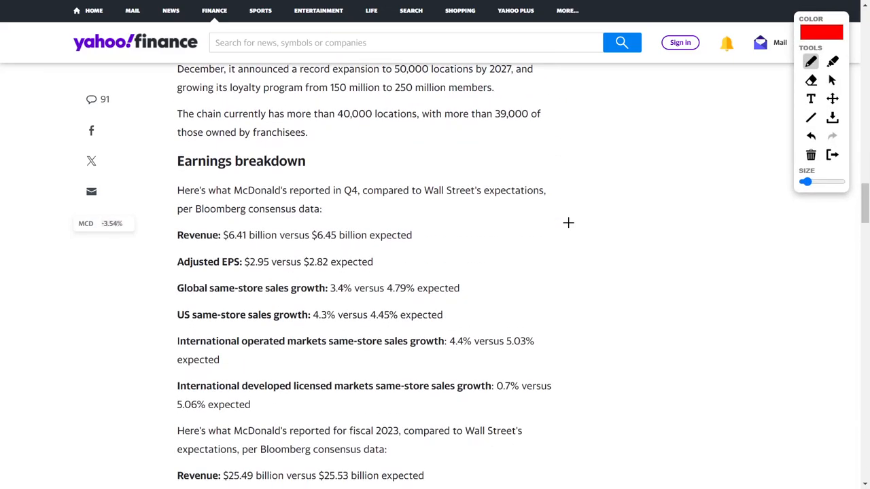
scroll("down", 3)
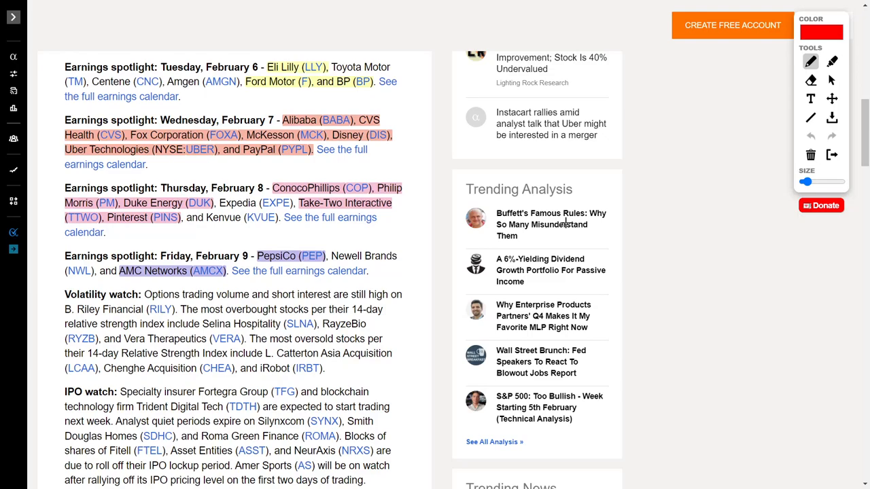
mouse_move(455, 160)
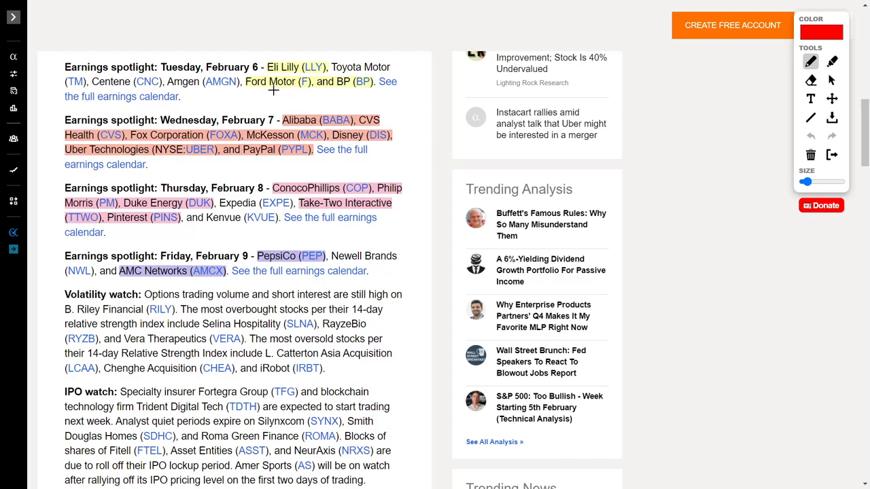
mouse_move(380, 90)
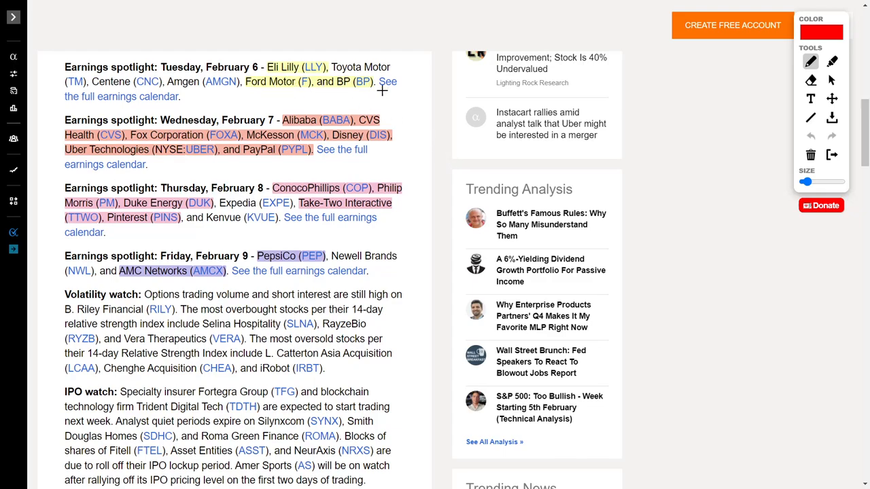
mouse_move(182, 114)
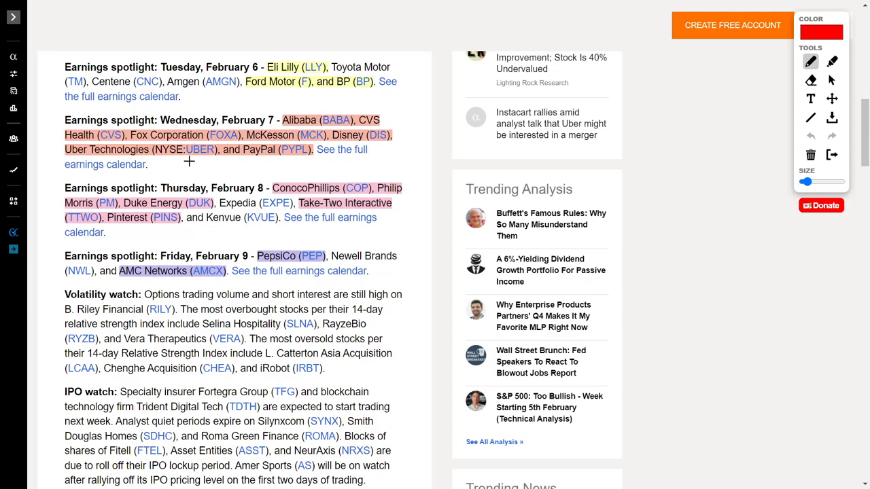
mouse_move(216, 121)
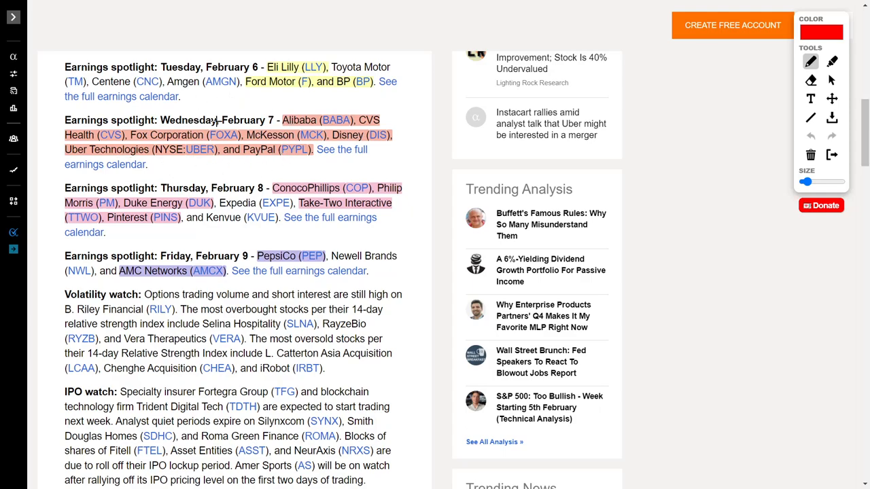
mouse_move(235, 112)
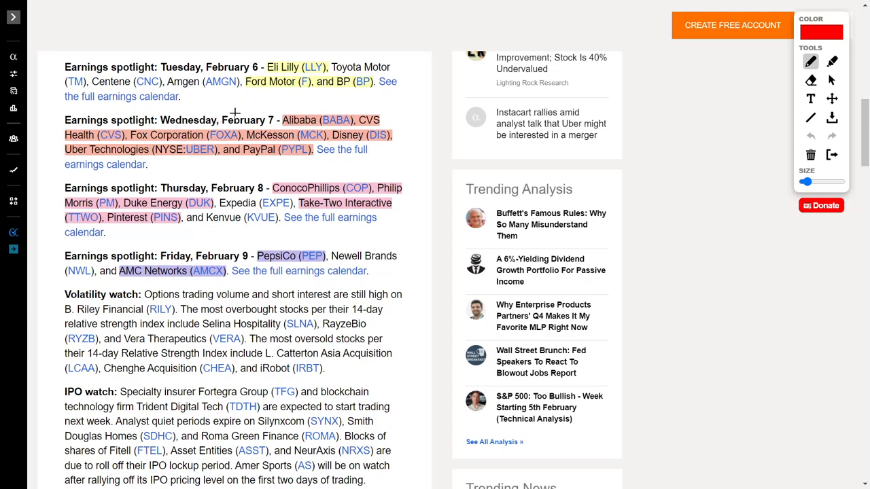
mouse_move(255, 169)
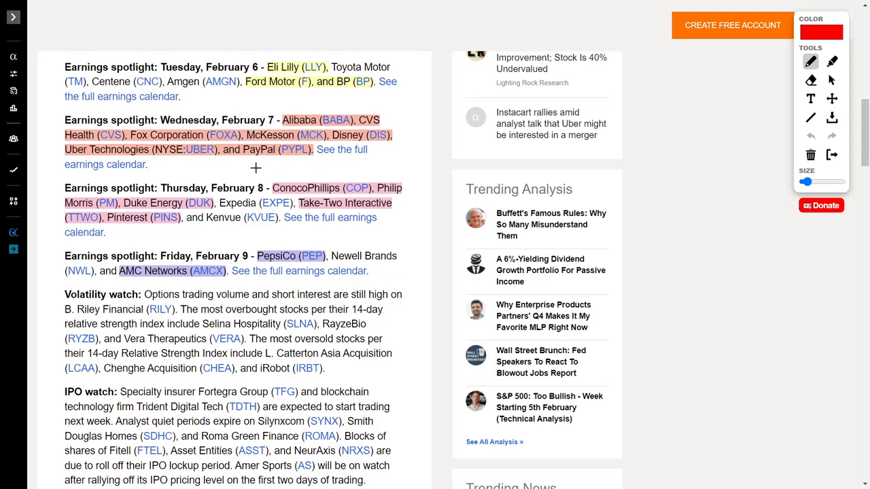
mouse_move(383, 172)
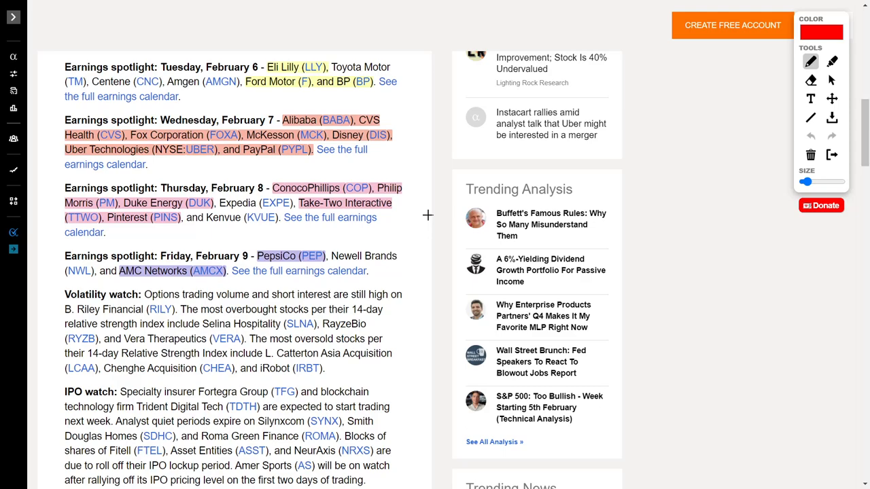
mouse_move(329, 231)
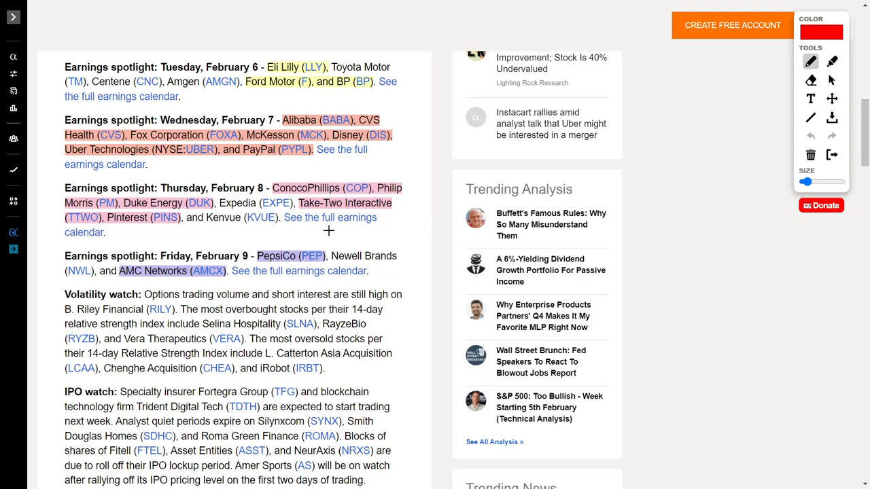
Drag a tall red bracket down the right edge of the February 6–9 earnings spotlight paragraphs.
left_click_drag(408, 57, 408, 278)
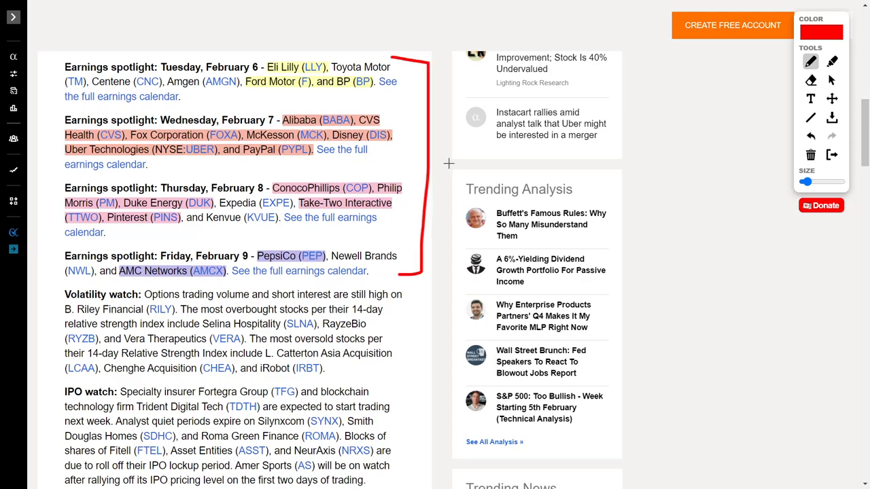